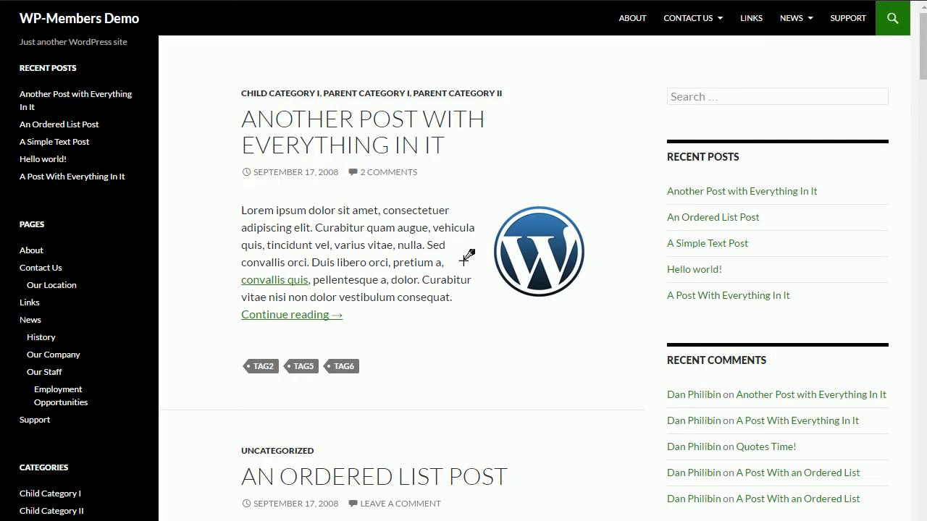
{"action": "mouse_move", "coordinate": [486, 305]}
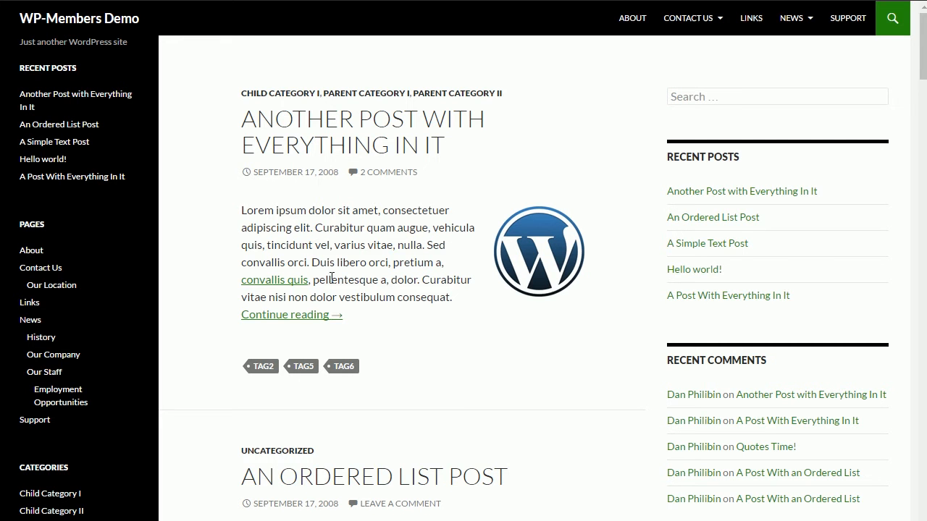
{"action": "mouse_move", "coordinate": [389, 310]}
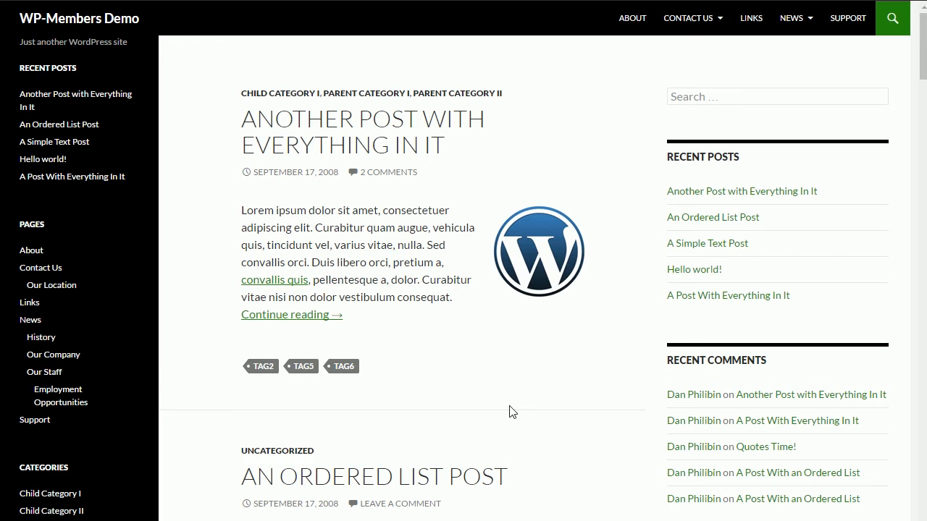
Open 'Another Post with Everything In It' from the front page and read through it
{"action": "scroll", "scroll_direction": "down", "scroll_amount": 3}
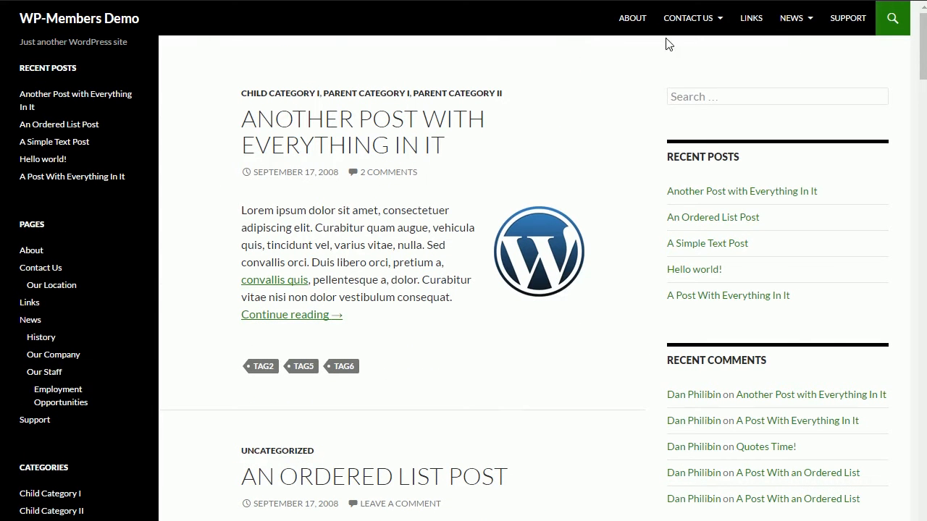
{"action": "left_click", "coordinate": [292, 314]}
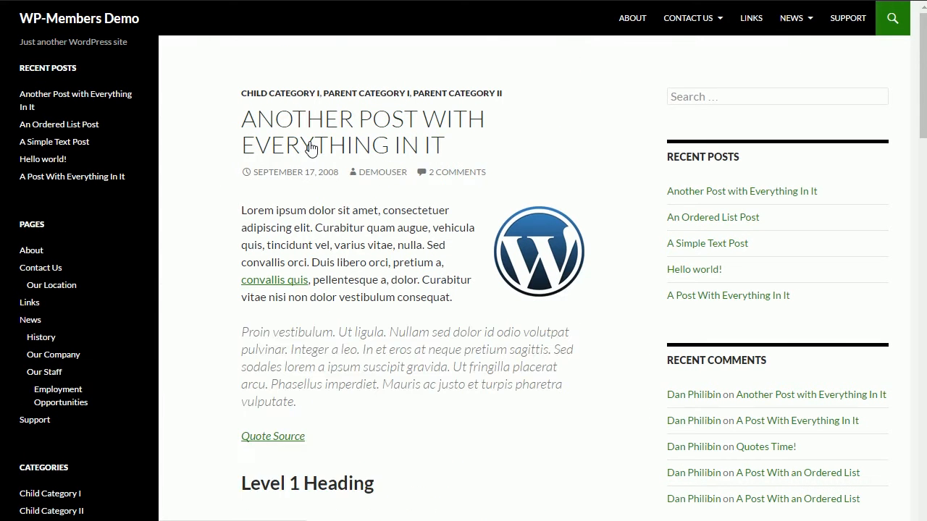
{"action": "scroll", "scroll_direction": "down", "scroll_amount": 3}
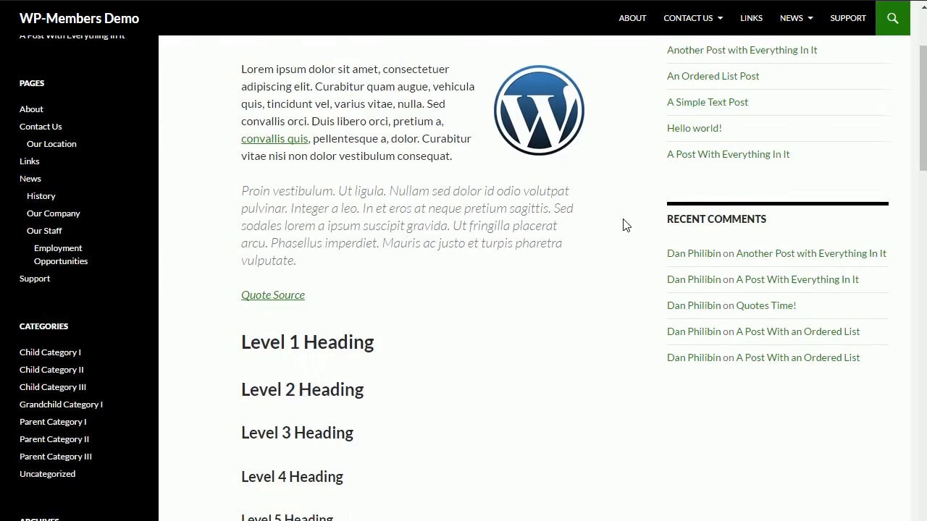
{"action": "scroll", "scroll_direction": "down", "scroll_amount": 3}
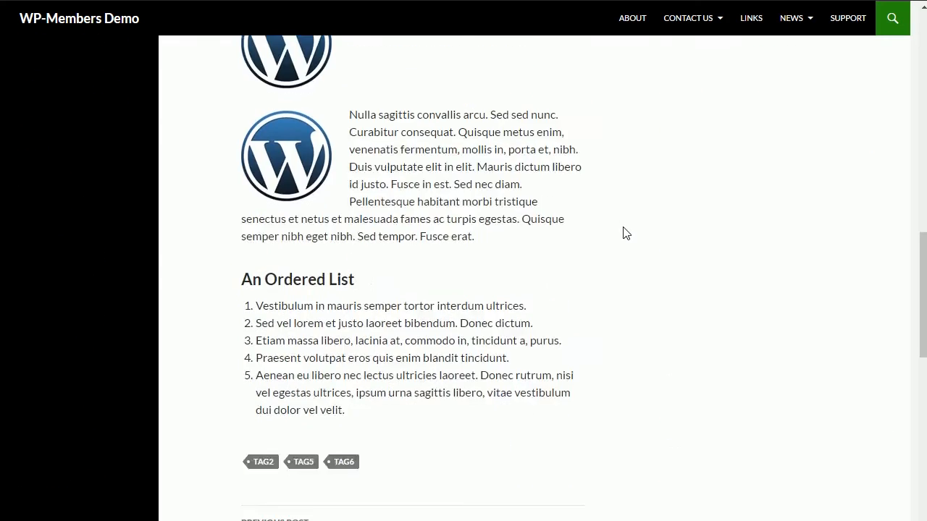
{"action": "scroll", "scroll_direction": "down", "scroll_amount": 3}
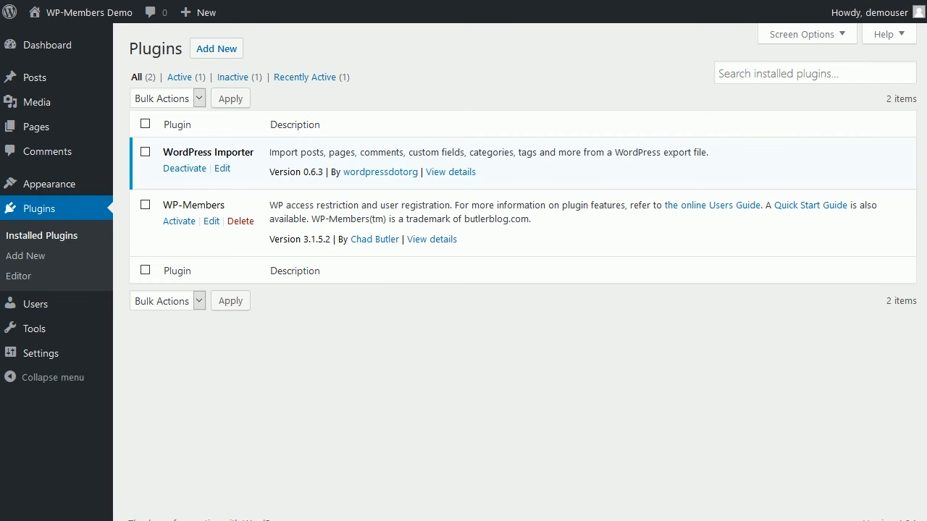
{"action": "mouse_move", "coordinate": [385, 290]}
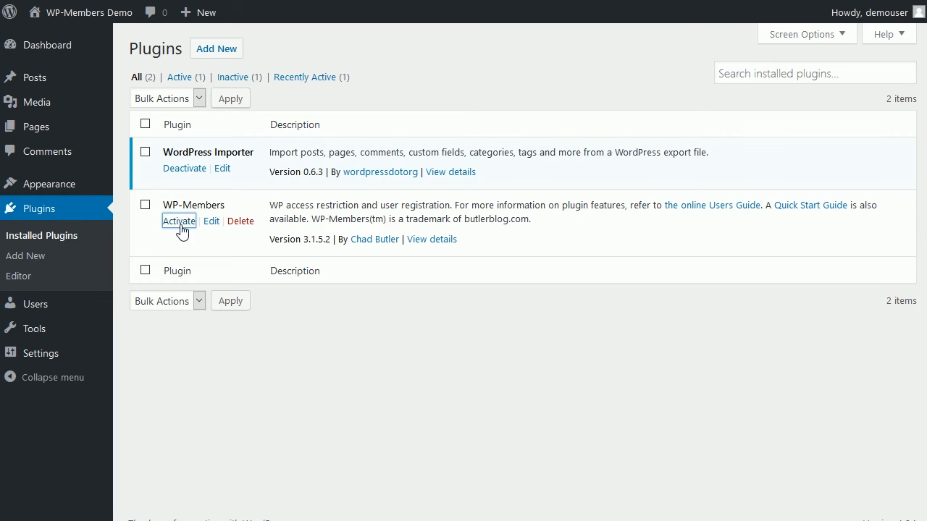
Activate WP-Members, then go to its Settings page
{"action": "left_click", "coordinate": [179, 221]}
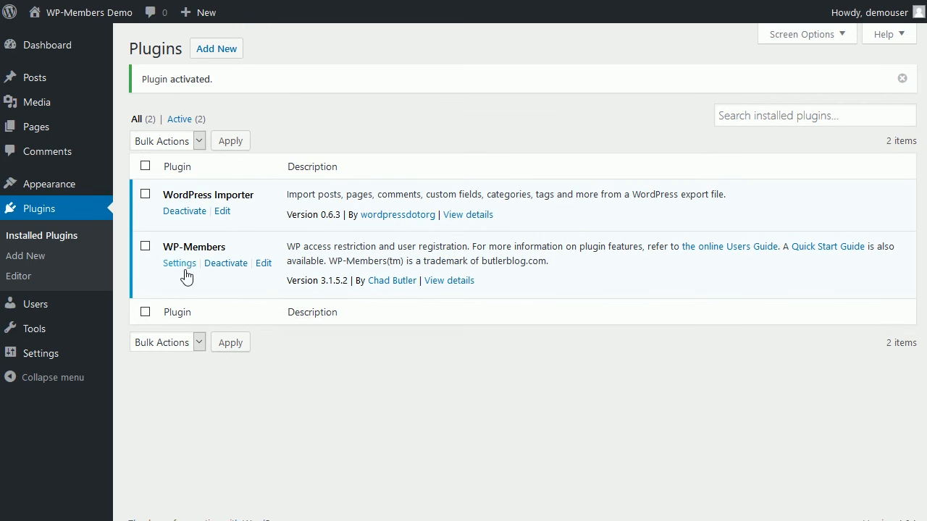
{"action": "left_click", "coordinate": [179, 263]}
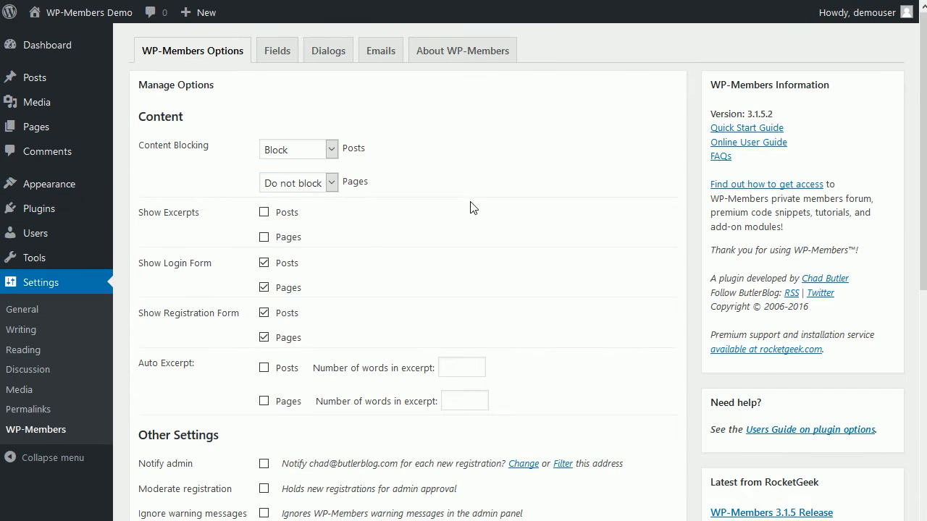
{"action": "mouse_move", "coordinate": [183, 408]}
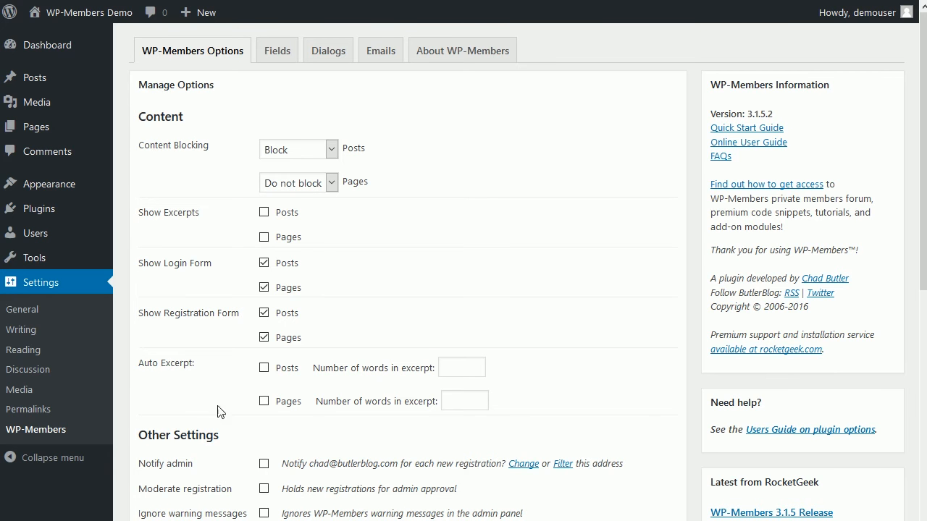
{"action": "mouse_move", "coordinate": [262, 112]}
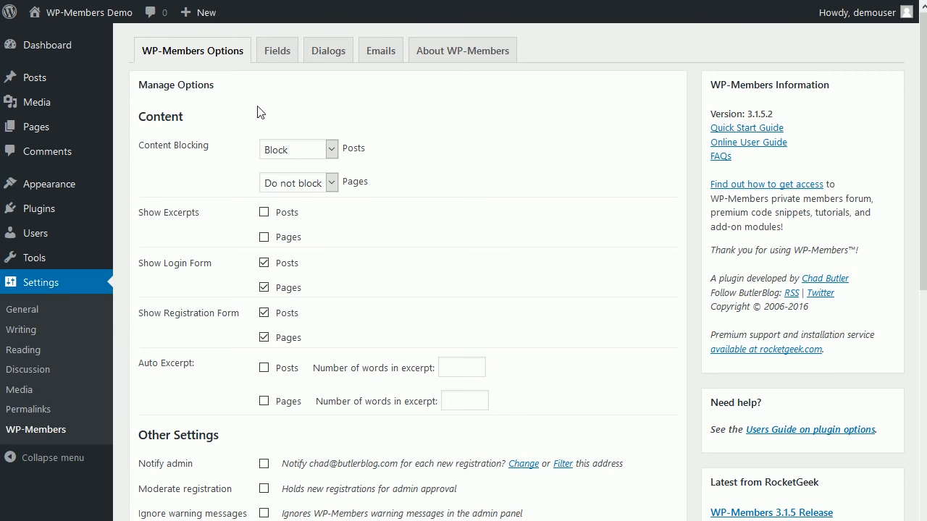
{"action": "mouse_move", "coordinate": [358, 160]}
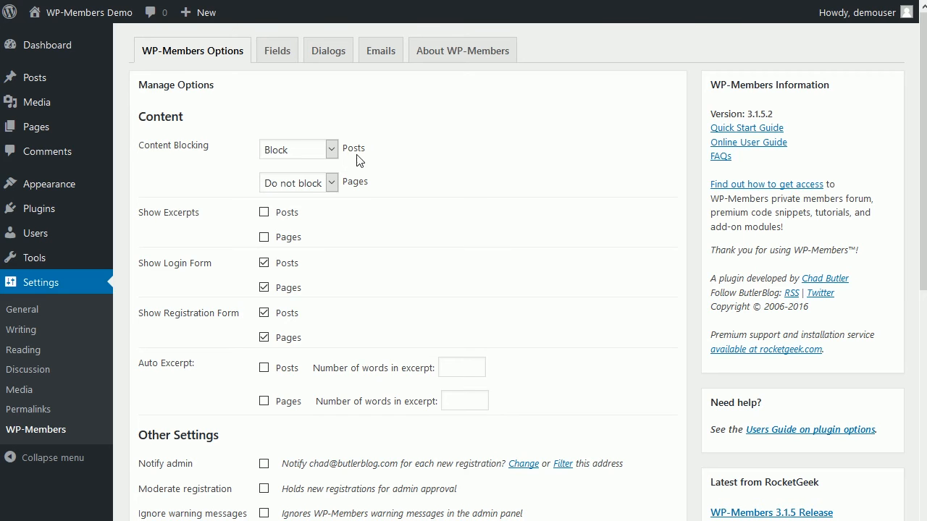
{"action": "mouse_move", "coordinate": [351, 163]}
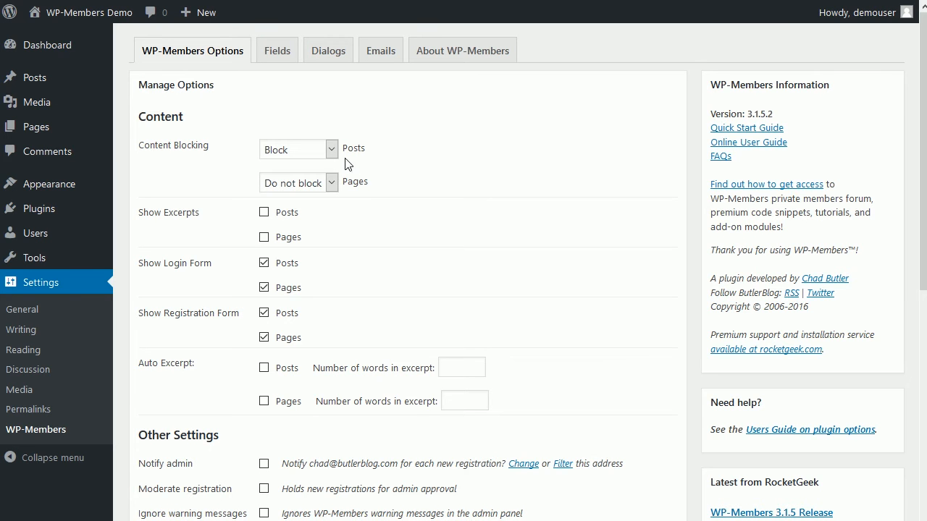
{"action": "mouse_move", "coordinate": [464, 228]}
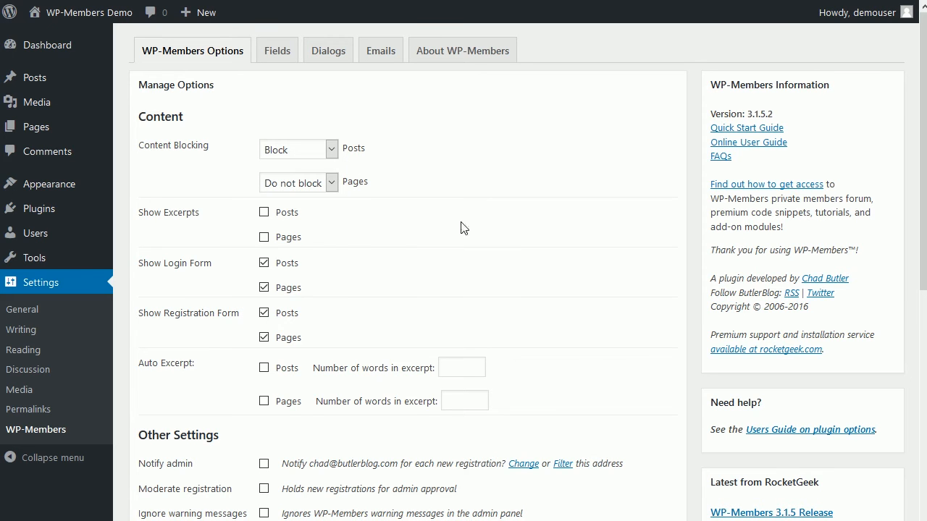
{"action": "mouse_move", "coordinate": [303, 244]}
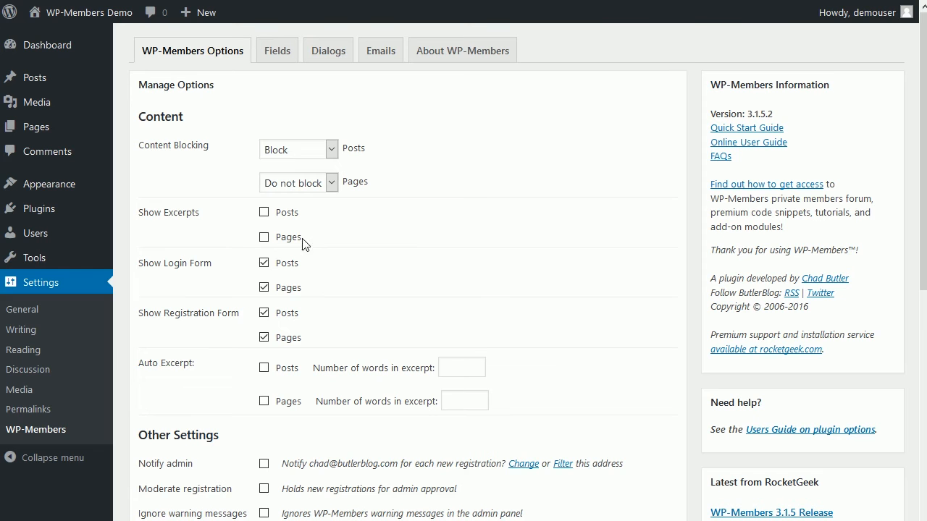
{"action": "mouse_move", "coordinate": [321, 281]}
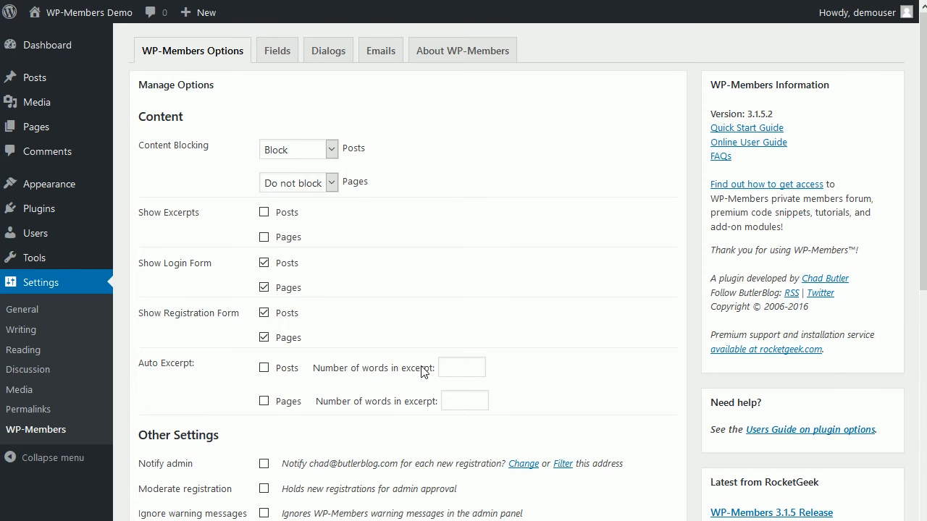
{"action": "mouse_move", "coordinate": [391, 411]}
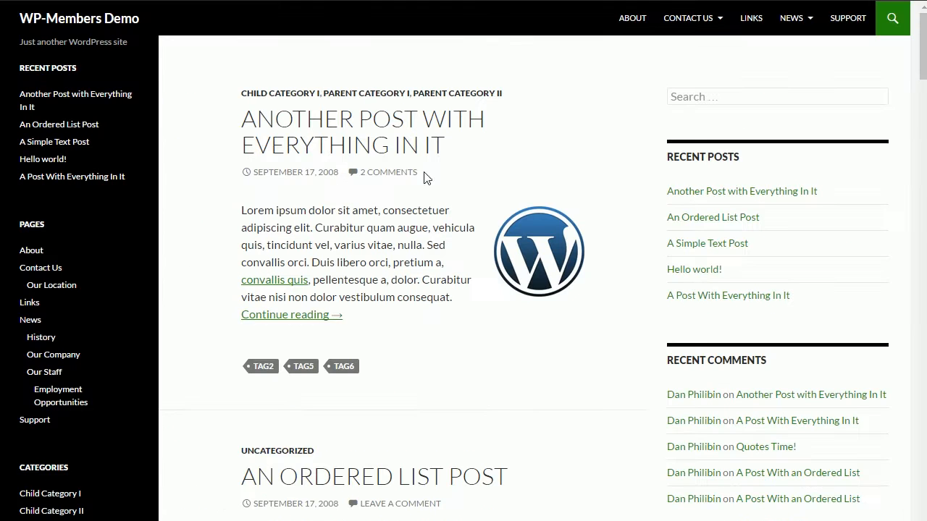
{"action": "mouse_move", "coordinate": [233, 141]}
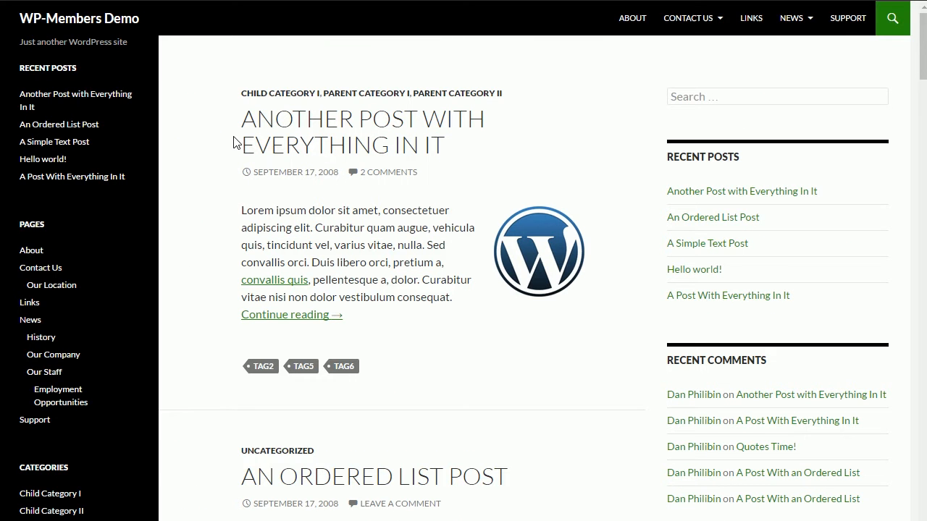
{"action": "mouse_move", "coordinate": [307, 174]}
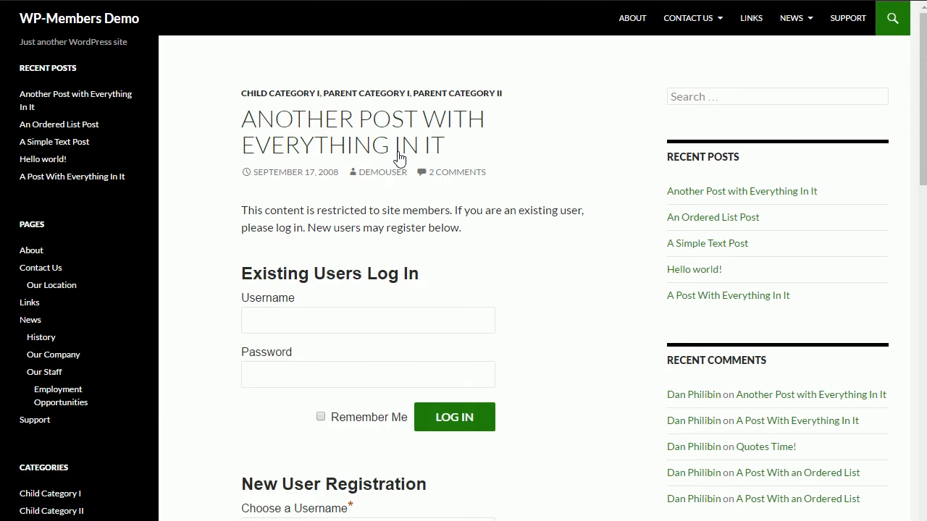
{"action": "mouse_move", "coordinate": [605, 227]}
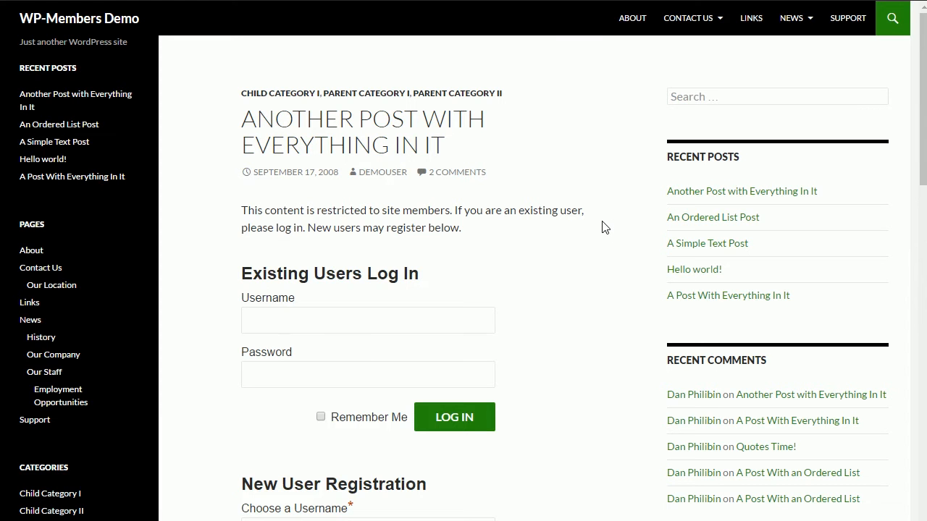
{"action": "mouse_move", "coordinate": [586, 253]}
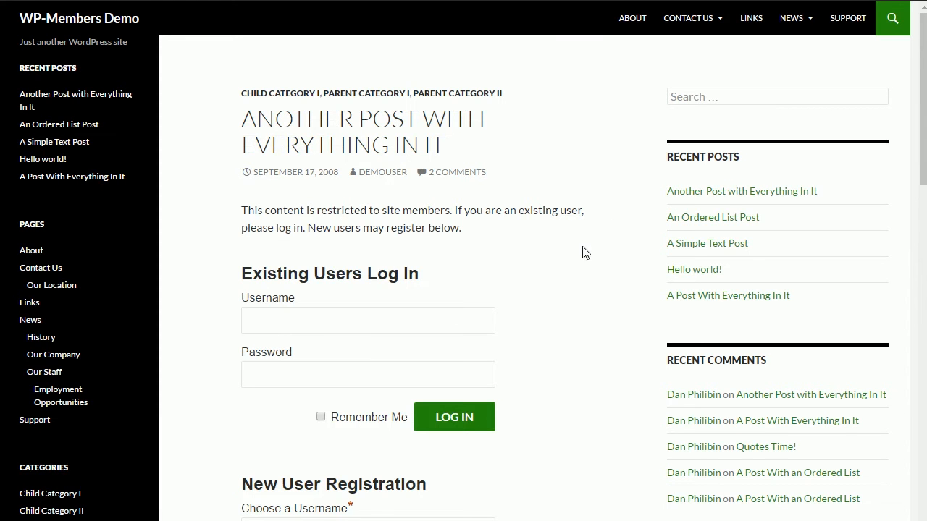
Scroll the blocked post to view the login and New User Registration forms
{"action": "scroll", "scroll_direction": "down", "scroll_amount": 3}
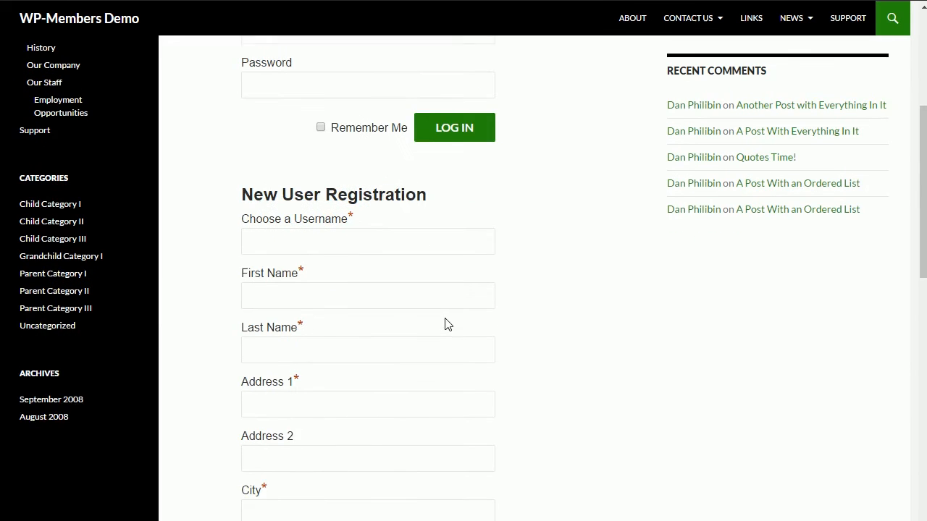
{"action": "scroll", "scroll_direction": "down", "scroll_amount": 3}
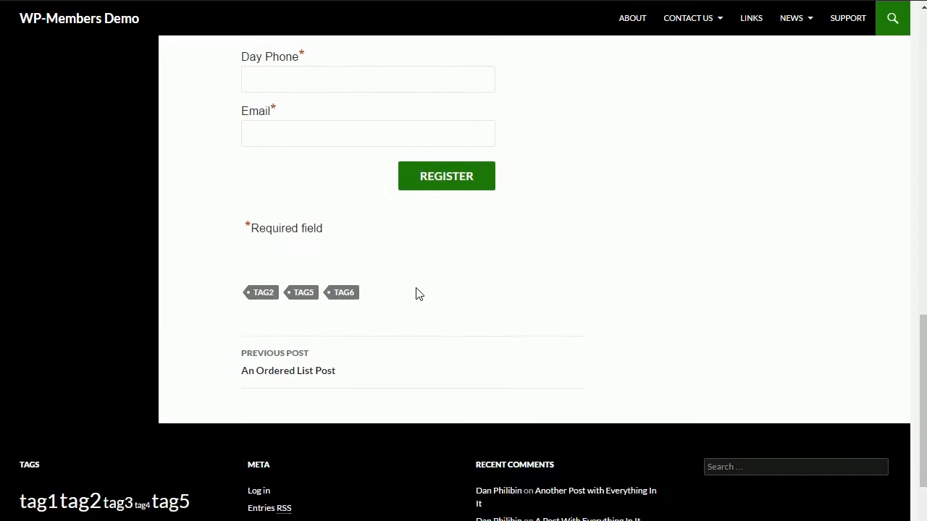
{"action": "scroll", "scroll_direction": "down", "scroll_amount": 3}
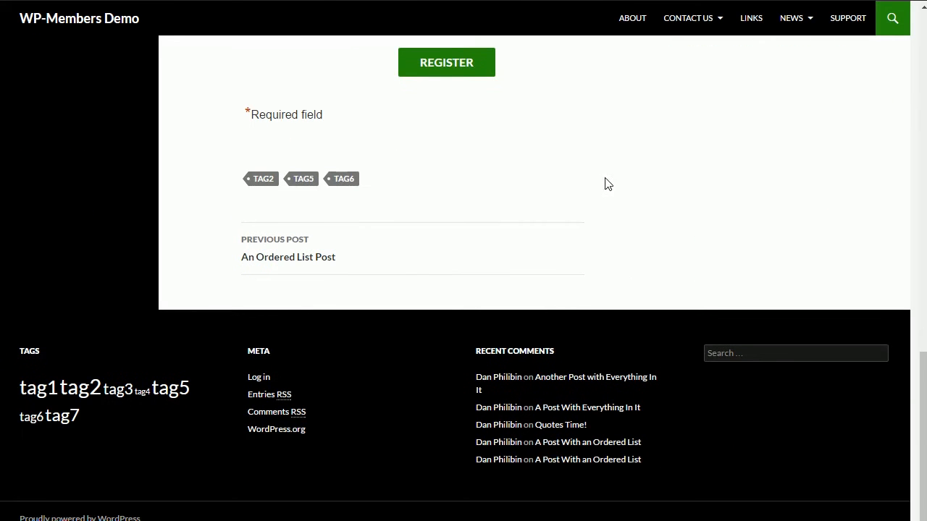
{"action": "scroll", "scroll_direction": "down", "scroll_amount": 3}
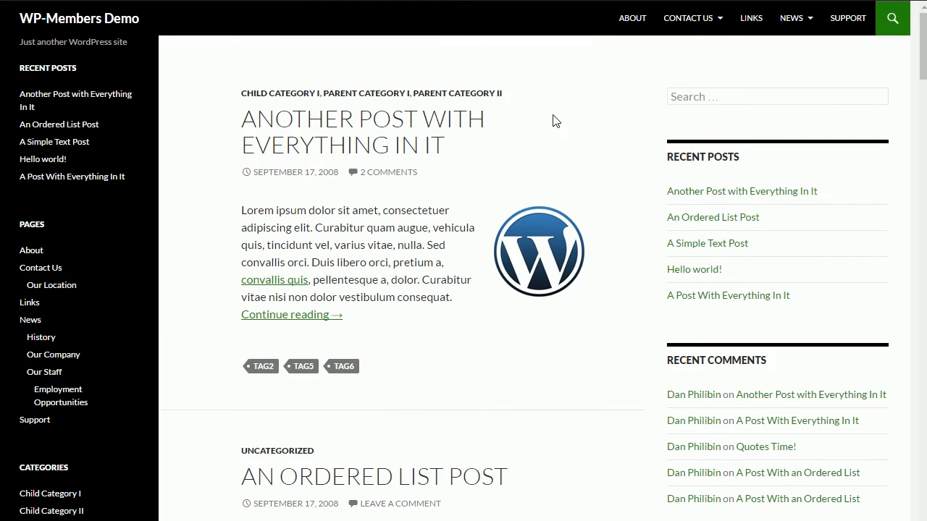
{"action": "mouse_move", "coordinate": [383, 342]}
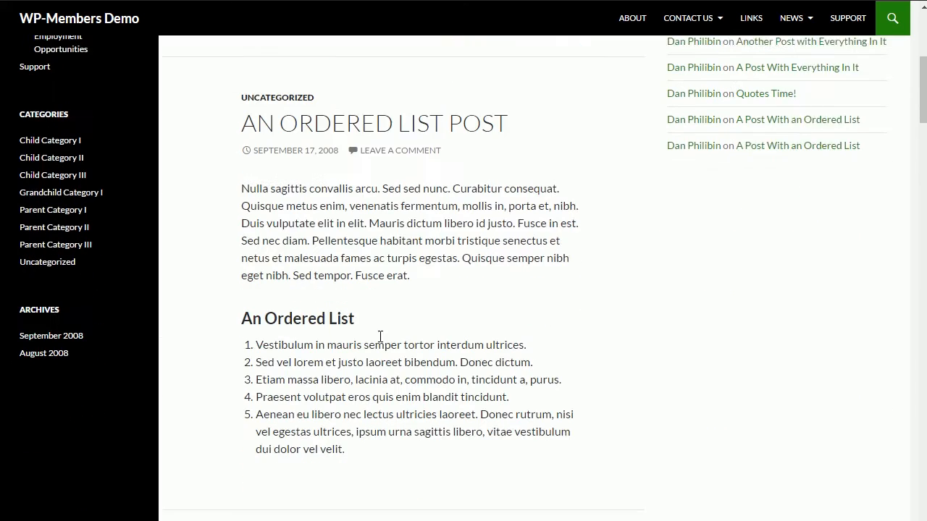
Browse the front page and open An Ordered List Post to read its full text
{"action": "scroll", "scroll_direction": "down", "scroll_amount": 3}
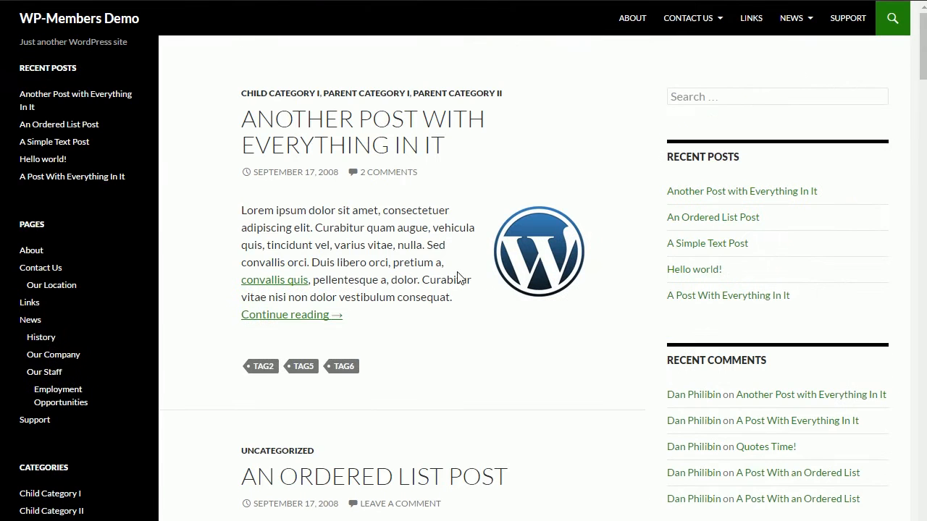
{"action": "mouse_move", "coordinate": [398, 242]}
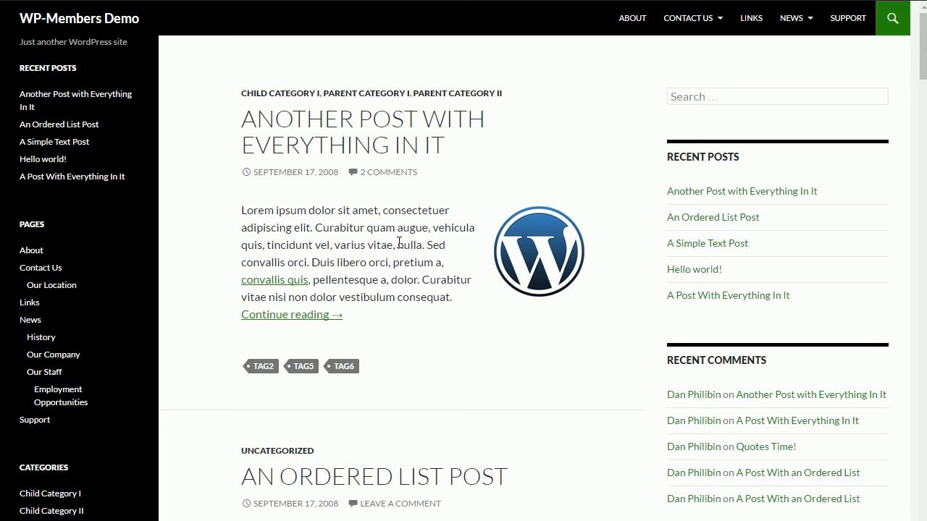
{"action": "mouse_move", "coordinate": [471, 127]}
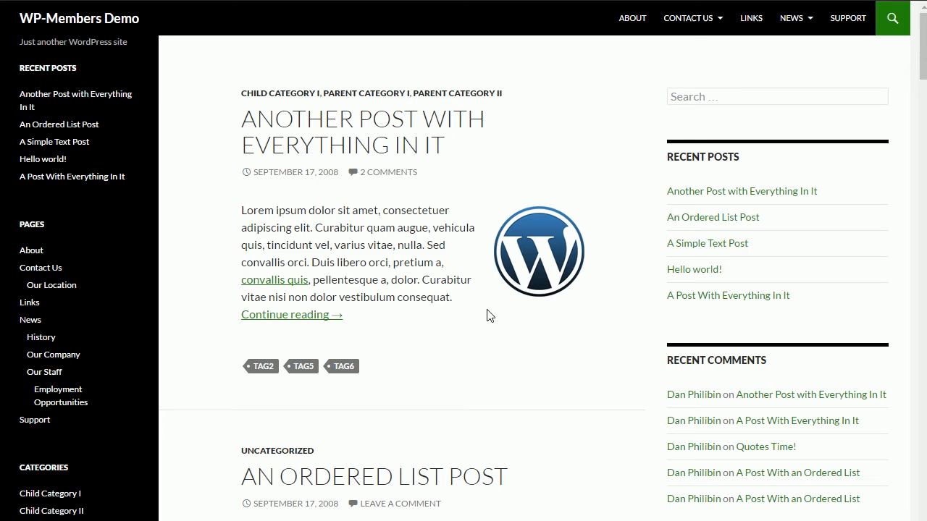
{"action": "mouse_move", "coordinate": [426, 363]}
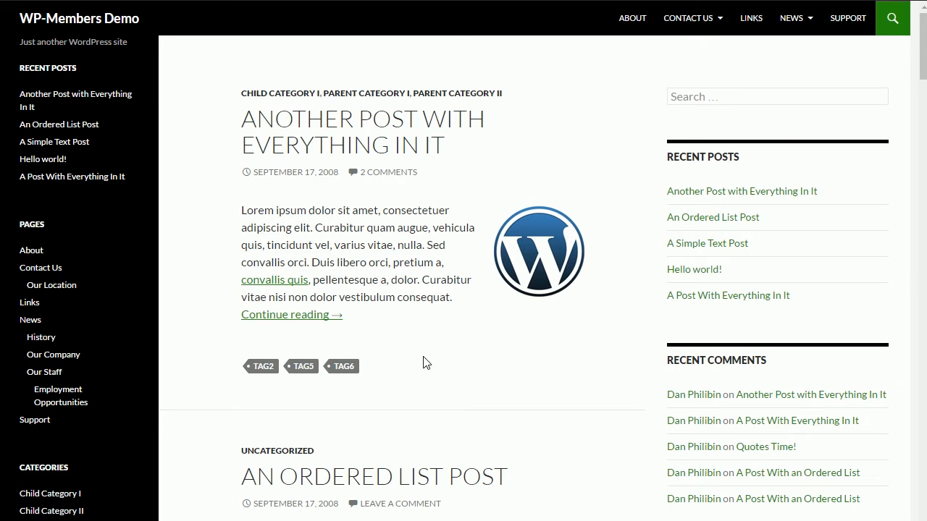
{"action": "scroll", "scroll_direction": "down", "scroll_amount": 3}
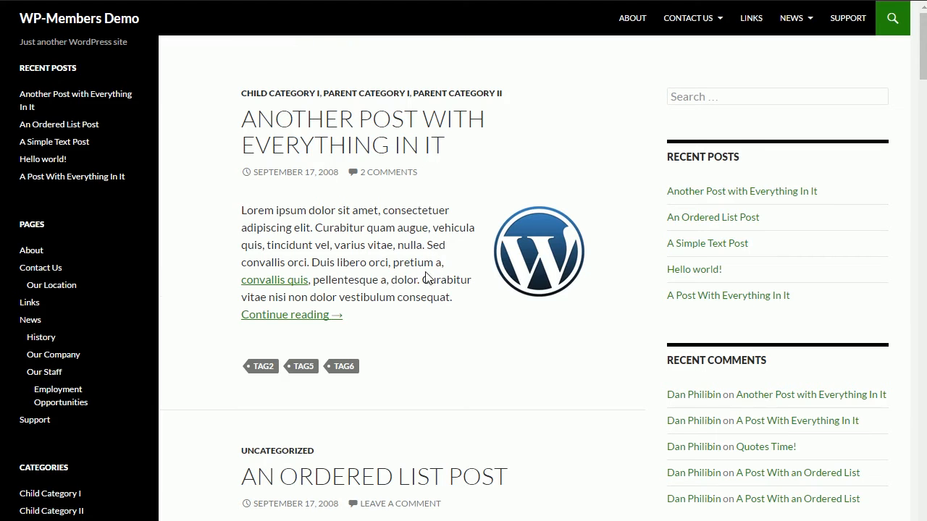
{"action": "mouse_move", "coordinate": [362, 332]}
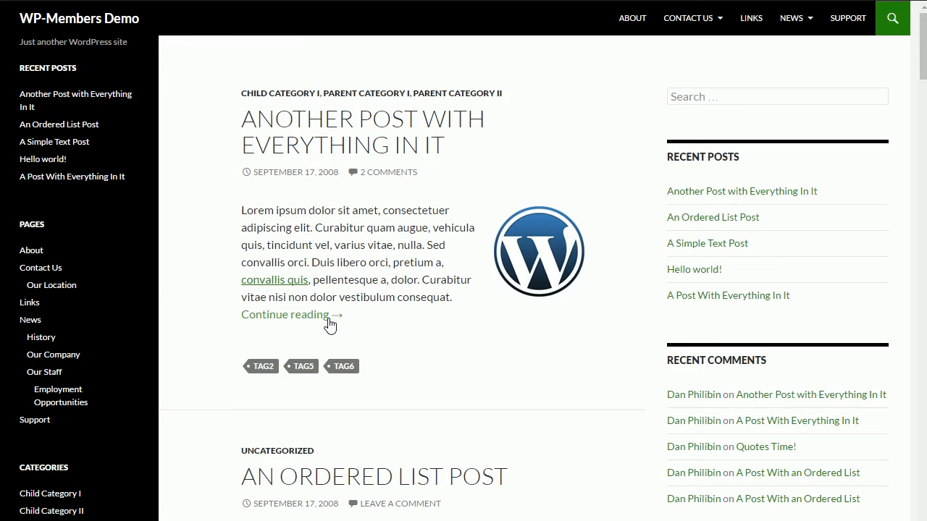
{"action": "left_click", "coordinate": [284, 314]}
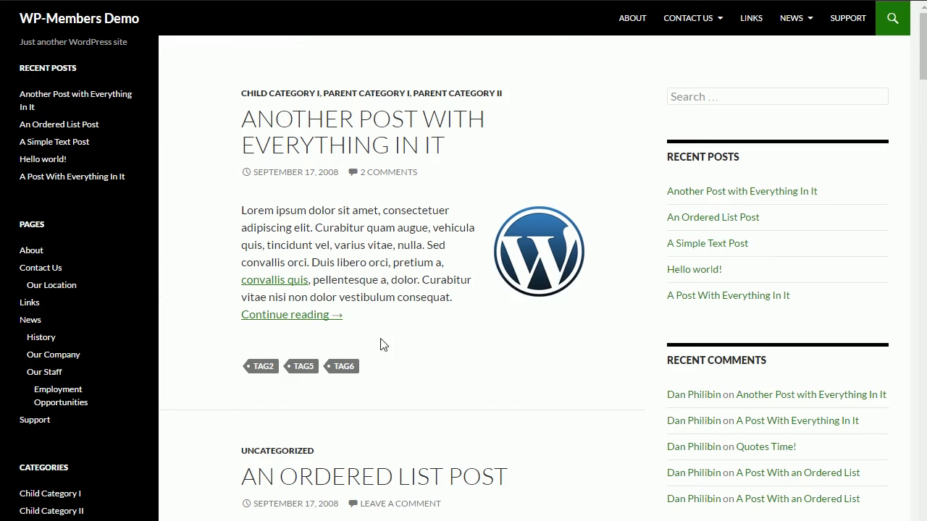
{"action": "mouse_move", "coordinate": [389, 328]}
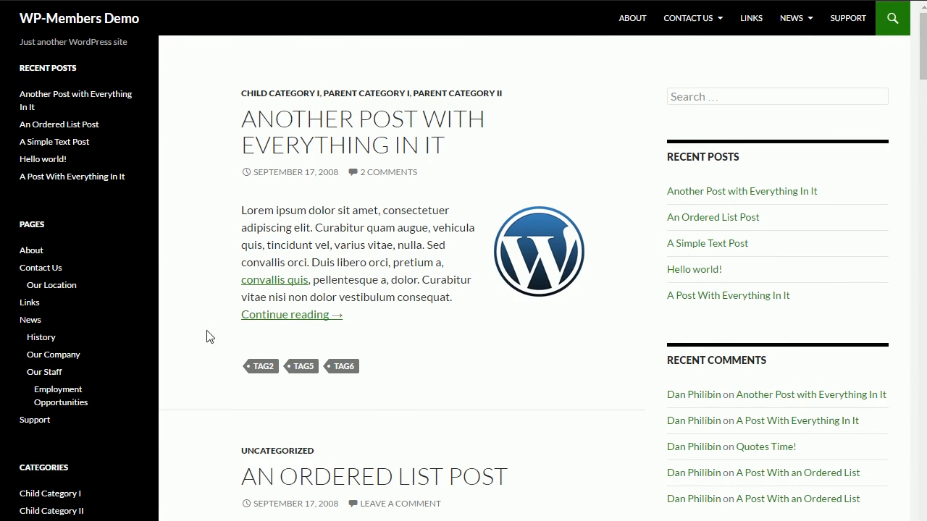
{"action": "scroll", "scroll_direction": "down", "scroll_amount": 3}
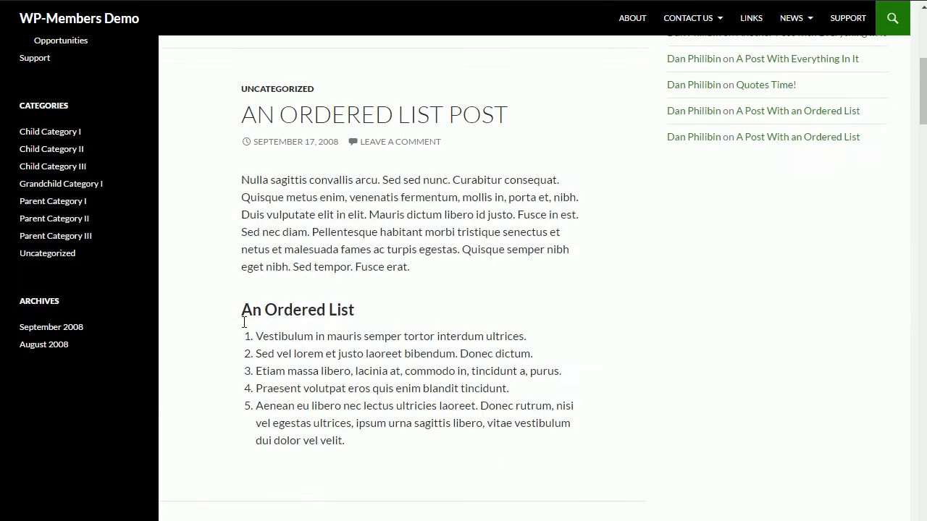
{"action": "scroll", "scroll_direction": "down", "scroll_amount": 3}
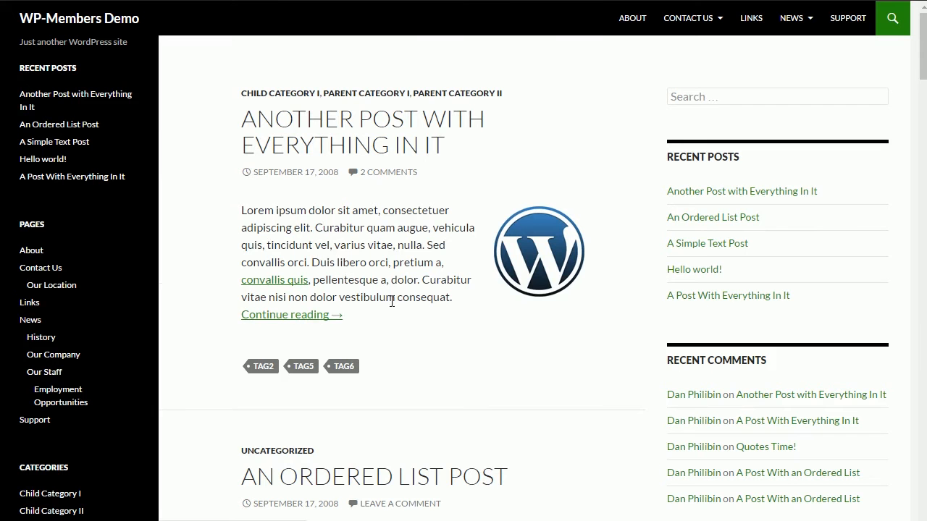
{"action": "scroll", "scroll_direction": "down", "scroll_amount": 3}
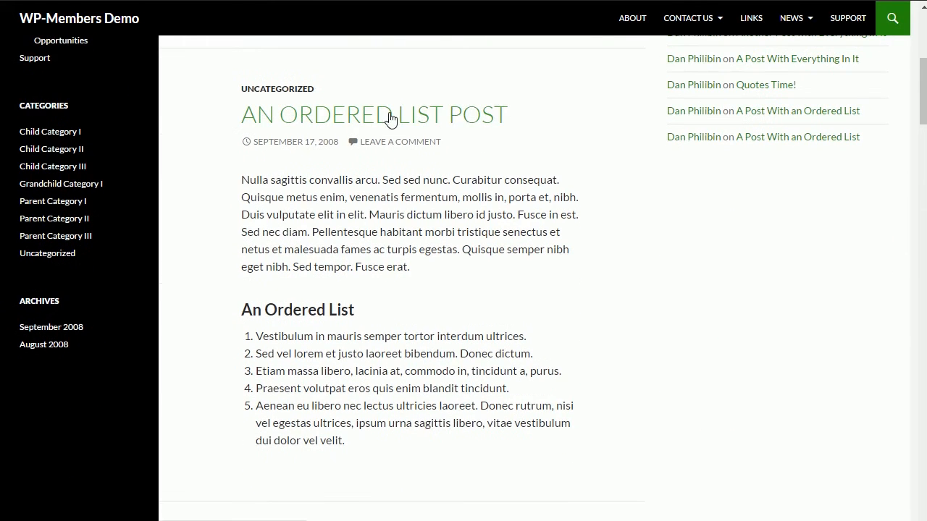
{"action": "mouse_move", "coordinate": [379, 452]}
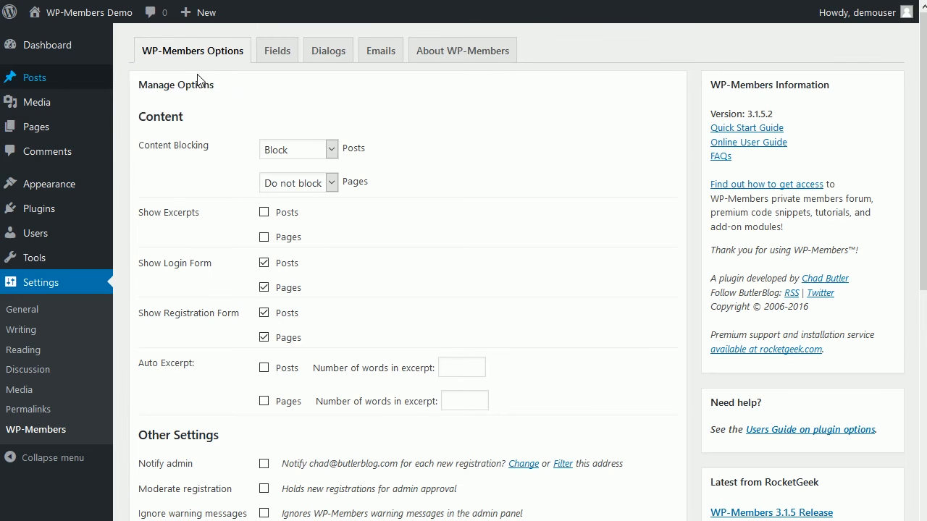
Add a Read More tag after 'elit.' in An Ordered List Post and update it
{"action": "left_click", "coordinate": [35, 77]}
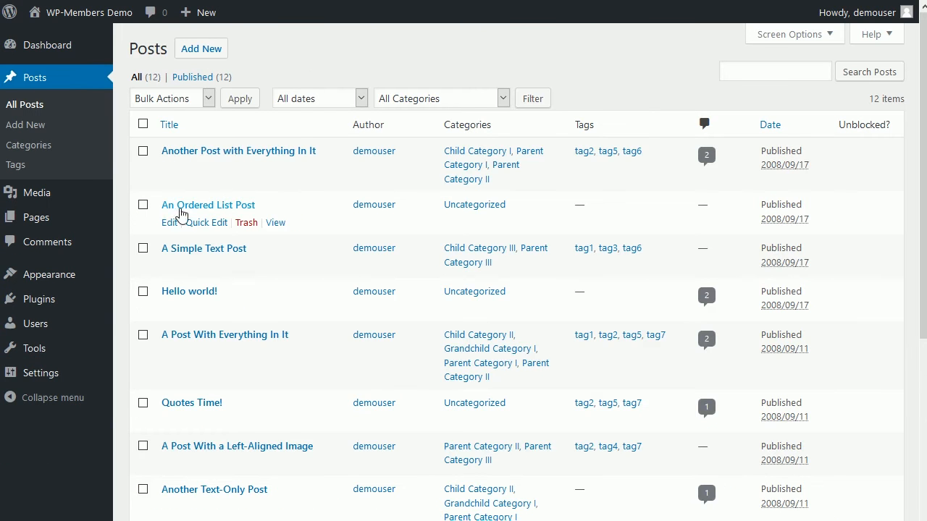
{"action": "mouse_move", "coordinate": [168, 230]}
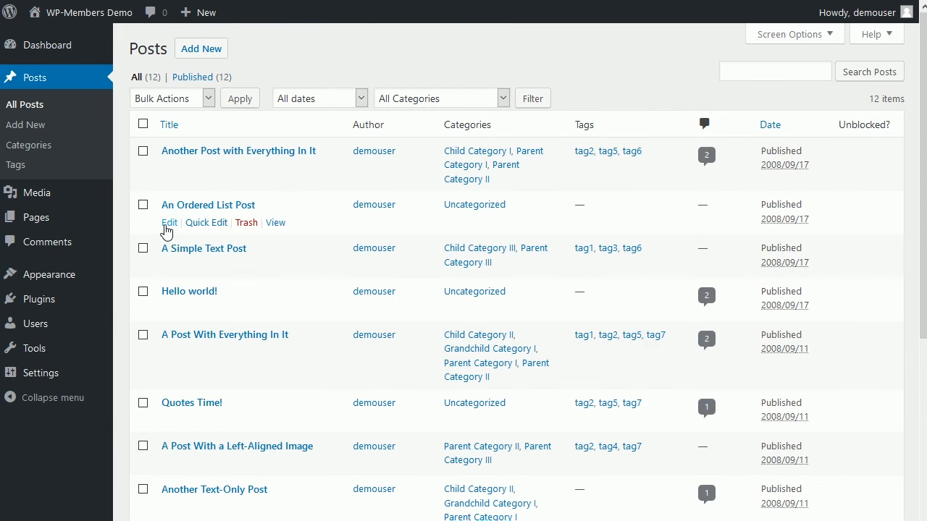
{"action": "left_click", "coordinate": [169, 222]}
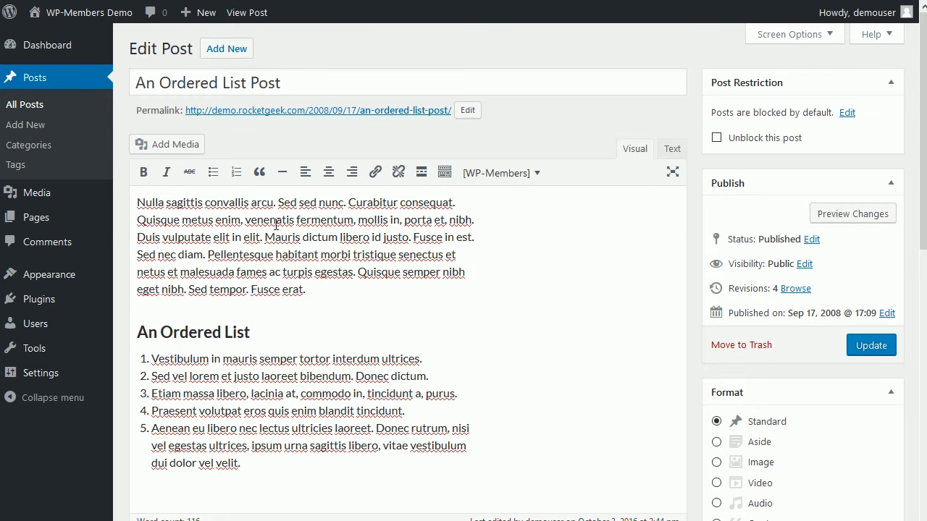
{"action": "mouse_move", "coordinate": [421, 172]}
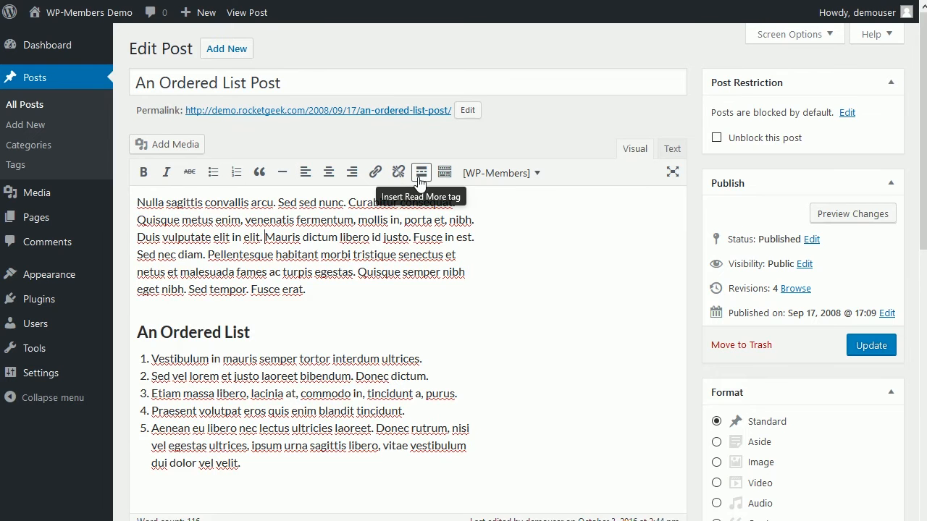
{"action": "mouse_move", "coordinate": [422, 179]}
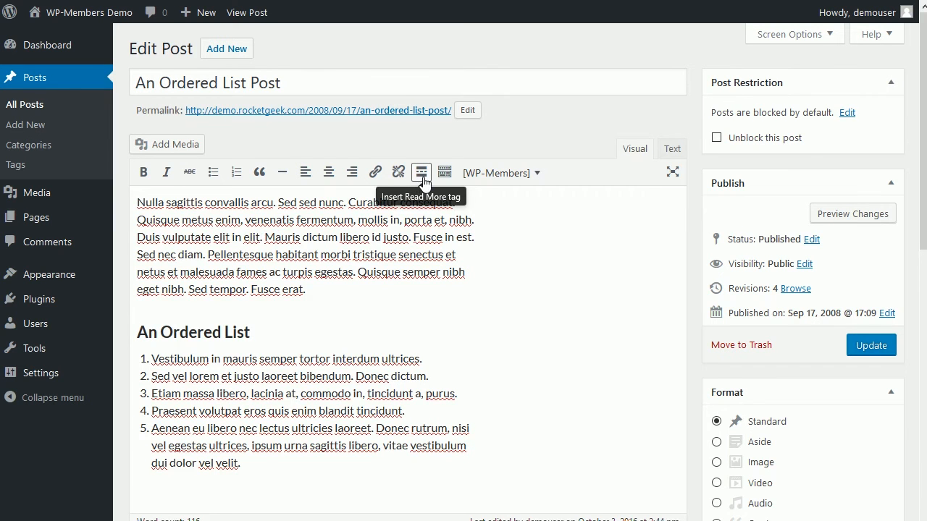
{"action": "left_click", "coordinate": [421, 172]}
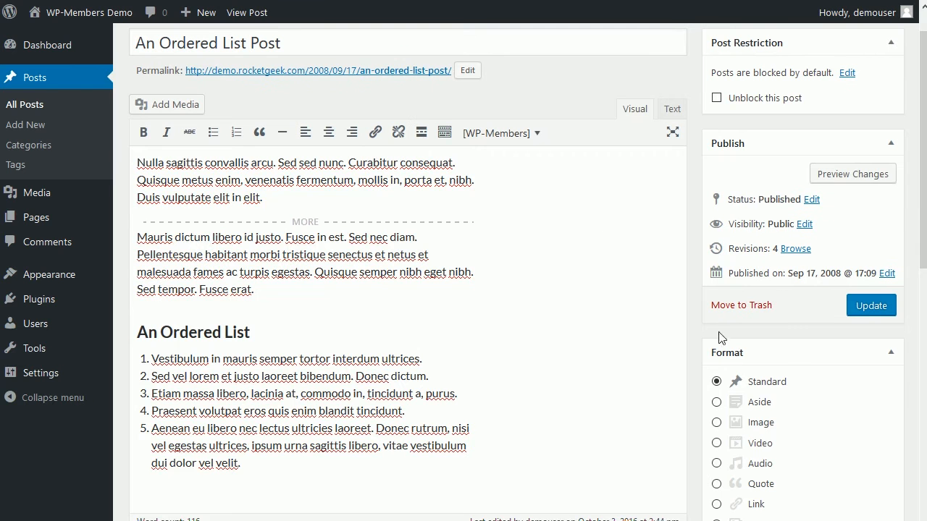
{"action": "left_click", "coordinate": [871, 305]}
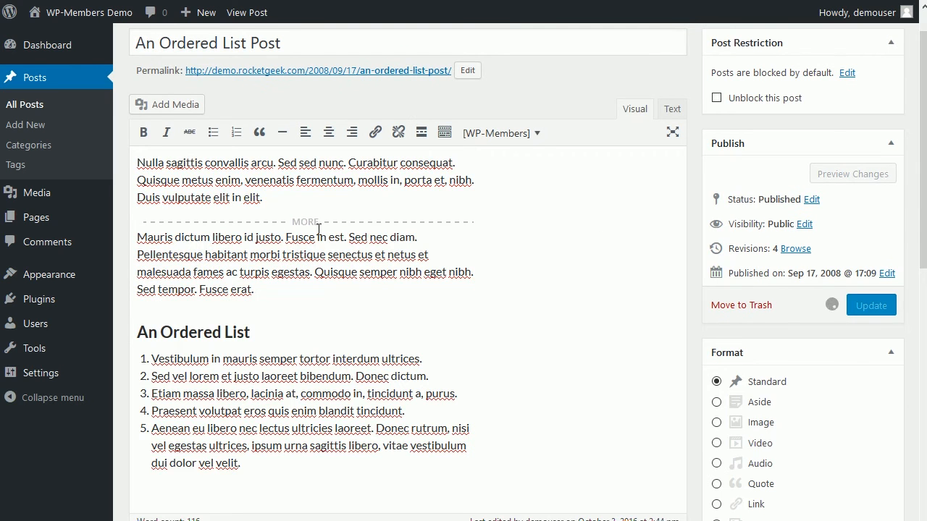
{"action": "left_click", "coordinate": [871, 305]}
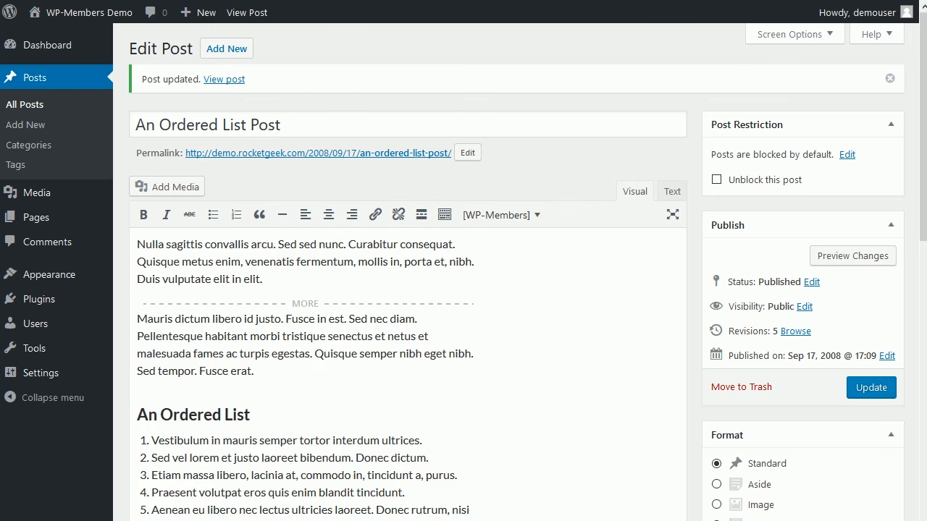
{"action": "left_click", "coordinate": [224, 78]}
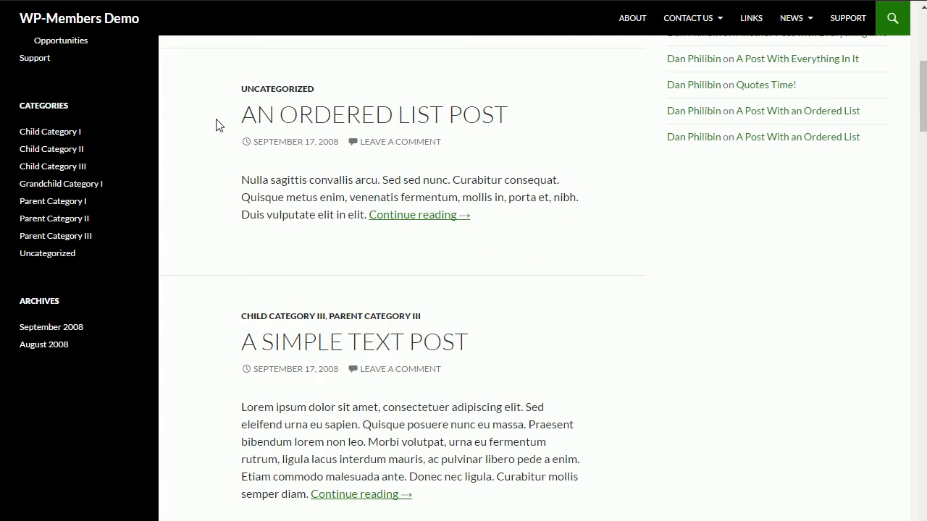
{"action": "mouse_move", "coordinate": [391, 227]}
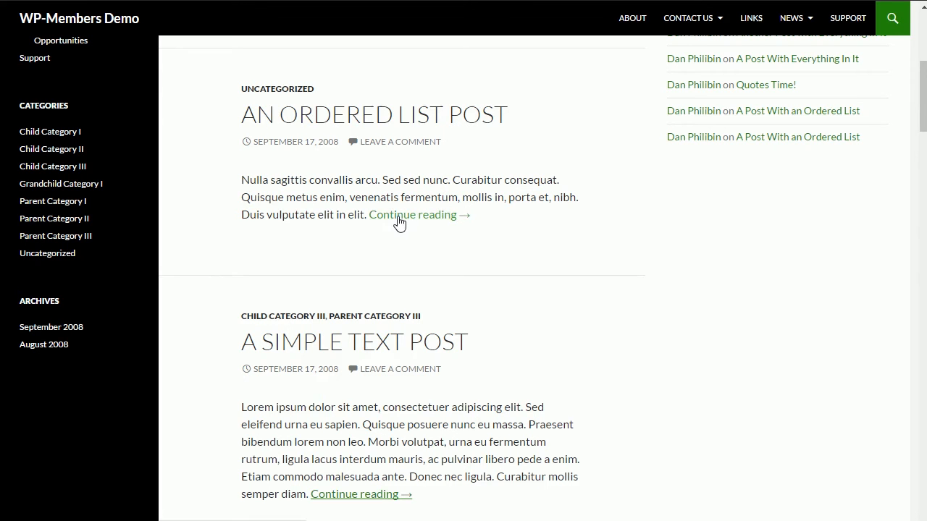
{"action": "left_click", "coordinate": [412, 214]}
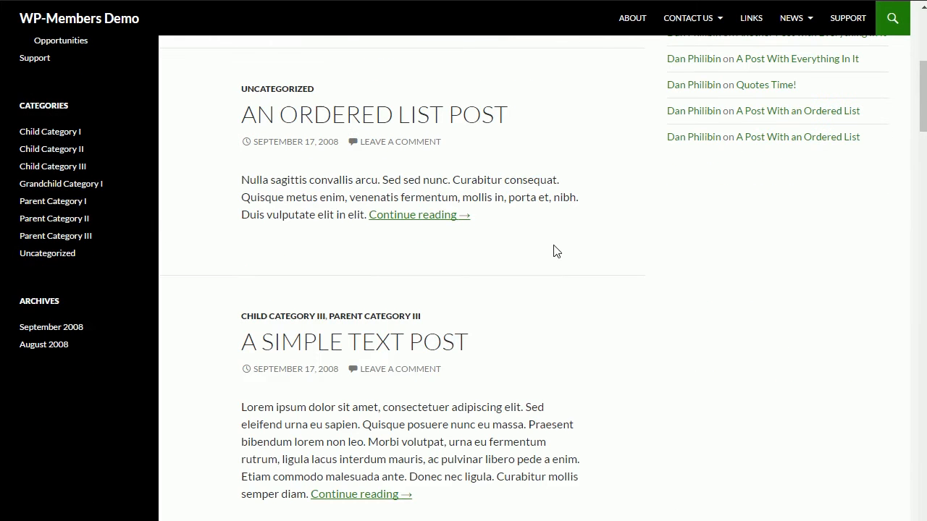
{"action": "mouse_move", "coordinate": [552, 254]}
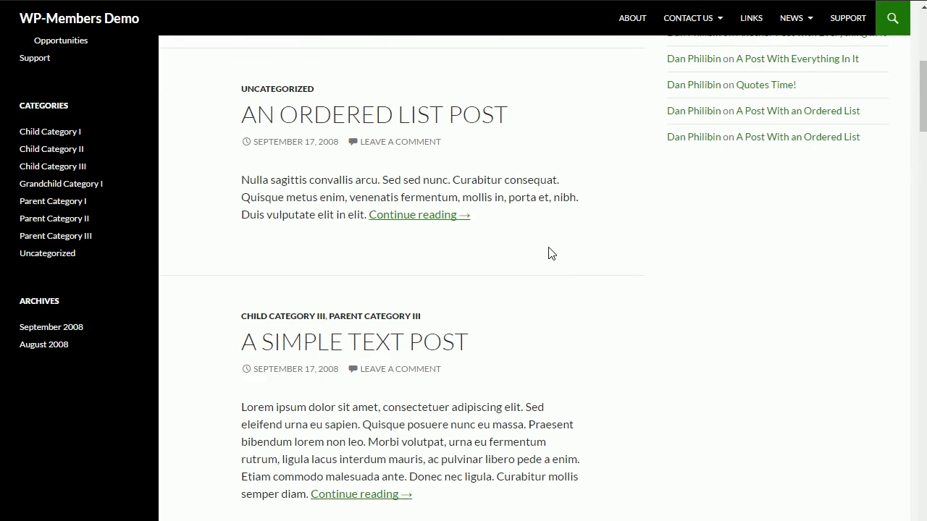
{"action": "mouse_move", "coordinate": [447, 231]}
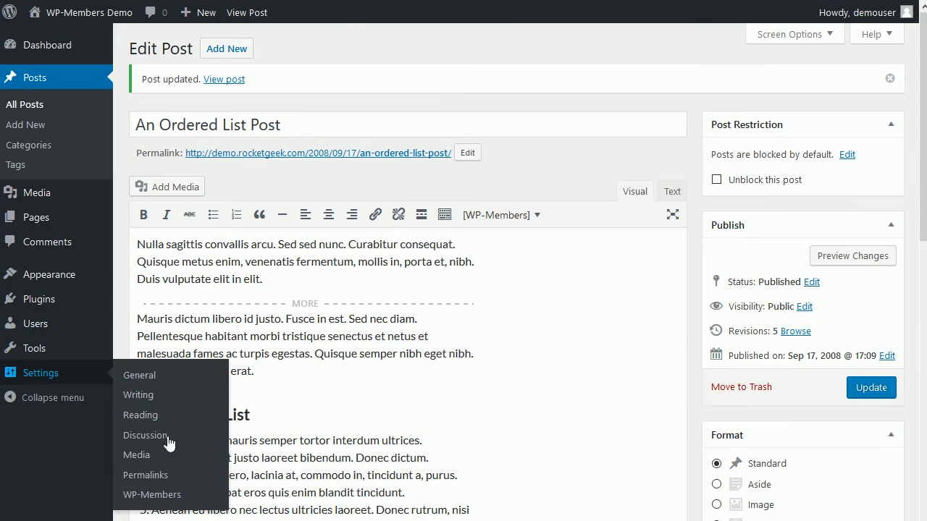
Enable WP-Members Auto Excerpt Posts at 50 words and update the settings
{"action": "left_click", "coordinate": [153, 495]}
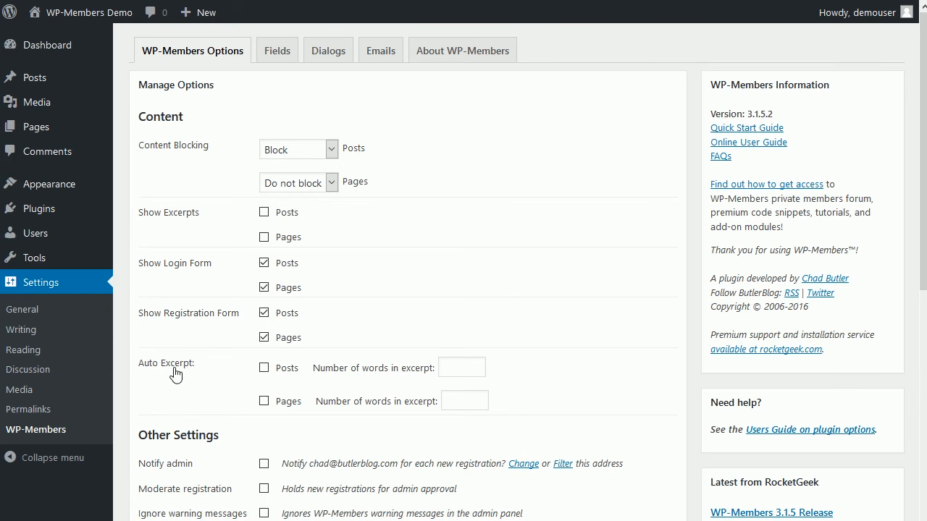
{"action": "left_click", "coordinate": [264, 367]}
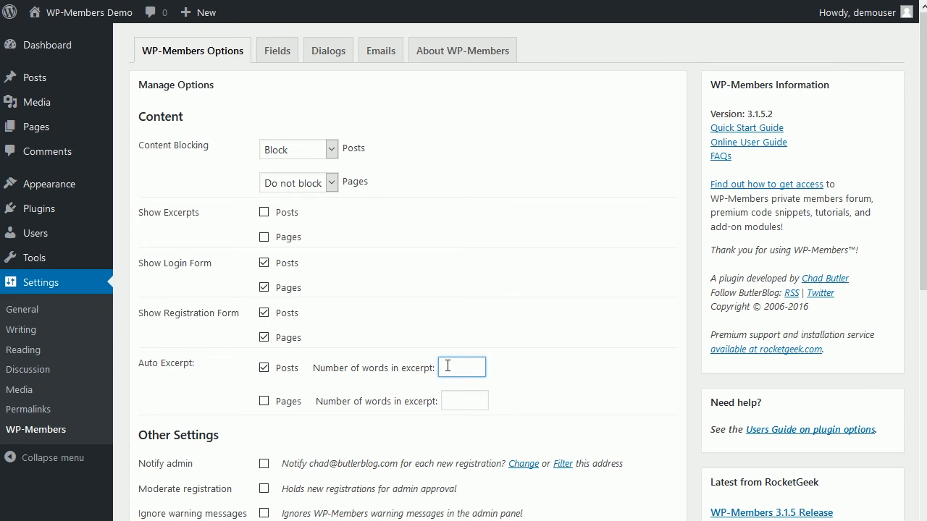
{"action": "type", "text": "50"}
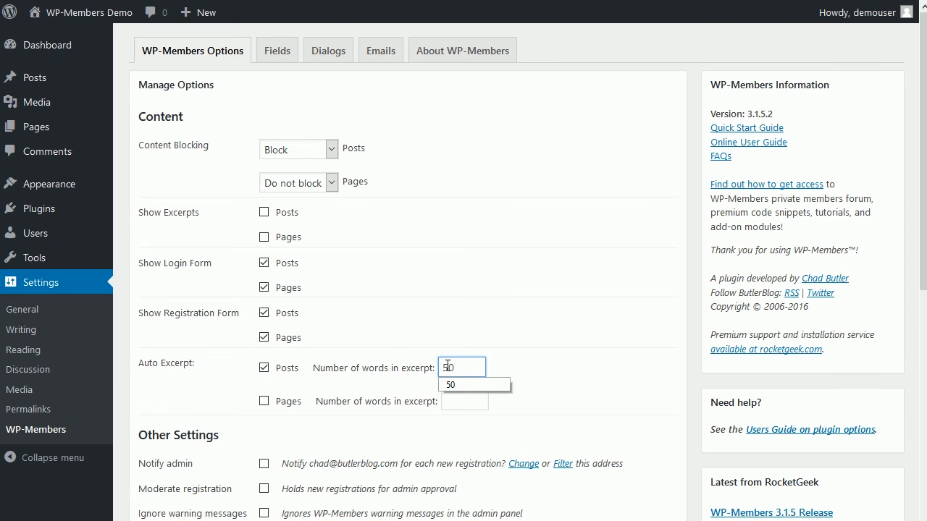
{"action": "scroll", "scroll_direction": "down", "scroll_amount": 3}
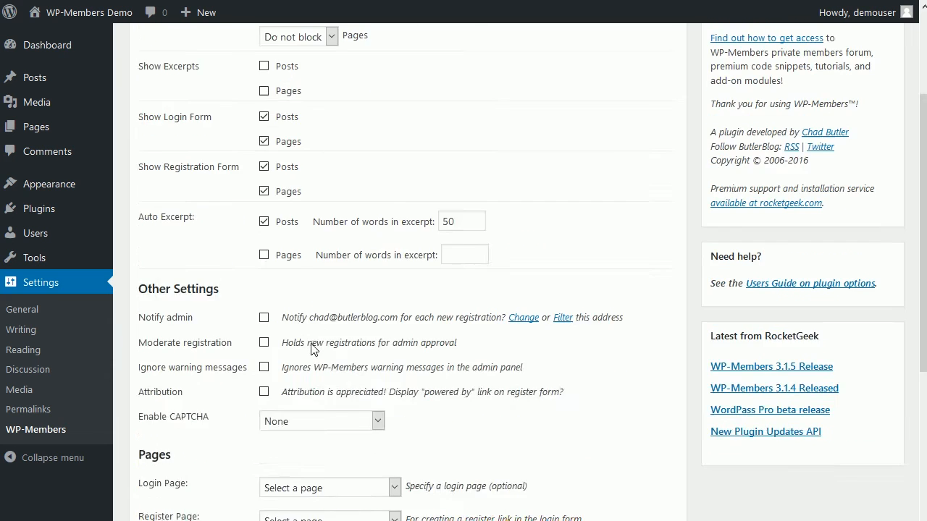
{"action": "scroll", "scroll_direction": "down", "scroll_amount": 3}
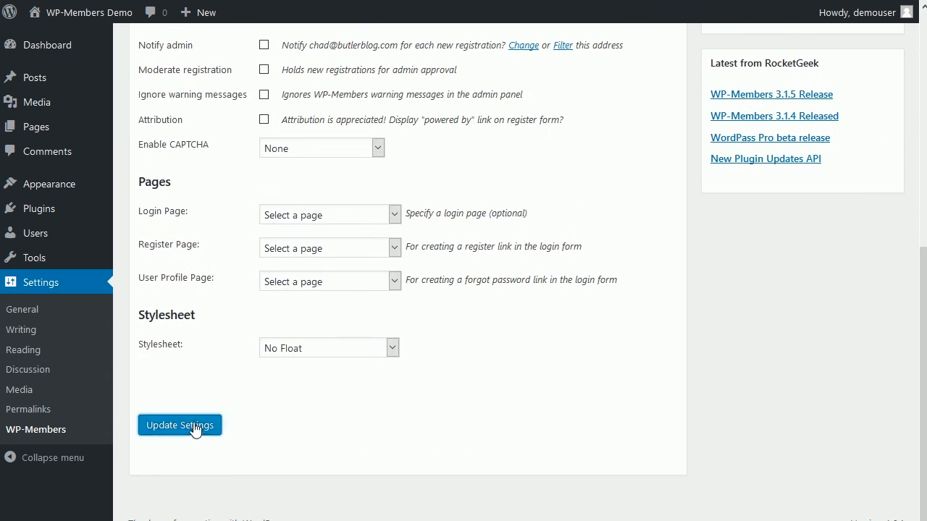
{"action": "left_click", "coordinate": [180, 425]}
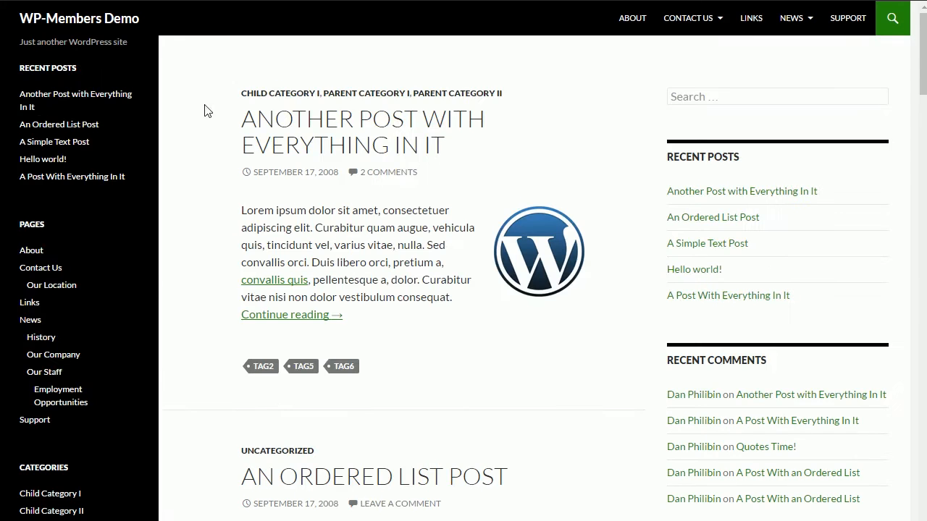
{"action": "scroll", "scroll_direction": "down", "scroll_amount": 3}
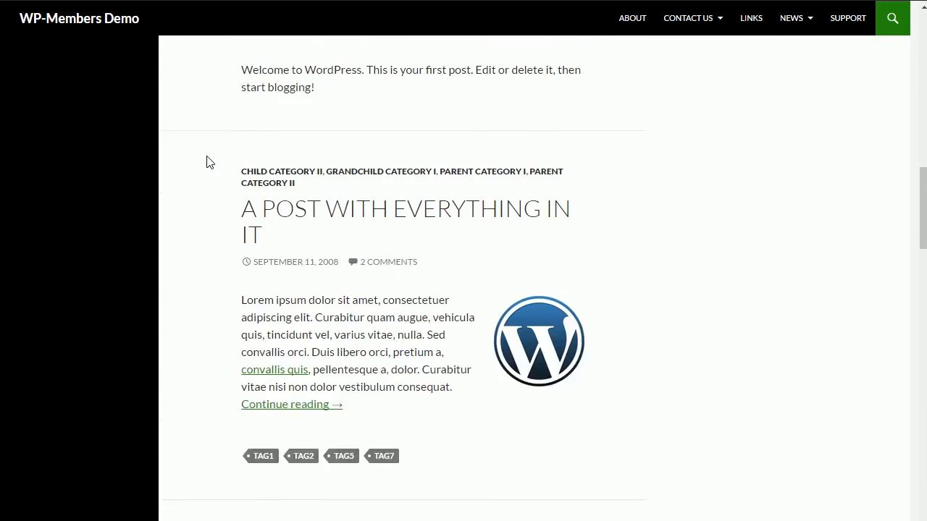
{"action": "scroll", "scroll_direction": "down", "scroll_amount": 3}
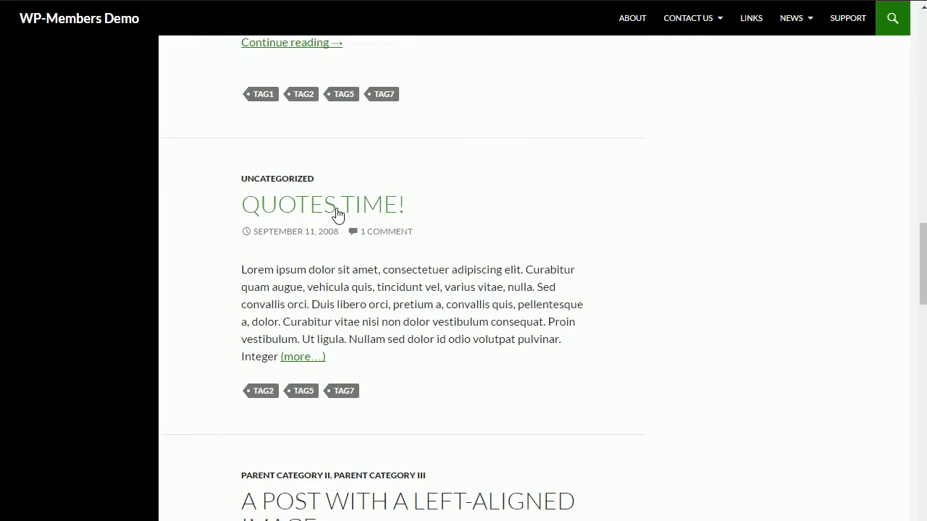
{"action": "mouse_move", "coordinate": [419, 209]}
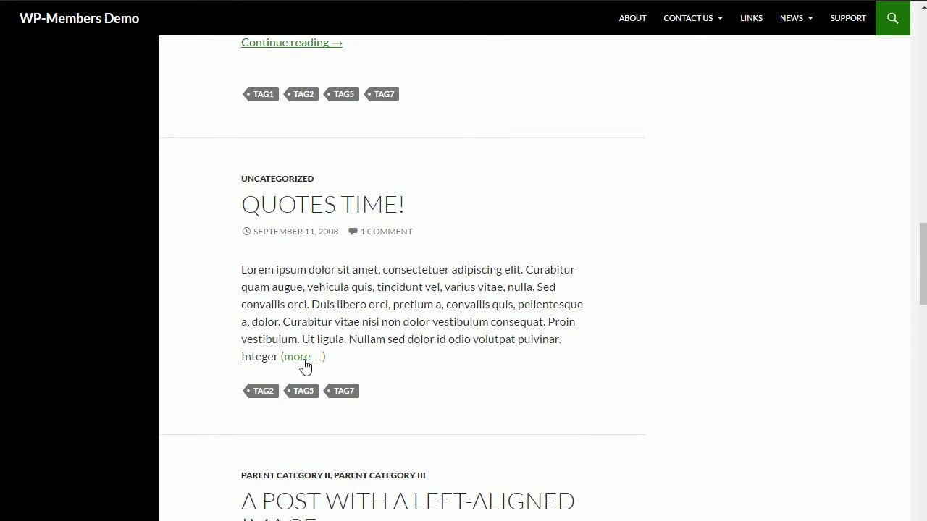
{"action": "left_click", "coordinate": [297, 357]}
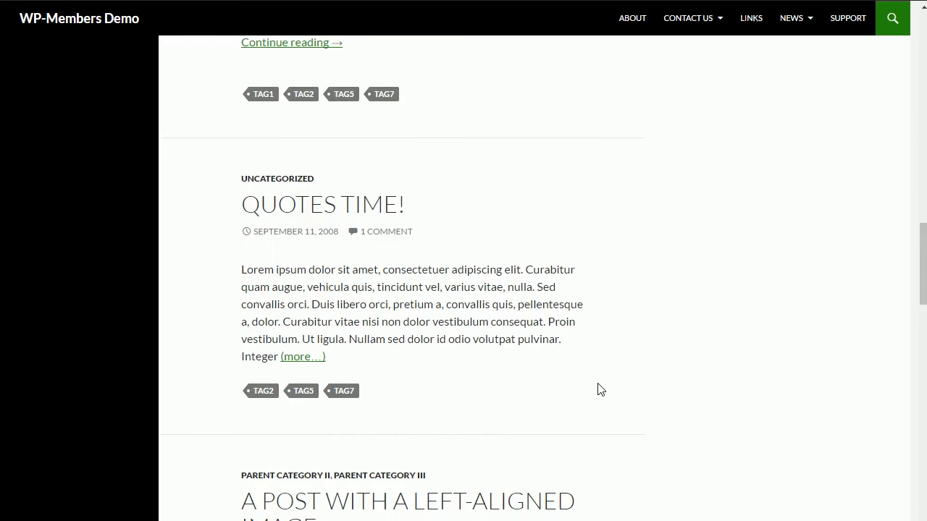
{"action": "scroll", "scroll_direction": "down", "scroll_amount": 3}
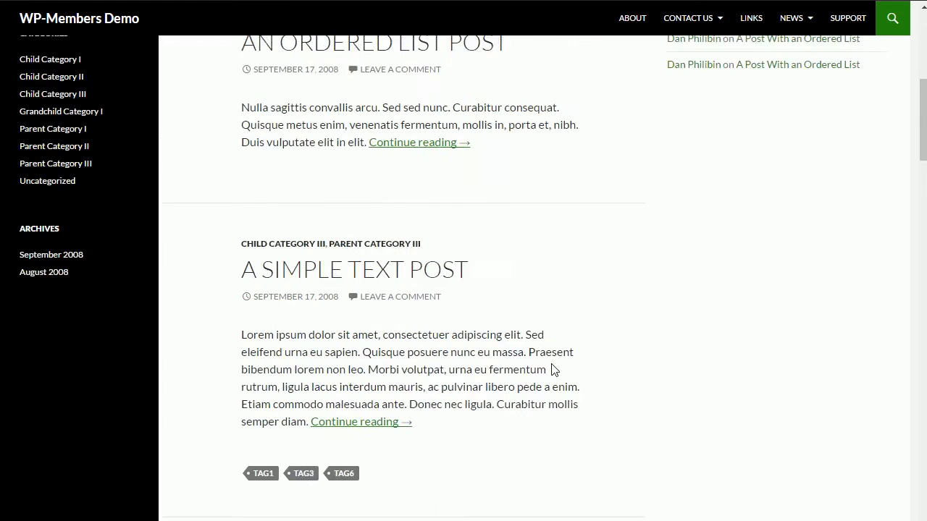
{"action": "scroll", "scroll_direction": "up", "scroll_amount": 3}
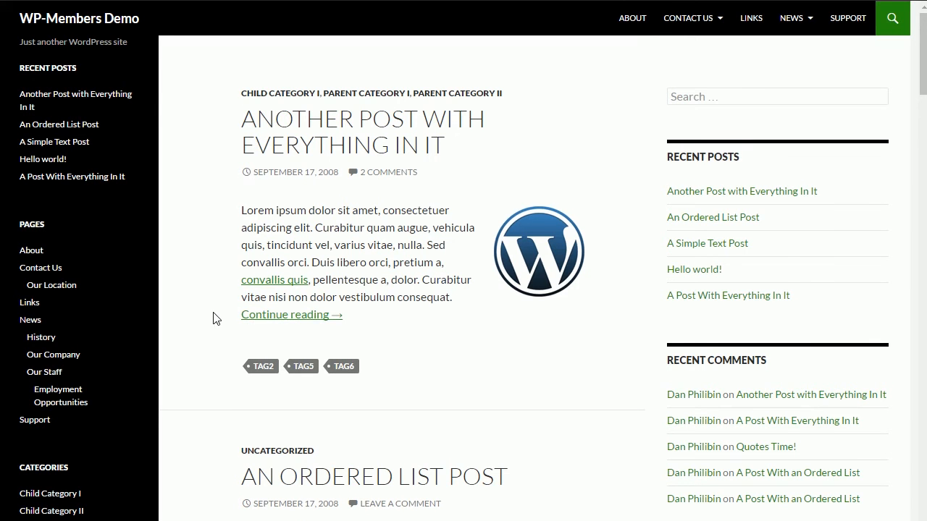
{"action": "mouse_move", "coordinate": [284, 314]}
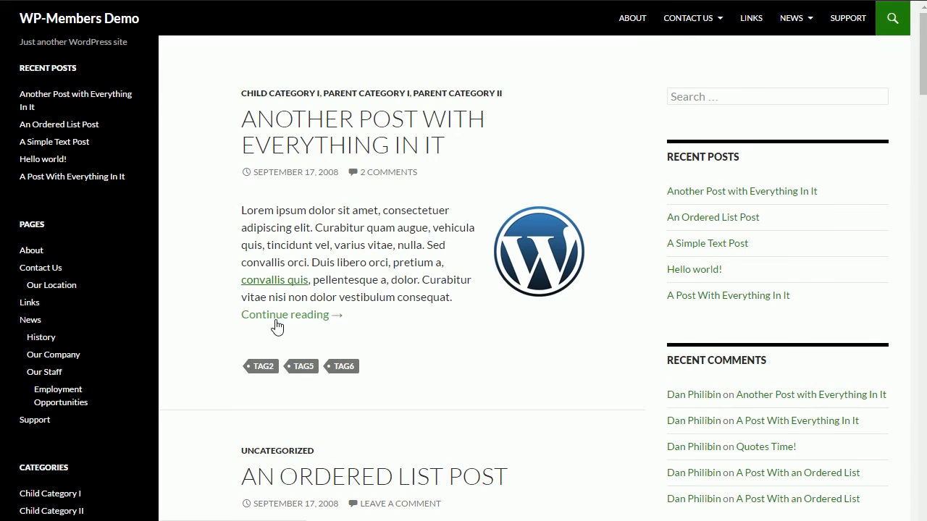
{"action": "mouse_move", "coordinate": [220, 330]}
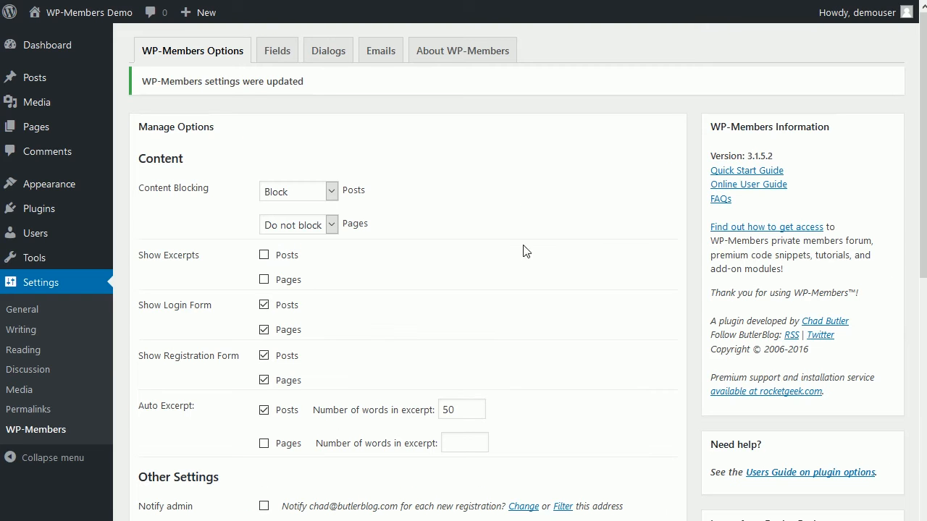
{"action": "mouse_move", "coordinate": [145, 266]}
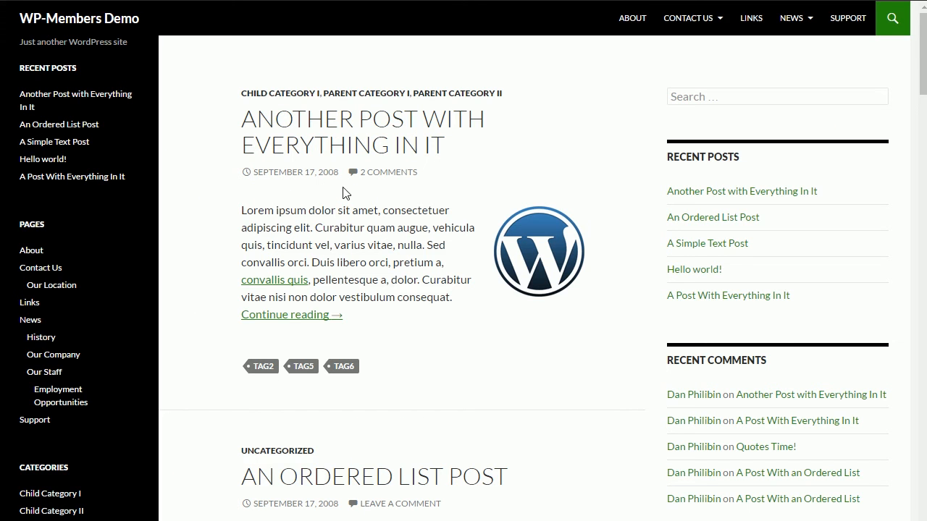
{"action": "mouse_move", "coordinate": [312, 211]}
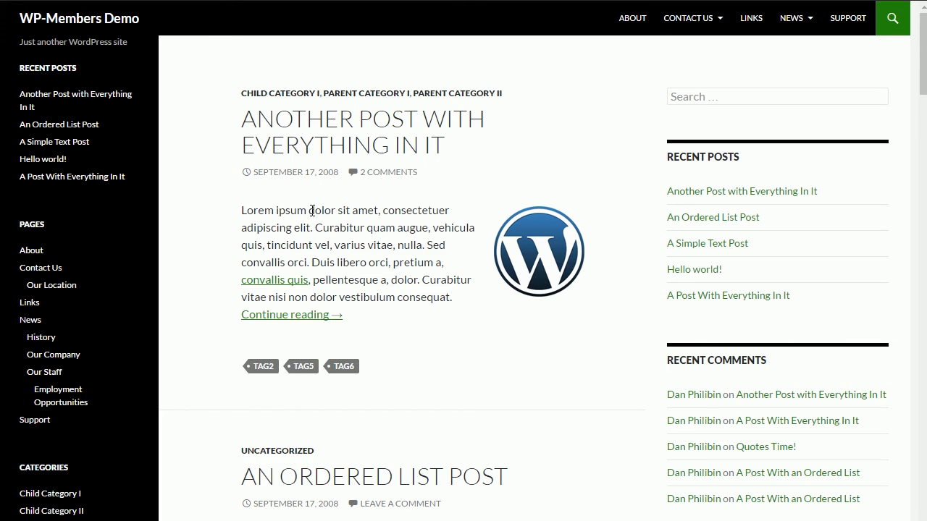
{"action": "mouse_move", "coordinate": [312, 321]}
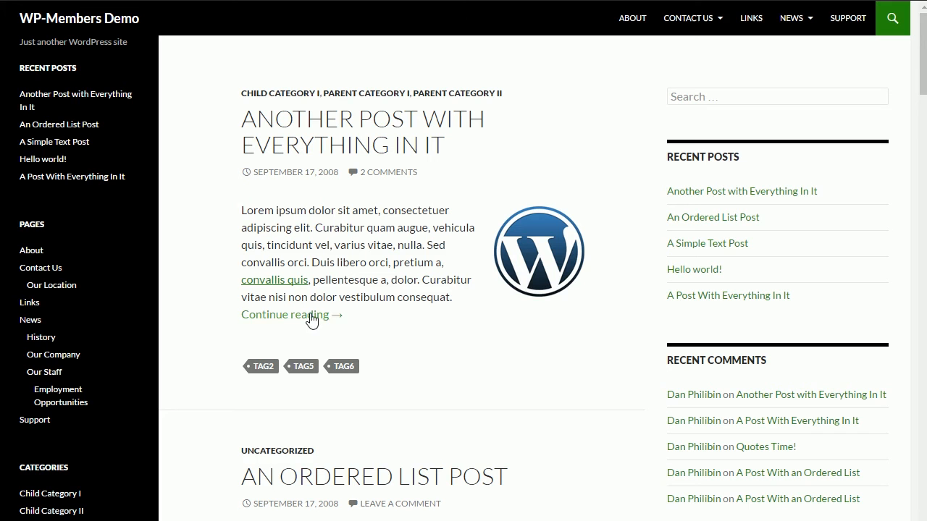
{"action": "mouse_move", "coordinate": [308, 322]}
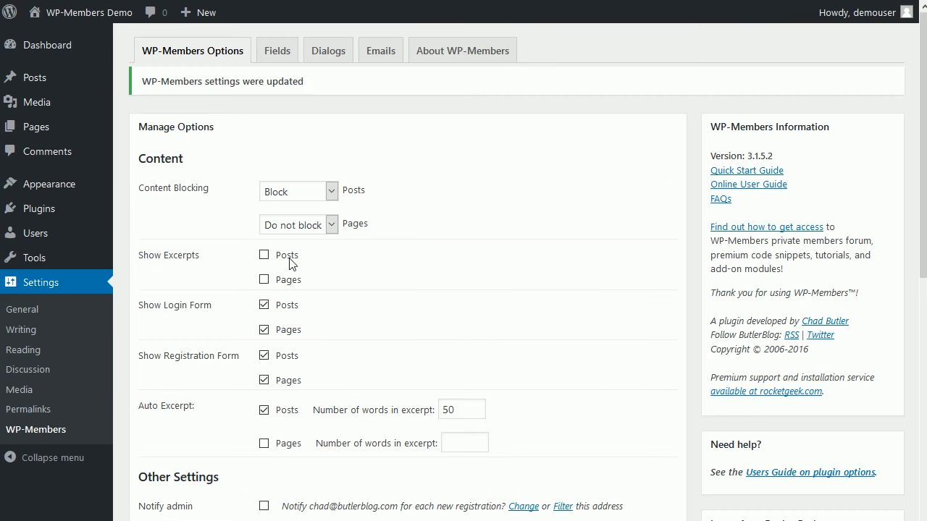
{"action": "left_click", "coordinate": [264, 255]}
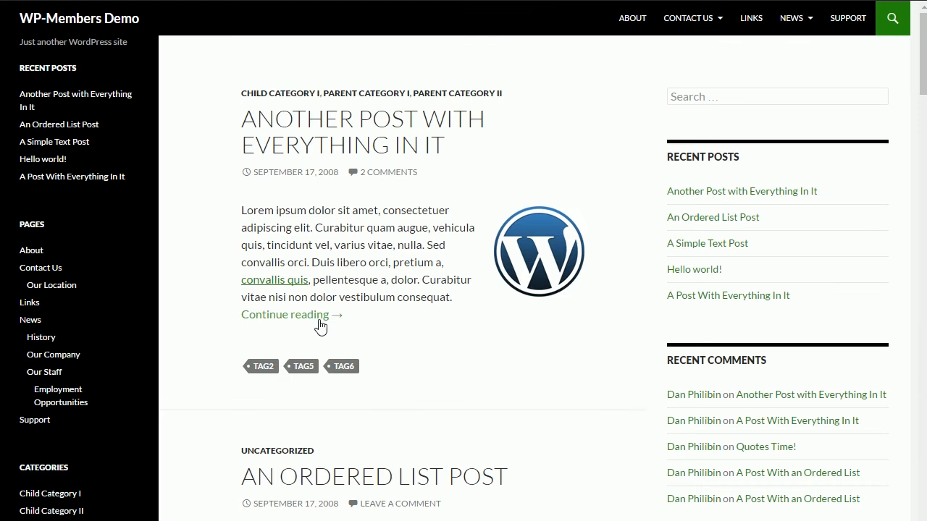
{"action": "left_click", "coordinate": [284, 314]}
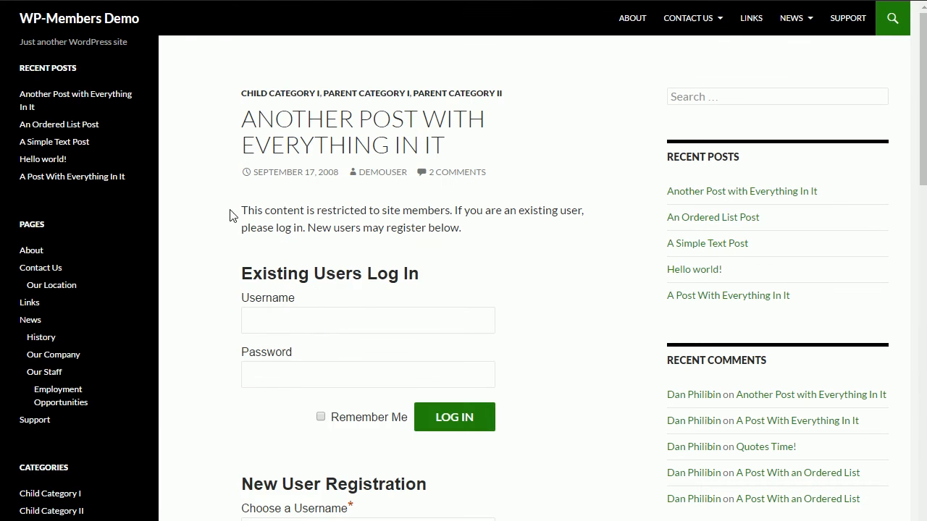
{"action": "mouse_move", "coordinate": [400, 207]}
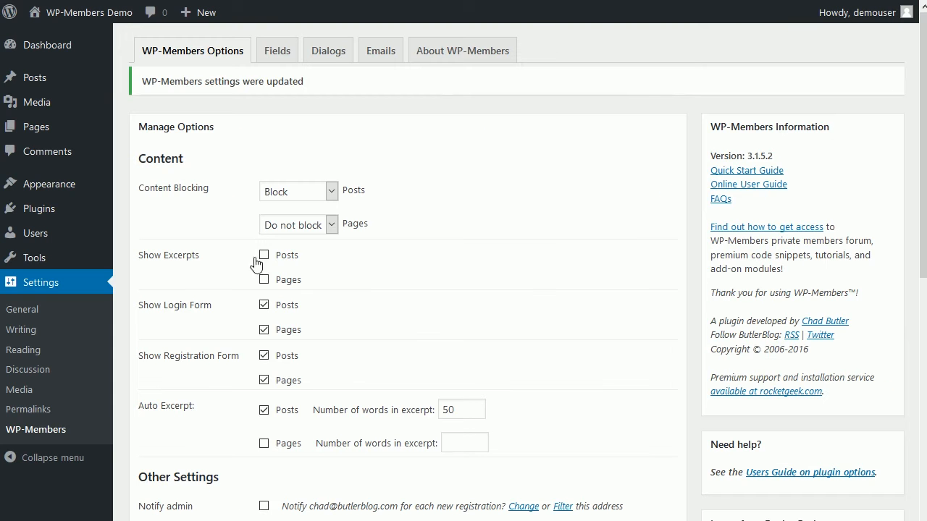
Open a blocked post on the front end and confirm its excerpt appears
{"action": "scroll", "scroll_direction": "down", "scroll_amount": 3}
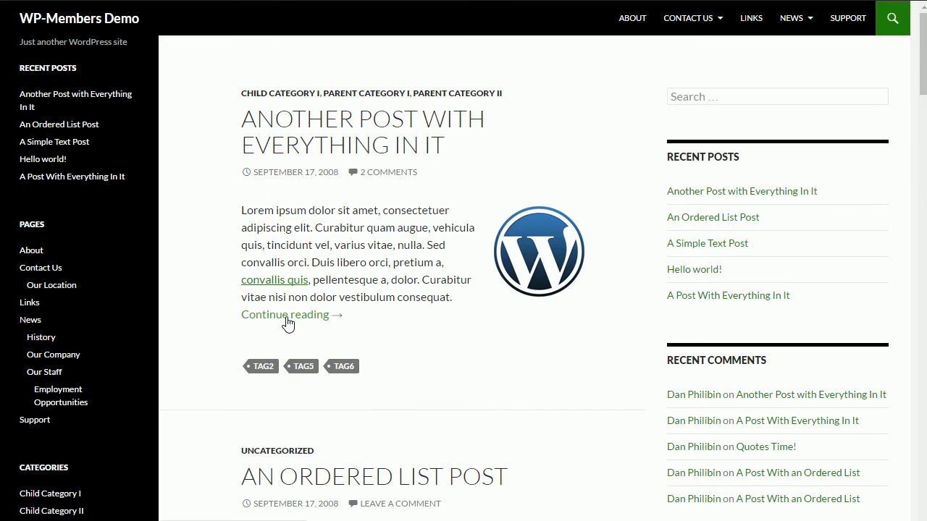
{"action": "left_click", "coordinate": [285, 314]}
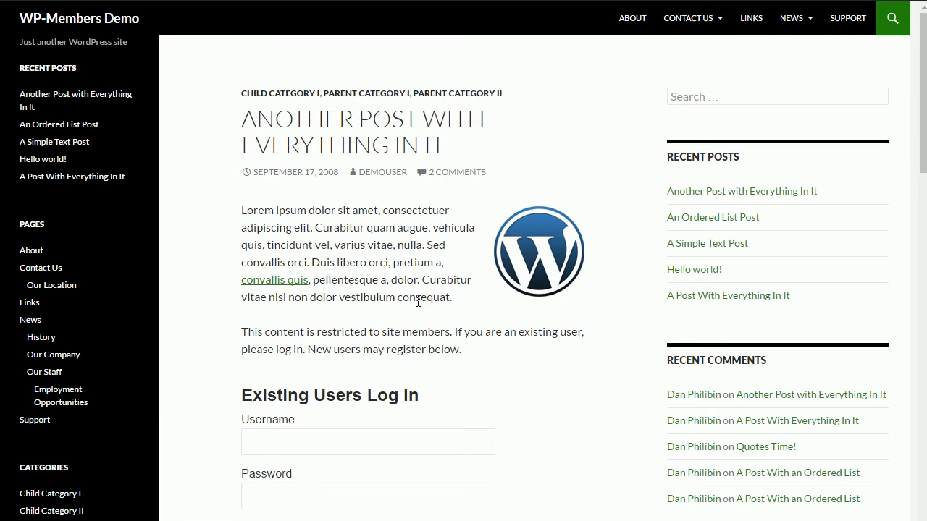
{"action": "mouse_move", "coordinate": [485, 369]}
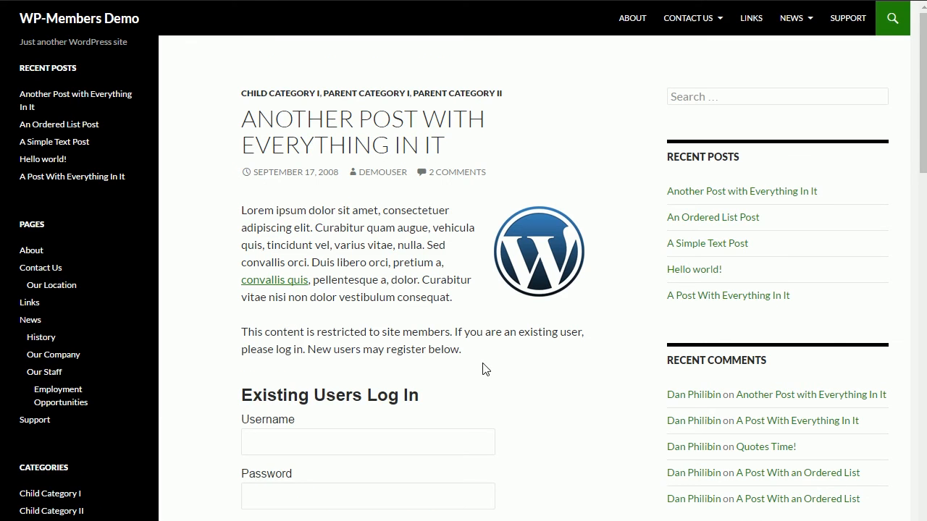
{"action": "scroll", "scroll_direction": "down", "scroll_amount": 3}
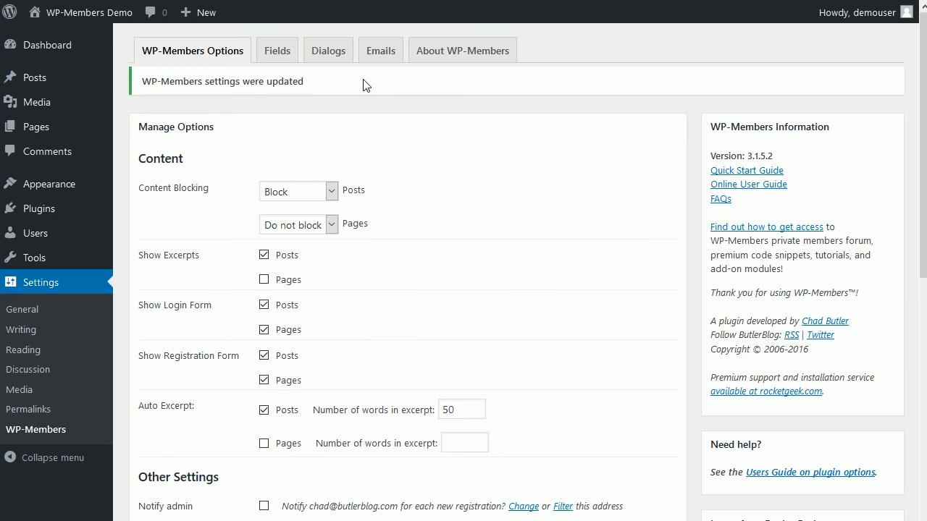
{"action": "mouse_move", "coordinate": [141, 377]}
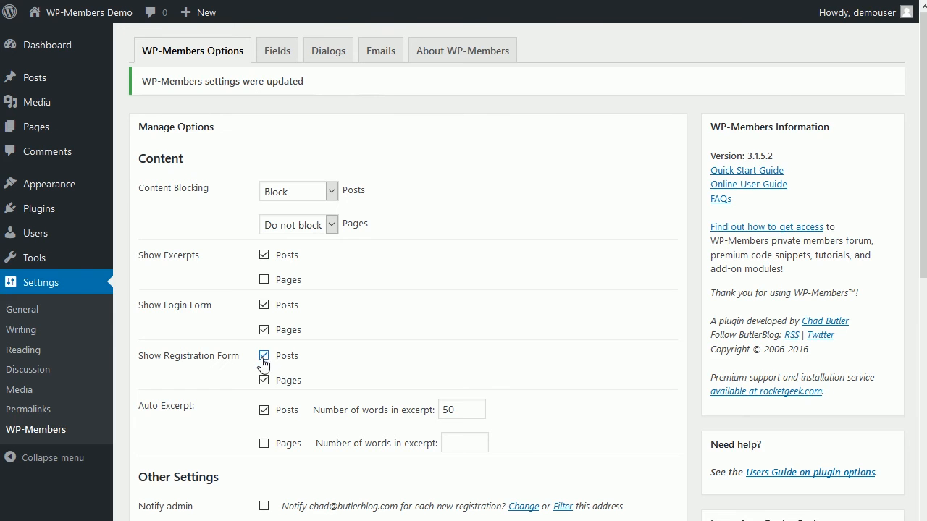
Untick Show Registration Form for posts and scroll down the WP-Members options
{"action": "left_click", "coordinate": [264, 356]}
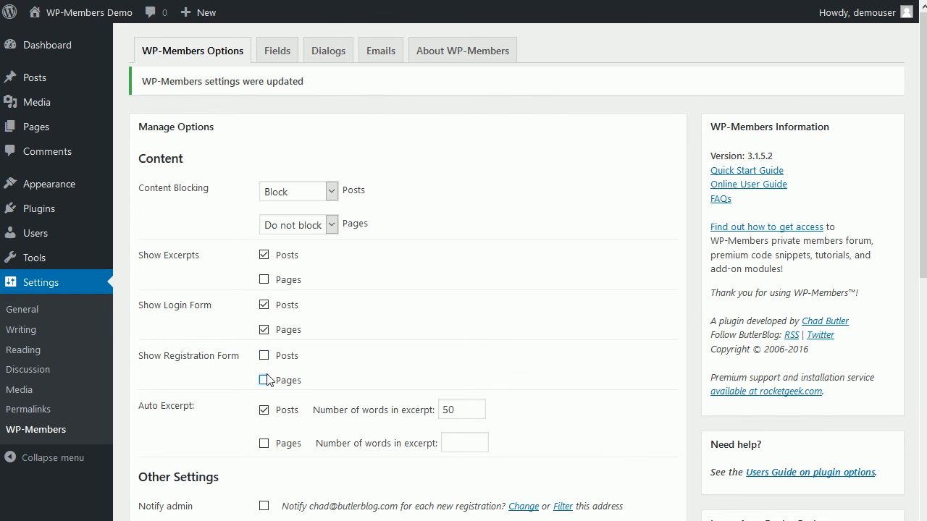
{"action": "scroll", "scroll_direction": "down", "scroll_amount": 3}
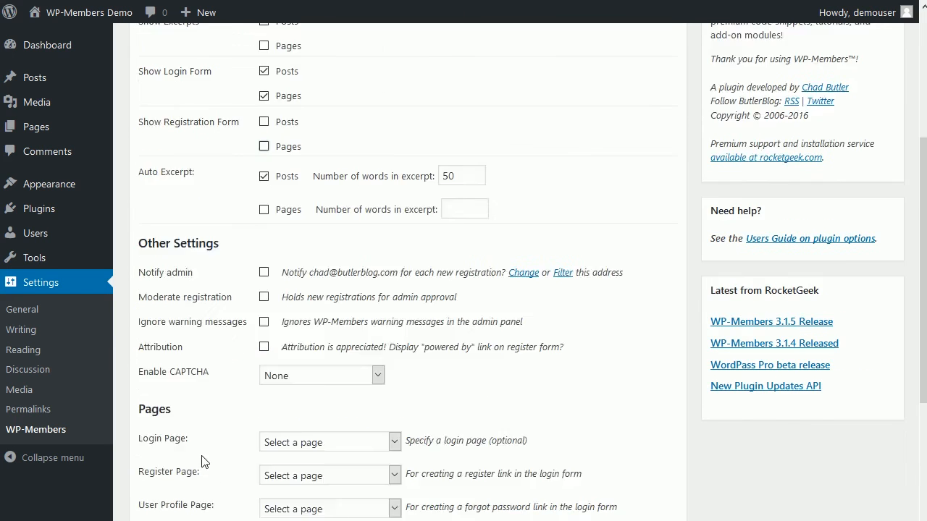
{"action": "scroll", "scroll_direction": "down", "scroll_amount": 3}
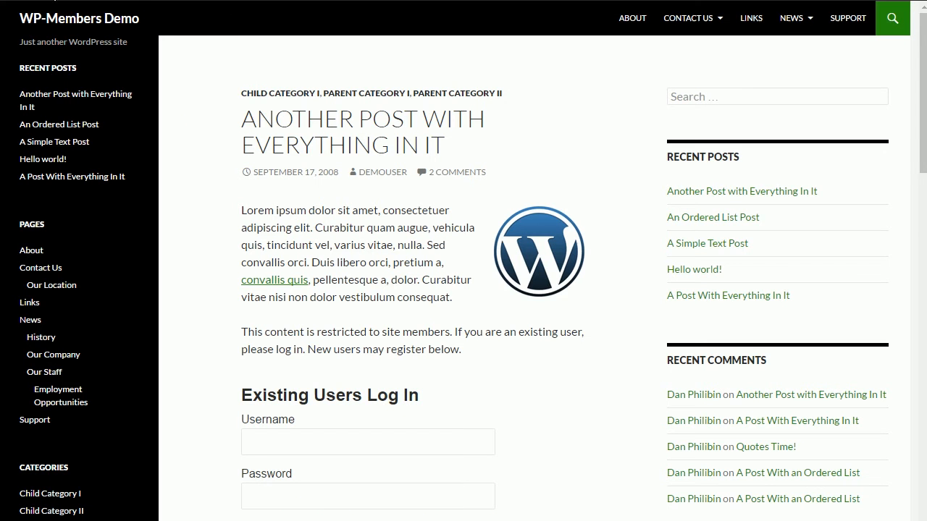
{"action": "scroll", "scroll_direction": "down", "scroll_amount": 3}
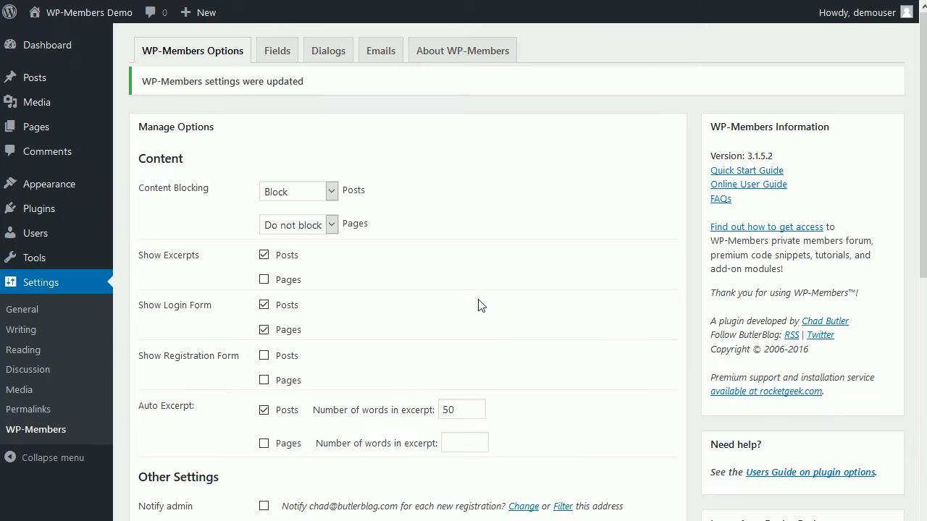
{"action": "mouse_move", "coordinate": [245, 210]}
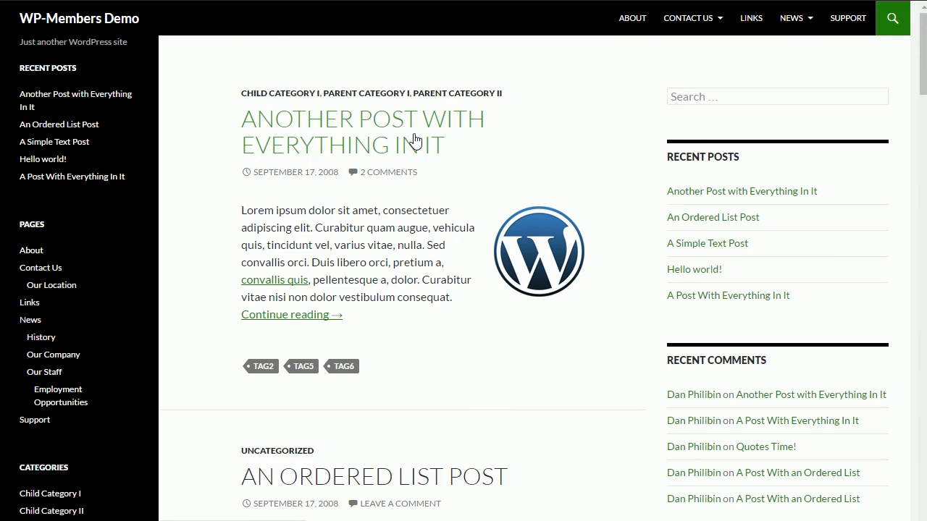
{"action": "scroll", "scroll_direction": "down", "scroll_amount": 3}
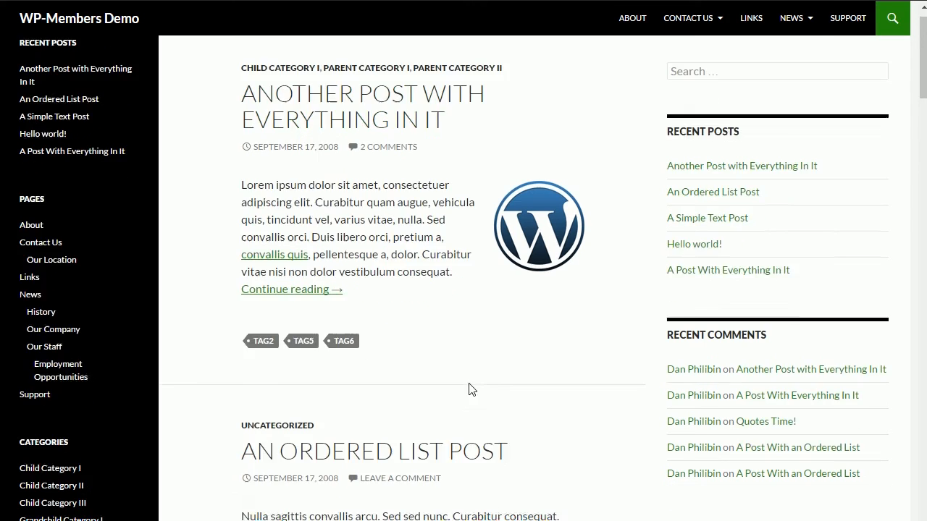
{"action": "scroll", "scroll_direction": "down", "scroll_amount": 3}
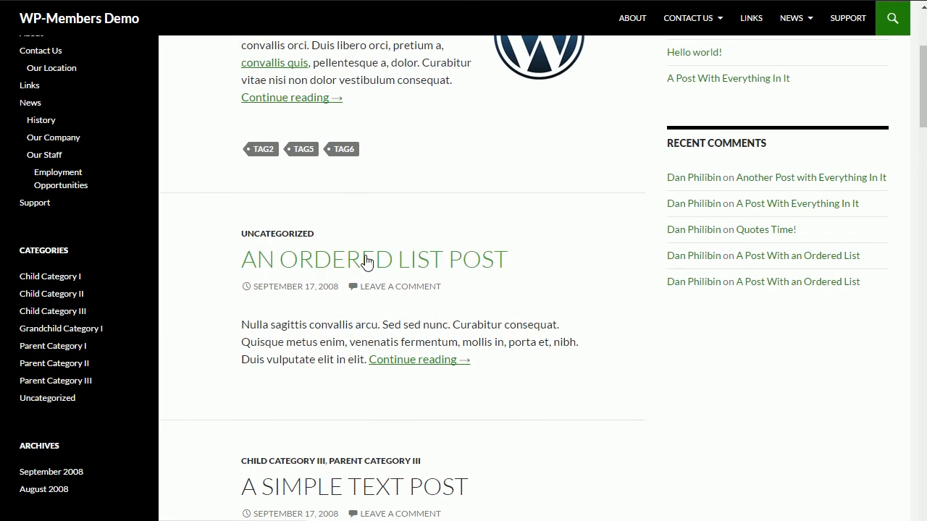
{"action": "mouse_move", "coordinate": [375, 264]}
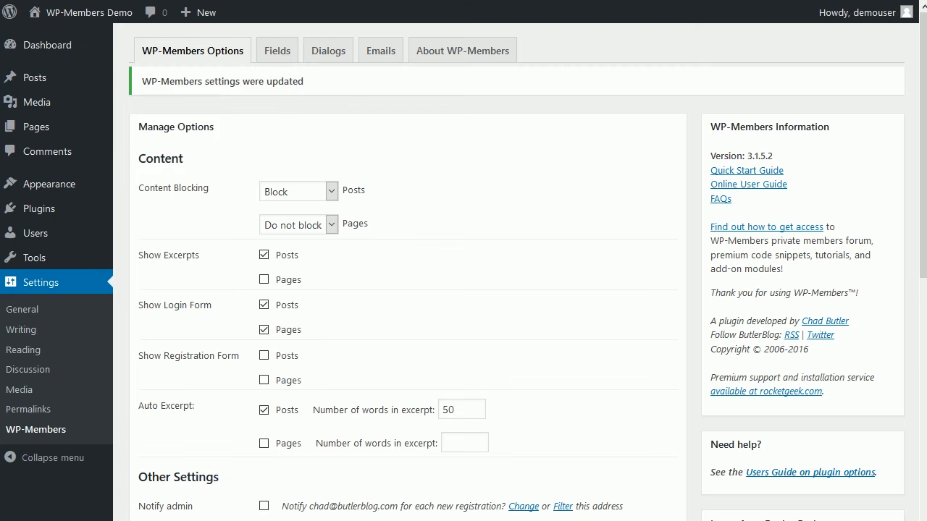
{"action": "mouse_move", "coordinate": [34, 78]}
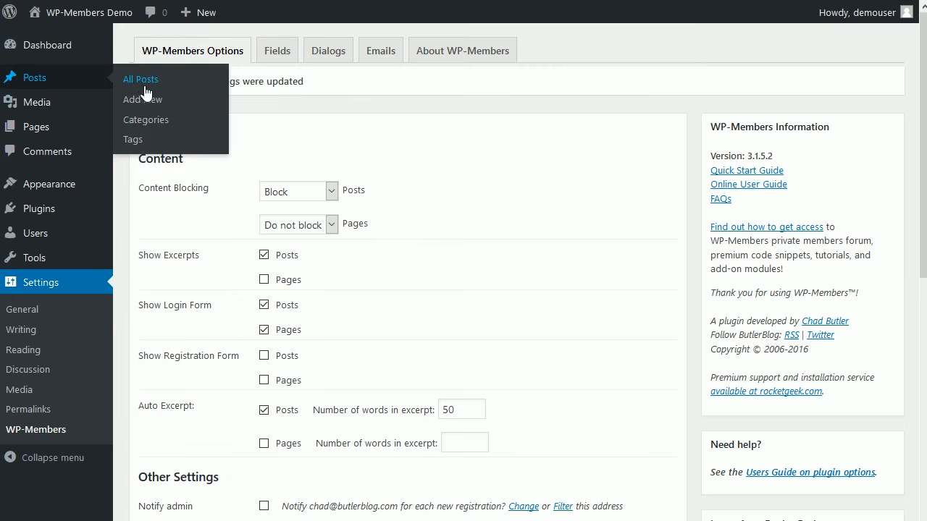
{"action": "left_click", "coordinate": [141, 79]}
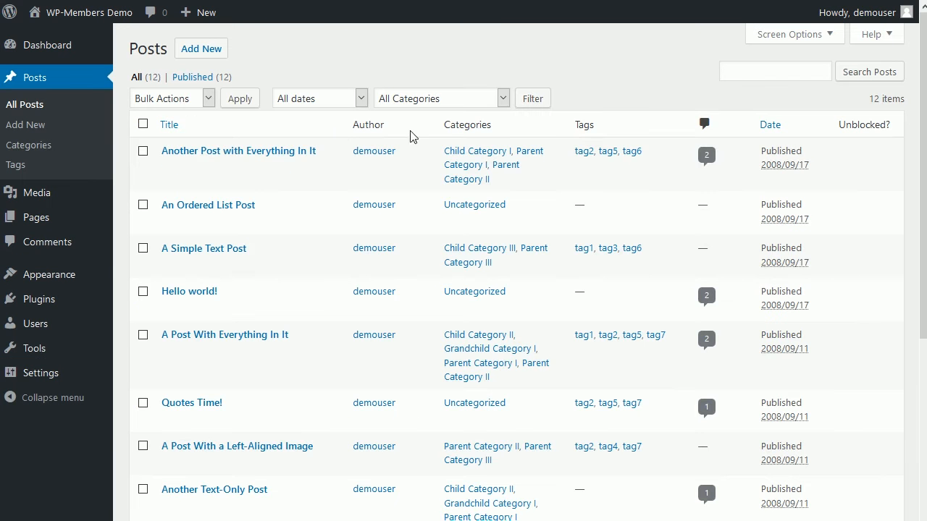
{"action": "mouse_move", "coordinate": [238, 151]}
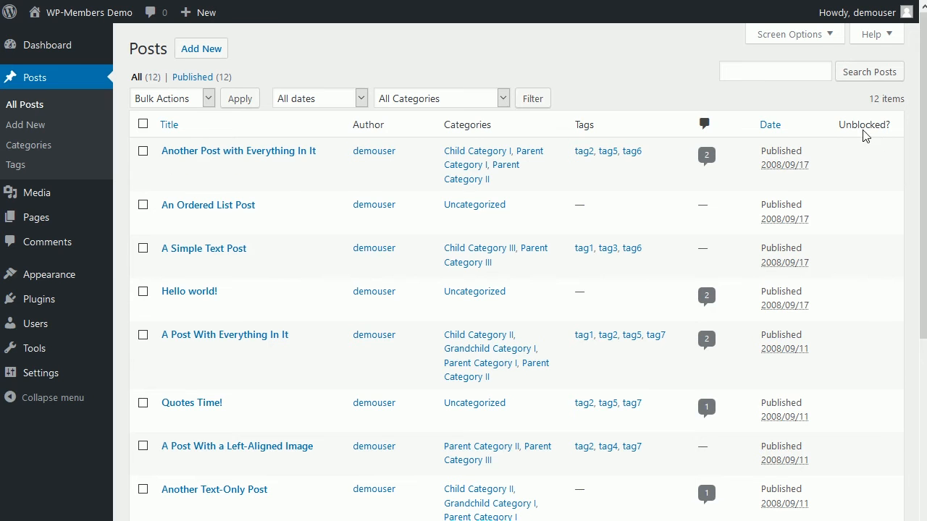
{"action": "mouse_move", "coordinate": [238, 150]}
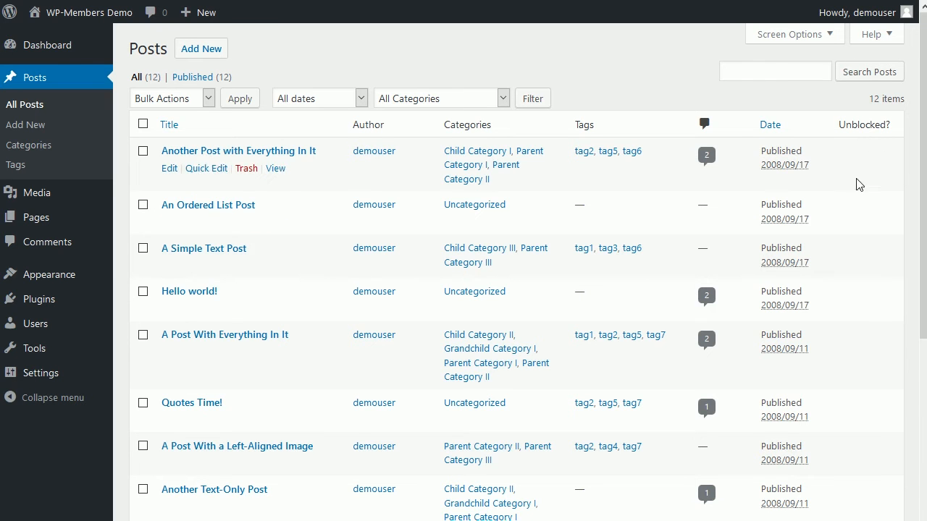
{"action": "mouse_move", "coordinate": [863, 137]}
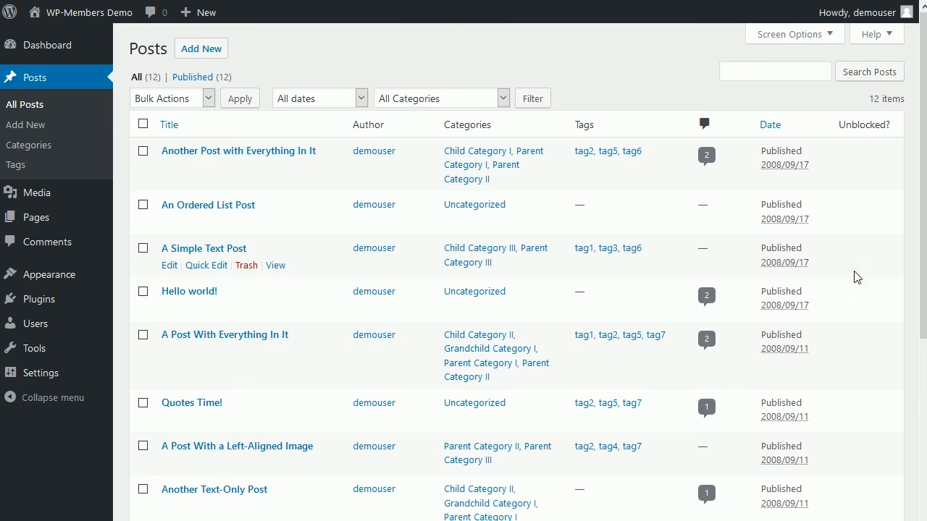
{"action": "mouse_move", "coordinate": [865, 228]}
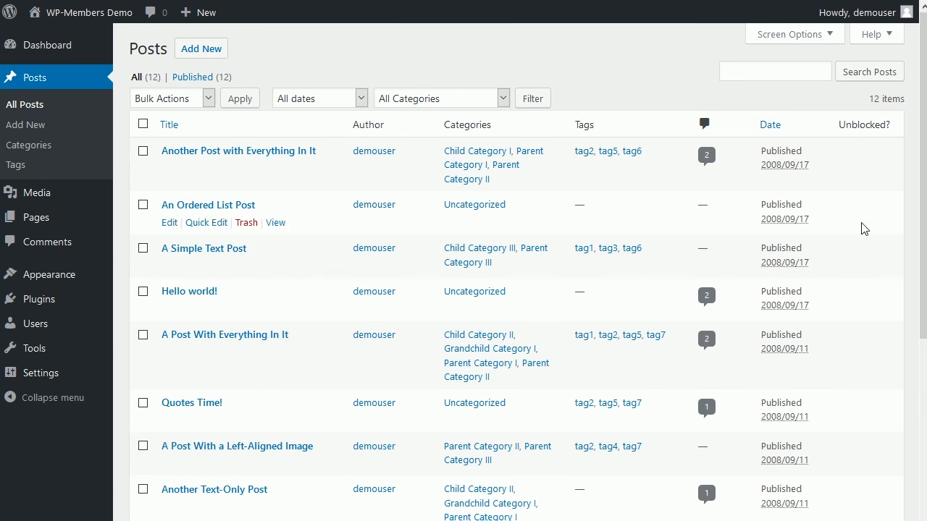
{"action": "mouse_move", "coordinate": [274, 158]}
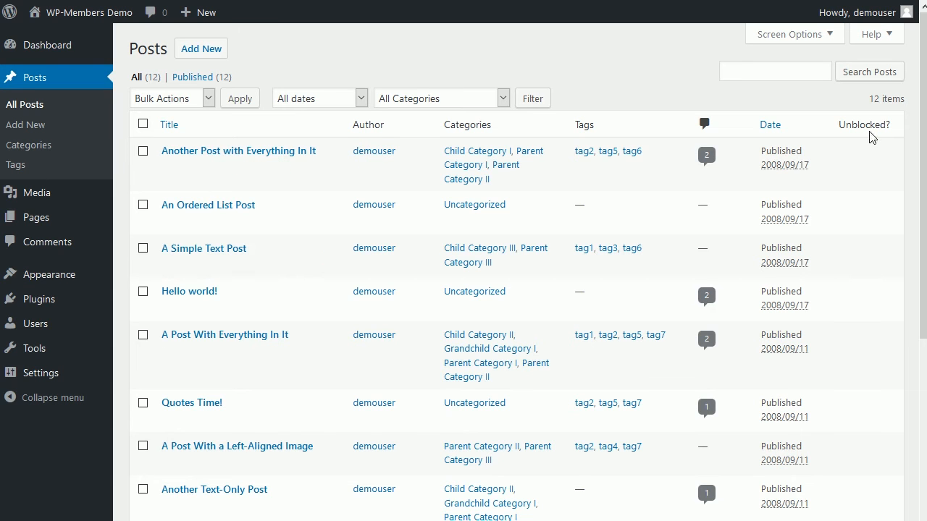
{"action": "mouse_move", "coordinate": [203, 248]}
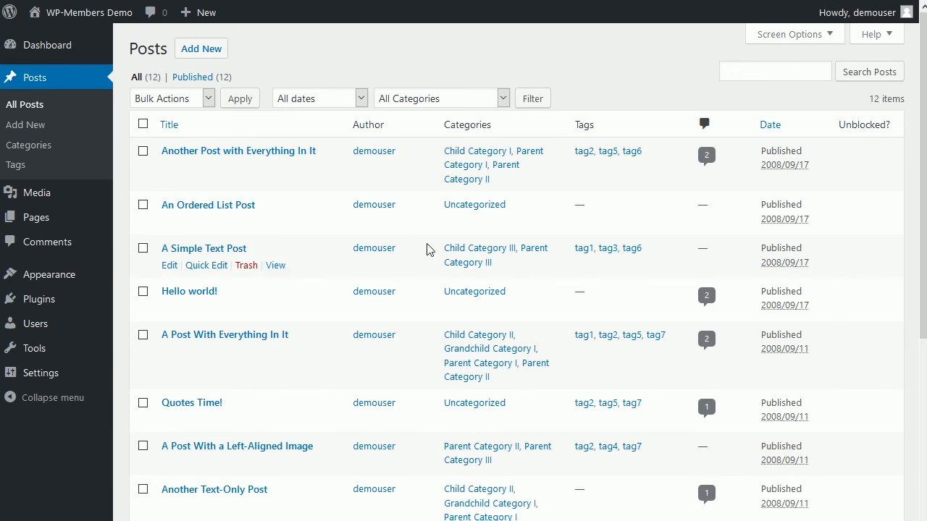
{"action": "mouse_move", "coordinate": [831, 208]}
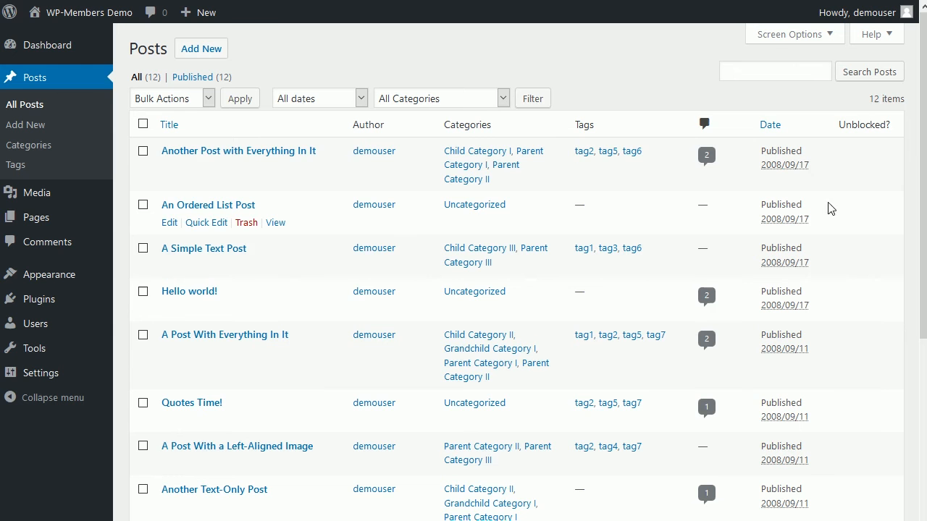
{"action": "mouse_move", "coordinate": [208, 205]}
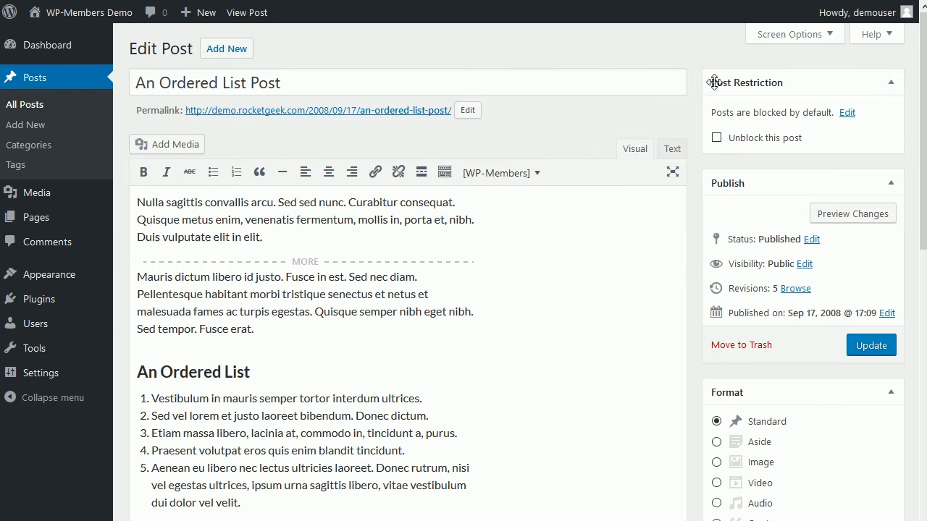
{"action": "mouse_move", "coordinate": [794, 108]}
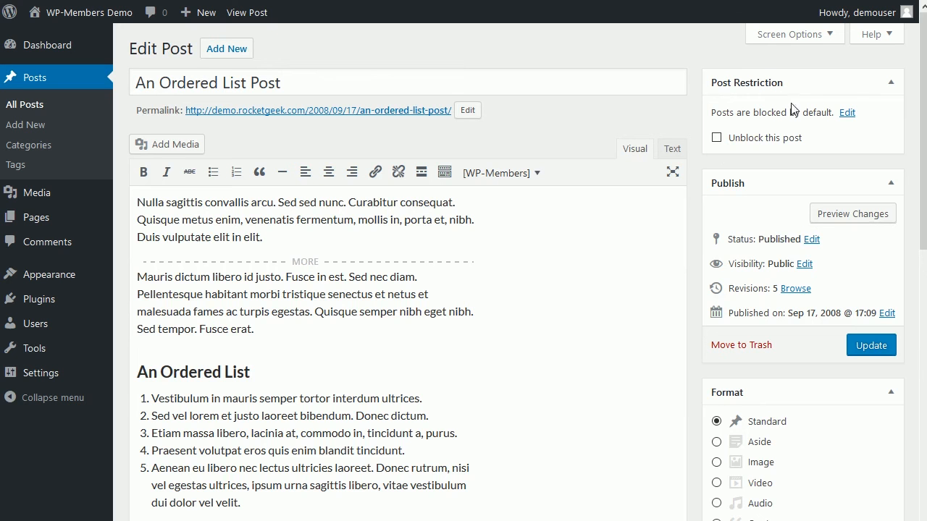
{"action": "mouse_move", "coordinate": [832, 121]}
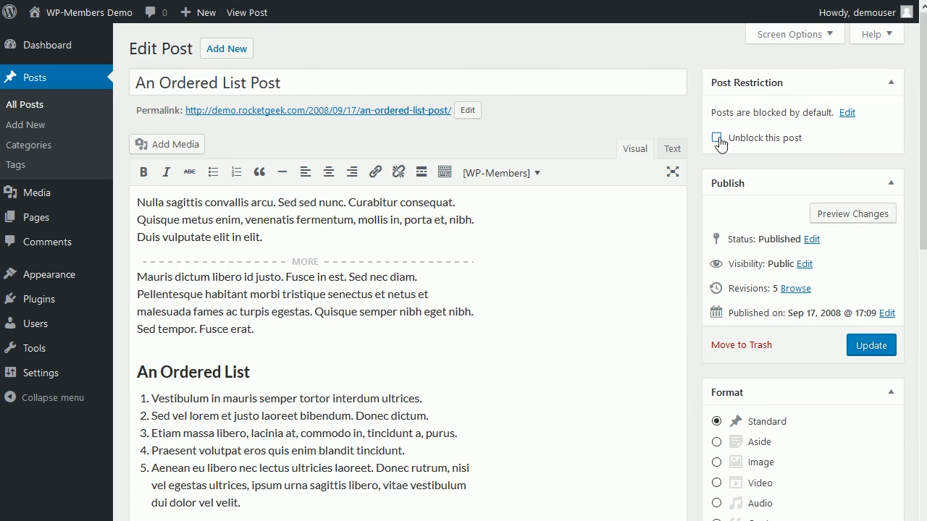
Tick 'Unblock this post' on An Ordered List Post and update it
{"action": "left_click", "coordinate": [716, 138]}
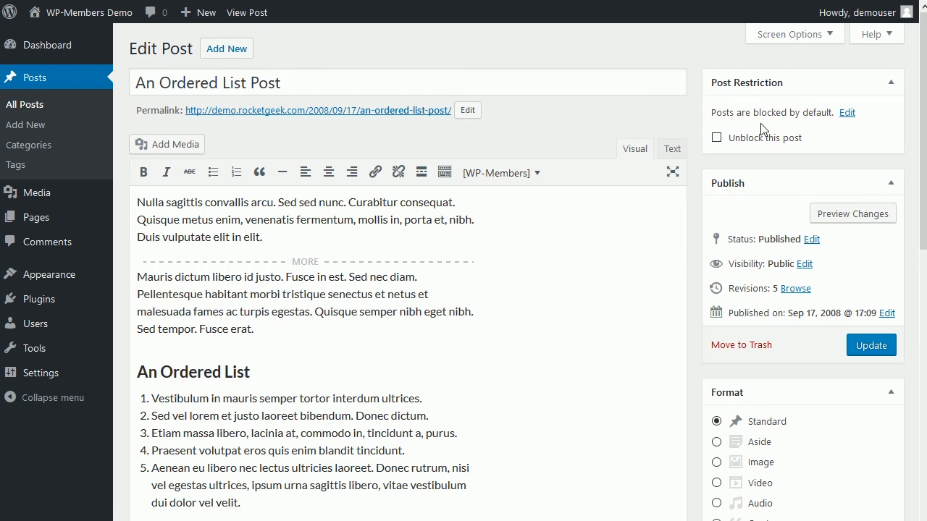
{"action": "mouse_move", "coordinate": [775, 126]}
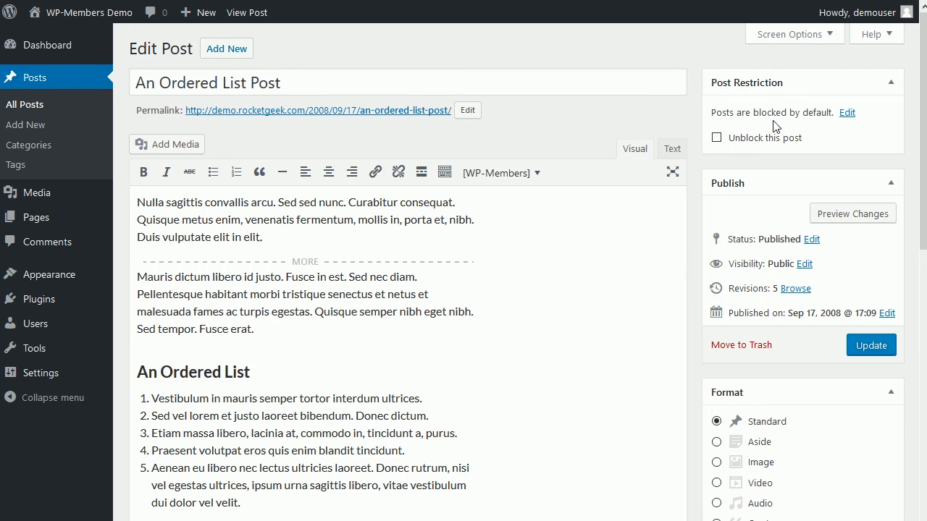
{"action": "left_click", "coordinate": [716, 138]}
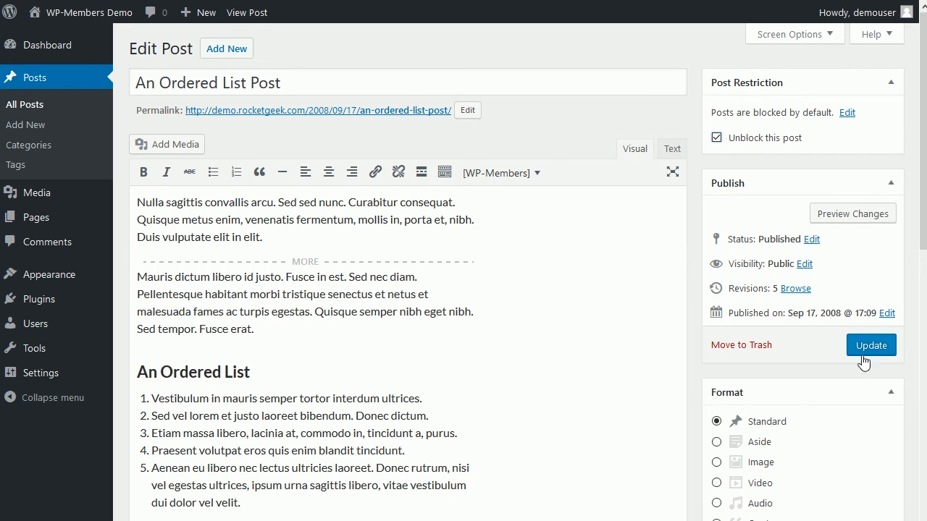
{"action": "left_click", "coordinate": [871, 345]}
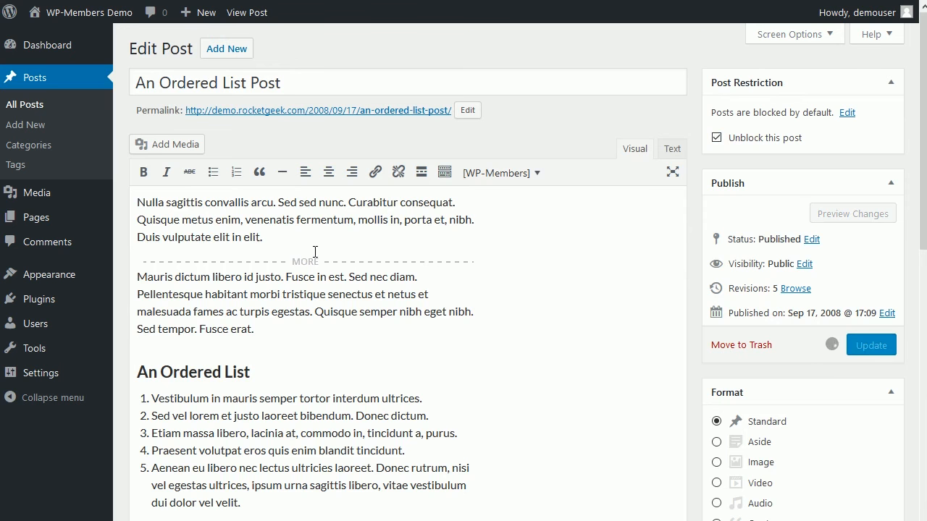
{"action": "left_click", "coordinate": [870, 344]}
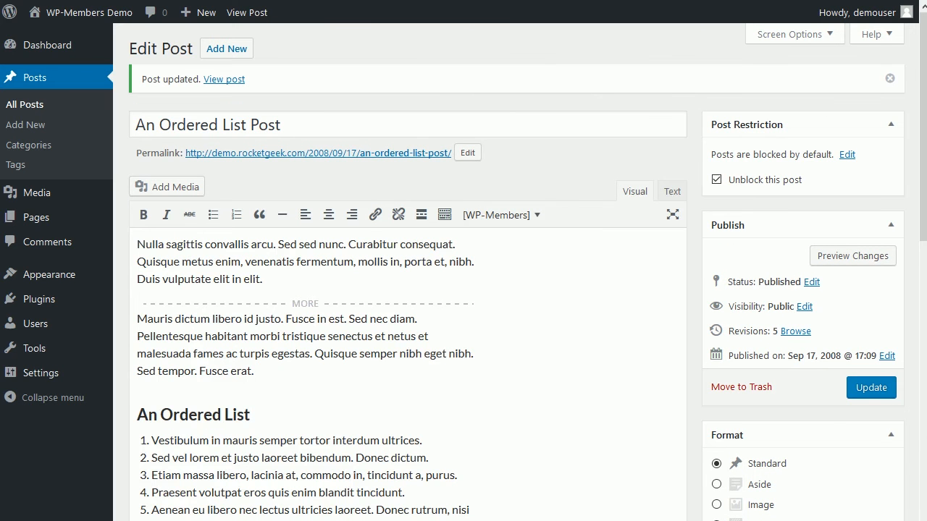
{"action": "left_click", "coordinate": [224, 79]}
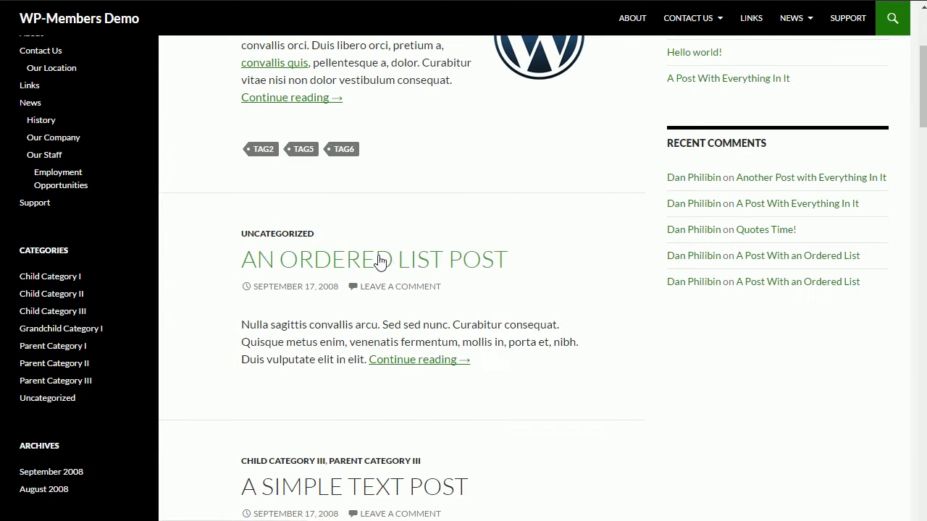
{"action": "left_click", "coordinate": [374, 259]}
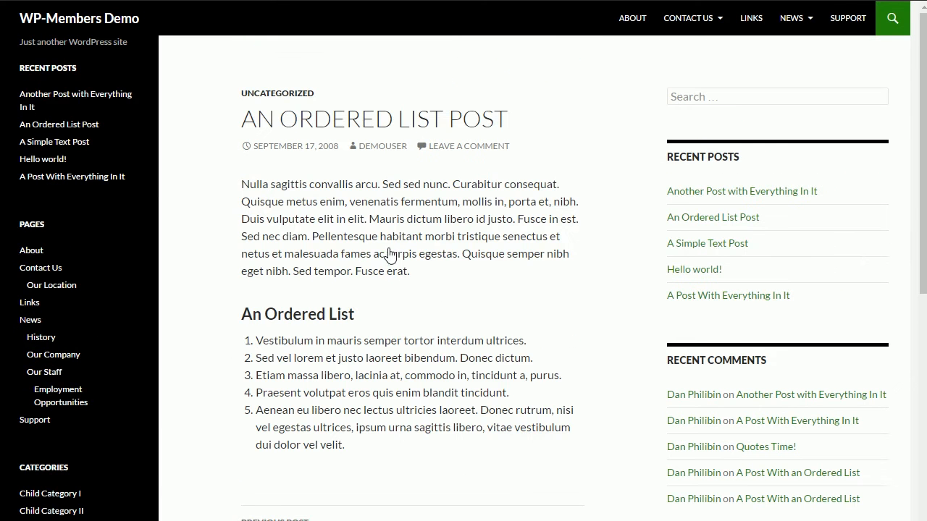
{"action": "scroll", "scroll_direction": "down", "scroll_amount": 3}
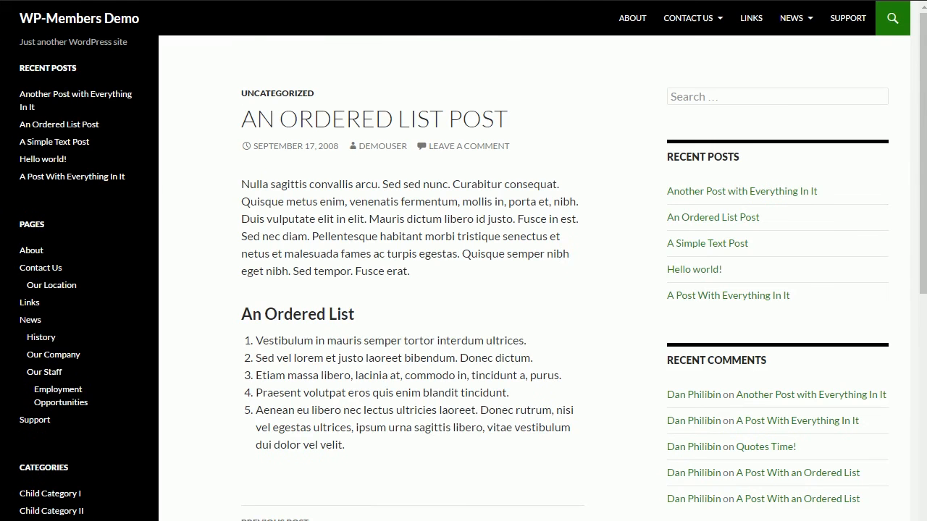
{"action": "scroll", "scroll_direction": "down", "scroll_amount": 3}
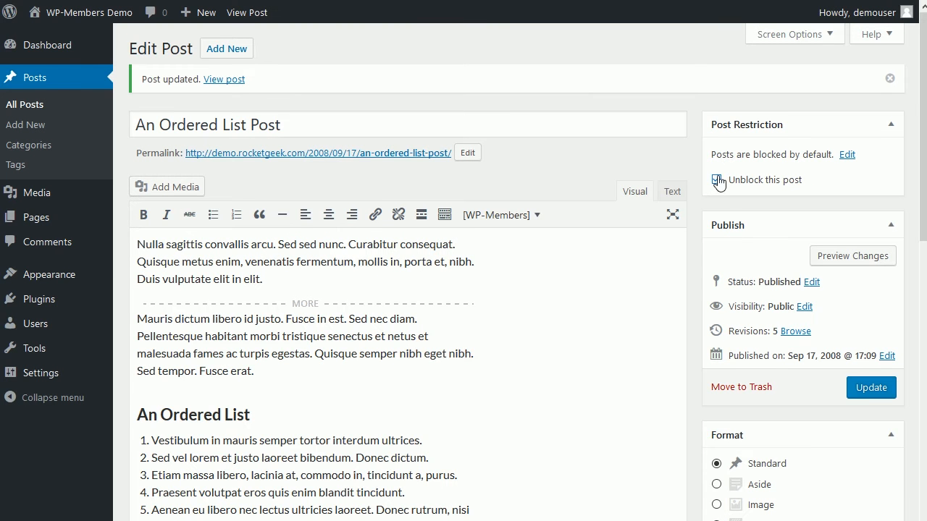
Untick 'Unblock this post' on An Ordered List Post
{"action": "left_click", "coordinate": [717, 180]}
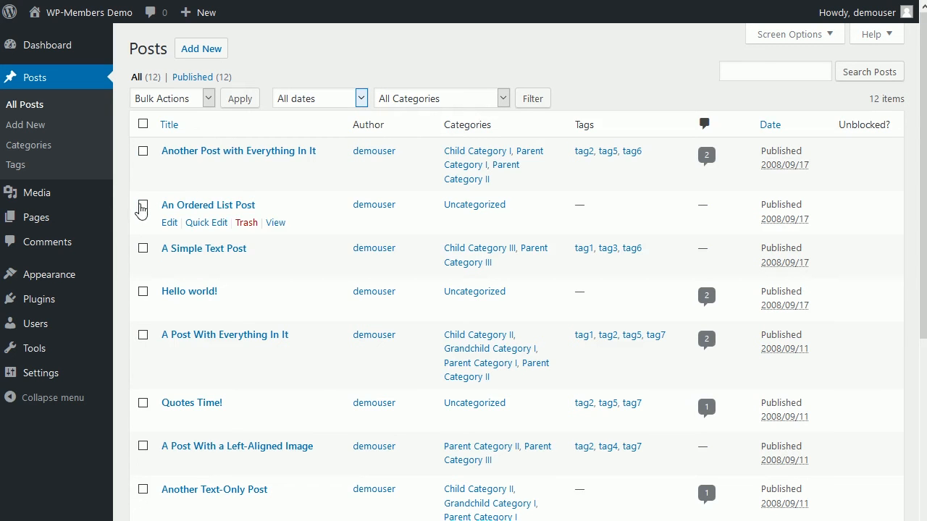
Bulk-unblock An Ordered List Post and A Simple Text Post together
{"action": "left_click", "coordinate": [142, 248]}
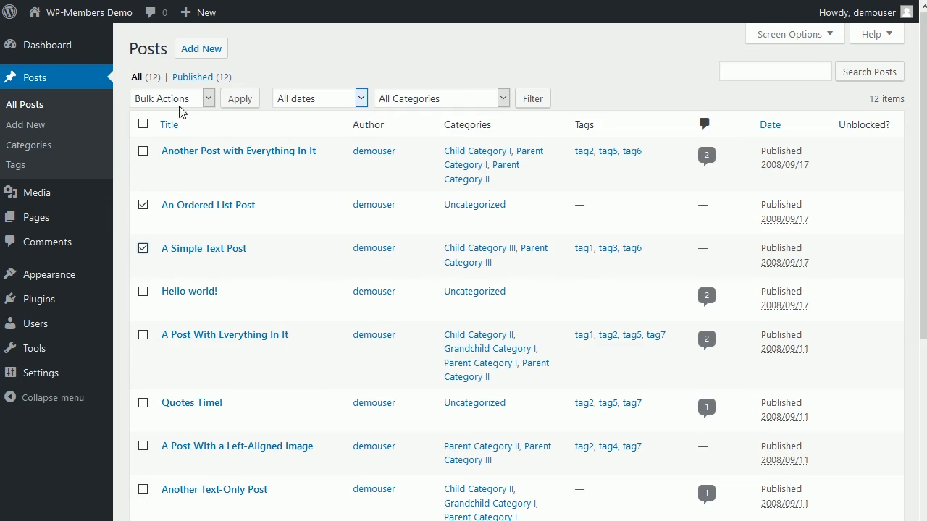
{"action": "left_click", "coordinate": [173, 98]}
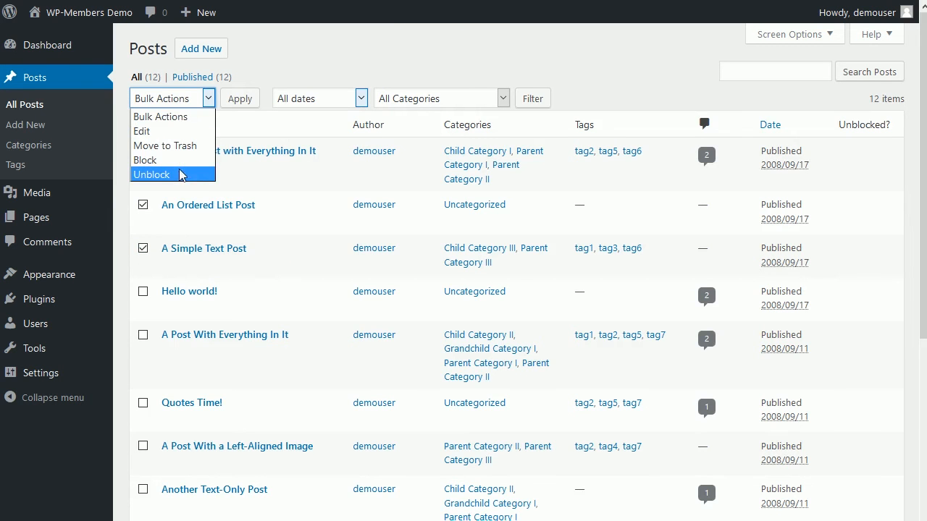
{"action": "left_click", "coordinate": [152, 175]}
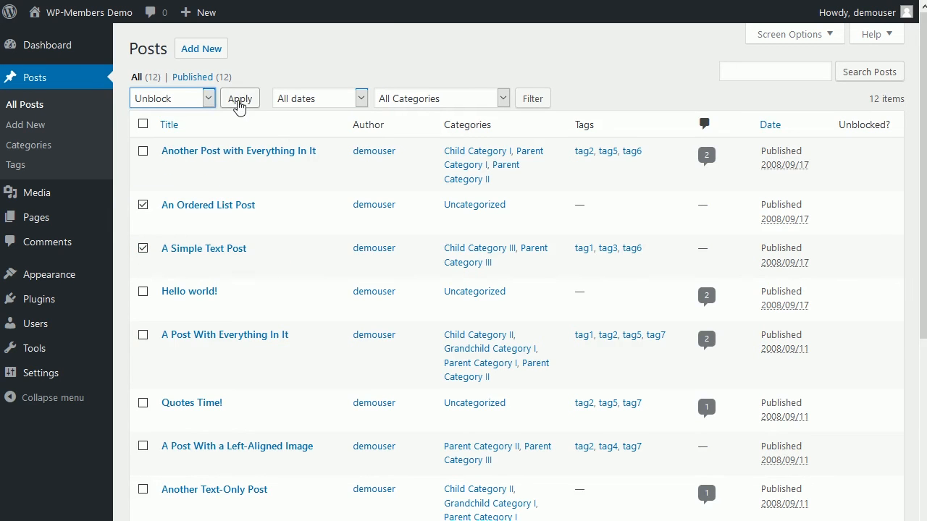
{"action": "left_click", "coordinate": [239, 98]}
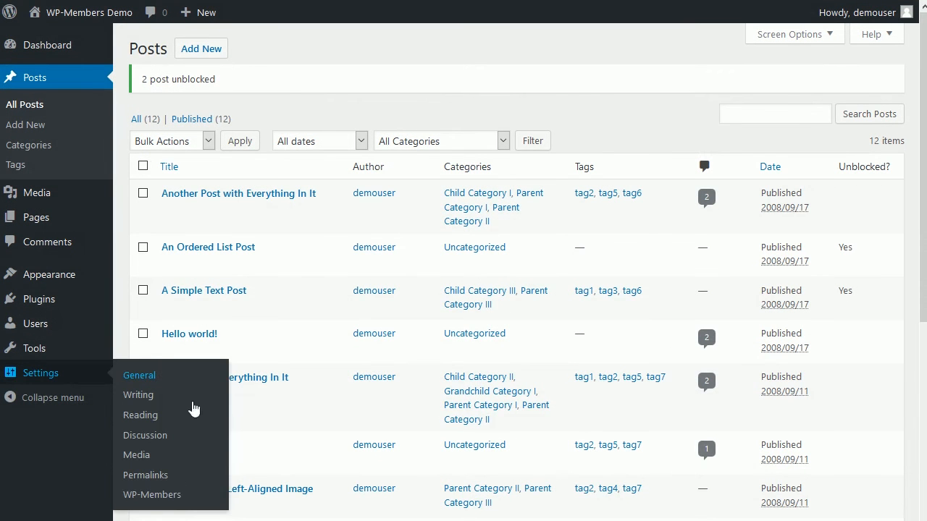
Open the WP-Members options page under Settings
{"action": "left_click", "coordinate": [152, 494]}
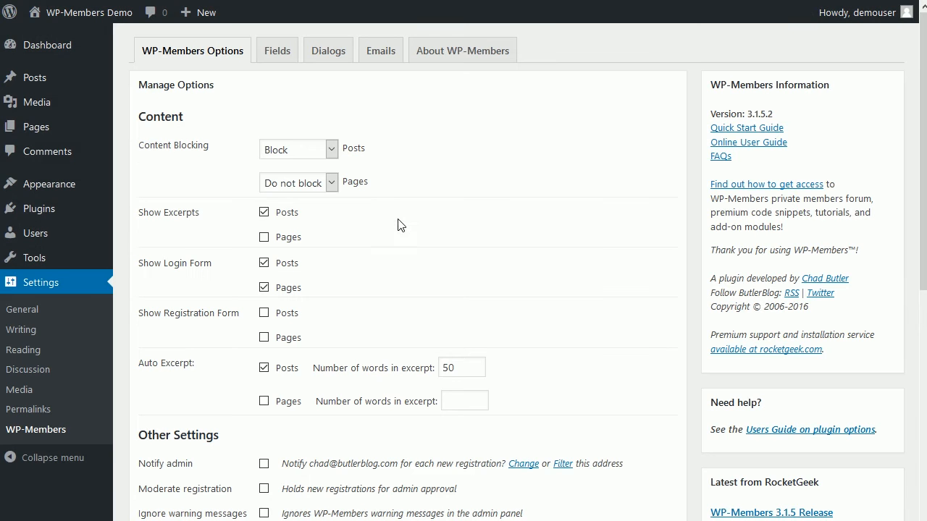
{"action": "mouse_move", "coordinate": [344, 496]}
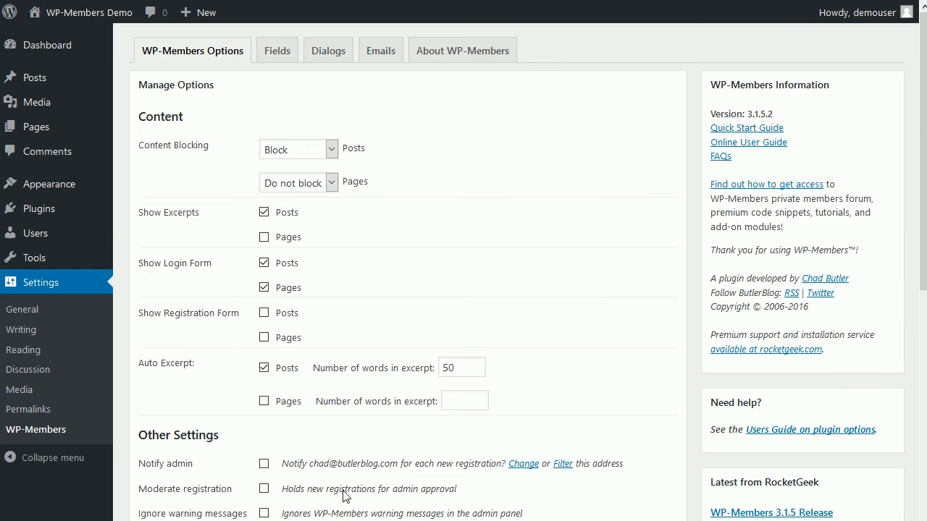
{"action": "mouse_move", "coordinate": [49, 184]}
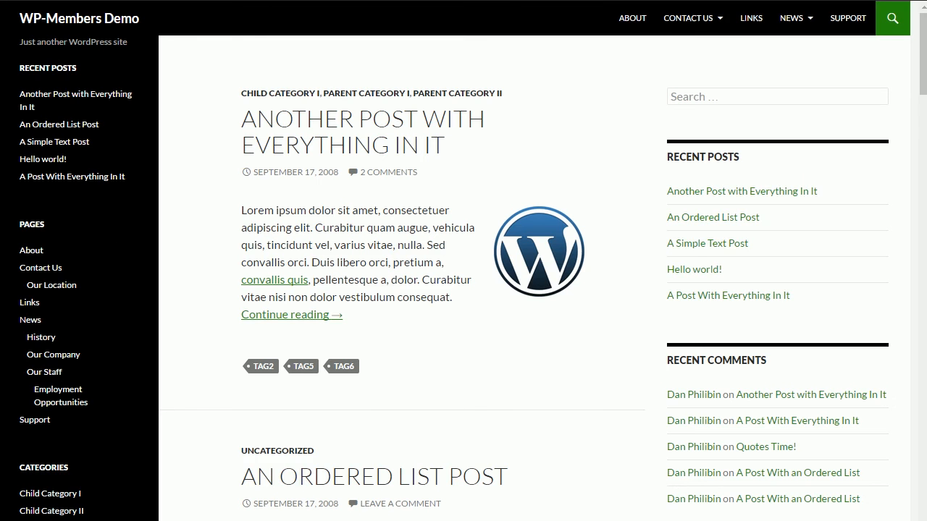
{"action": "mouse_move", "coordinate": [126, 69]}
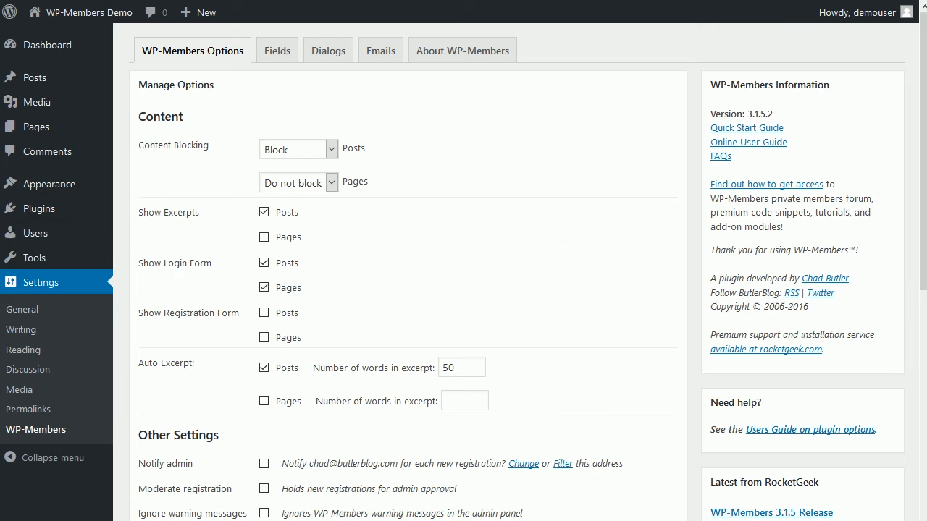
{"action": "mouse_move", "coordinate": [48, 183]}
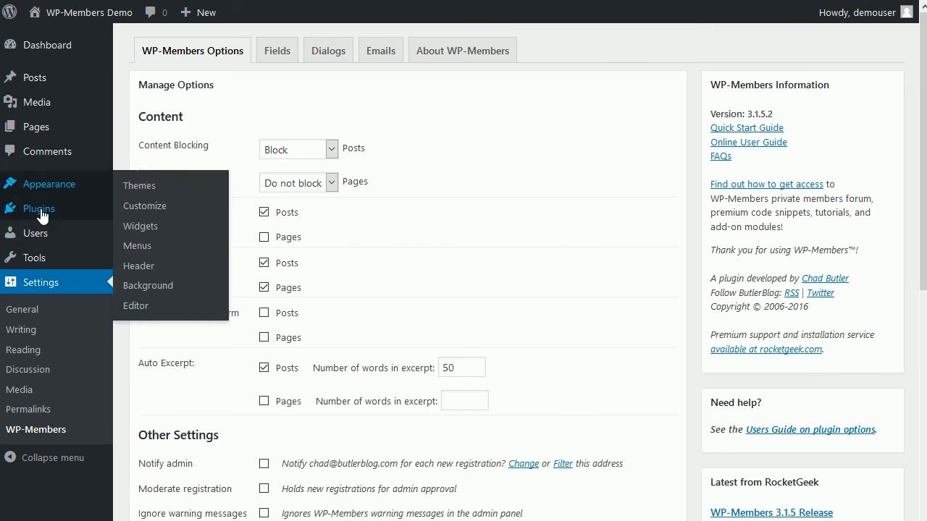
{"action": "mouse_move", "coordinate": [39, 209]}
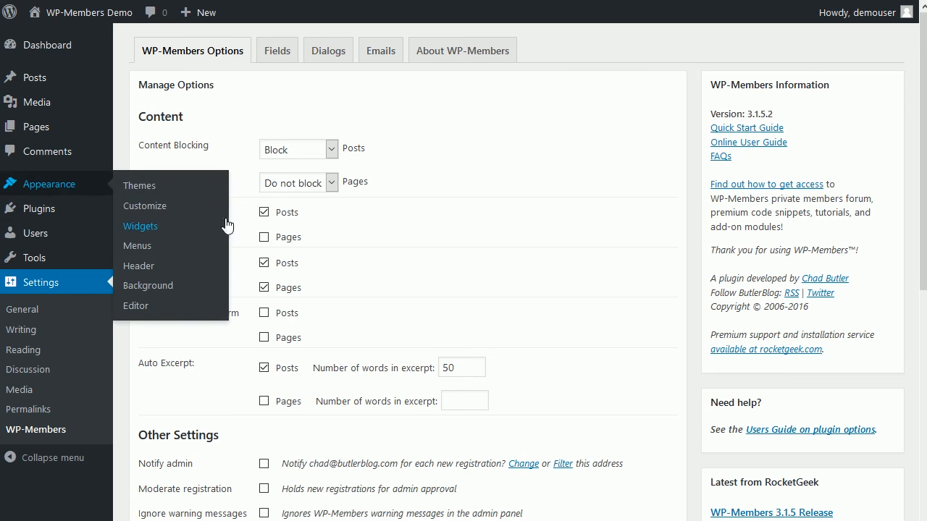
Save the Login Status WP-Members Login widget in the sidebar and view the site
{"action": "left_click", "coordinate": [140, 226]}
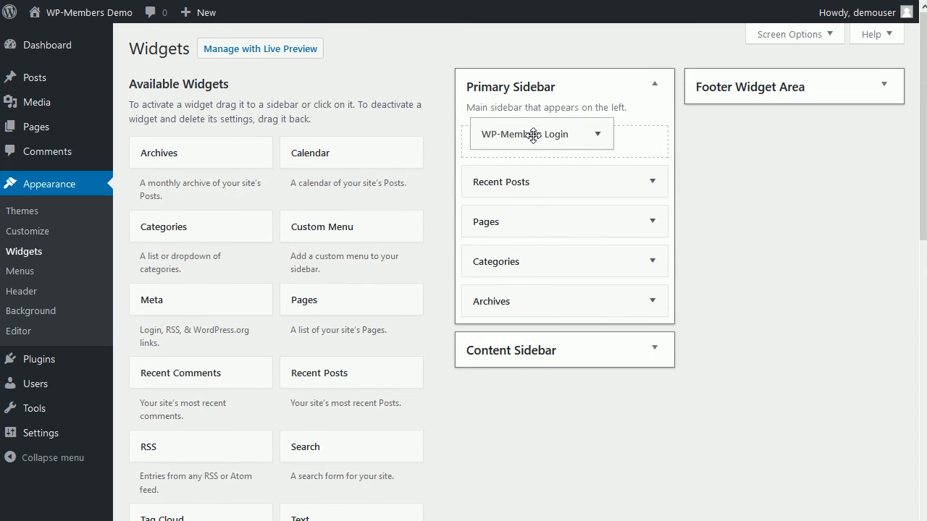
{"action": "left_click", "coordinate": [541, 134]}
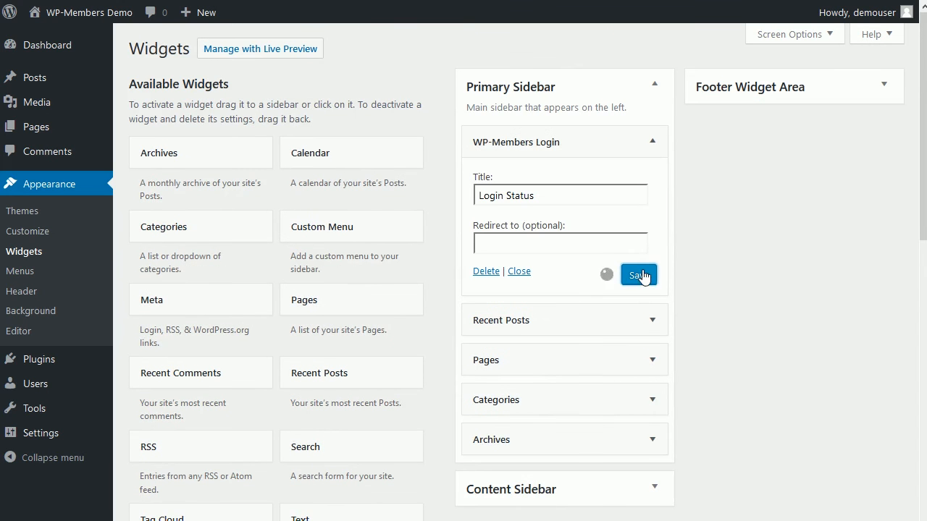
{"action": "left_click", "coordinate": [638, 275]}
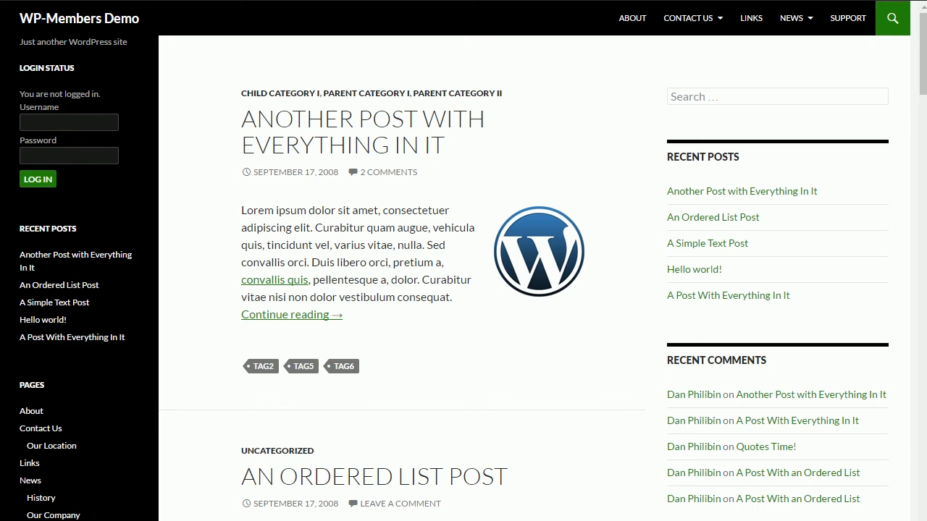
{"action": "mouse_move", "coordinate": [69, 186]}
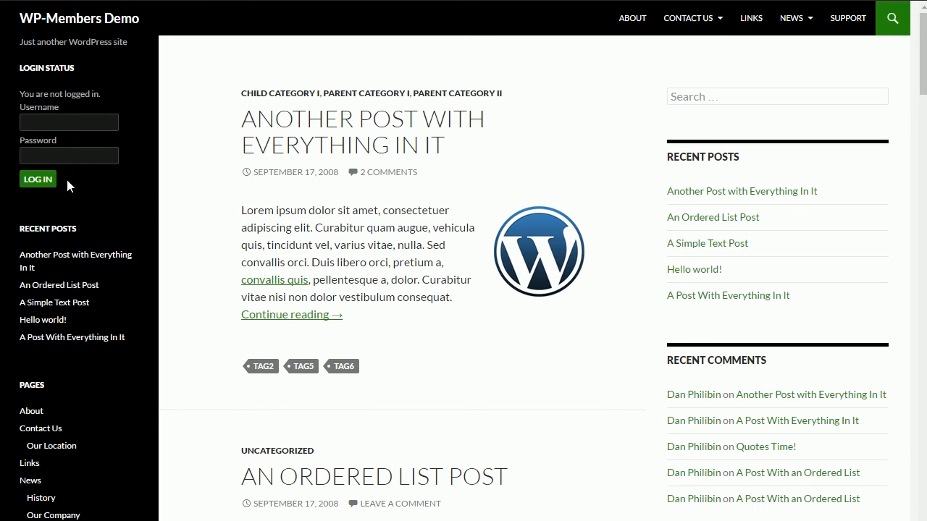
{"action": "mouse_move", "coordinate": [81, 182]}
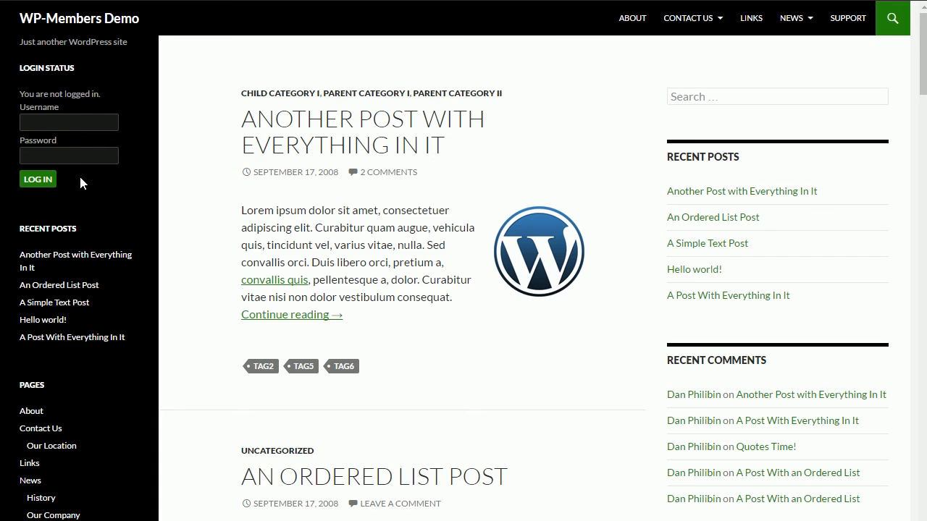
{"action": "mouse_move", "coordinate": [71, 188]}
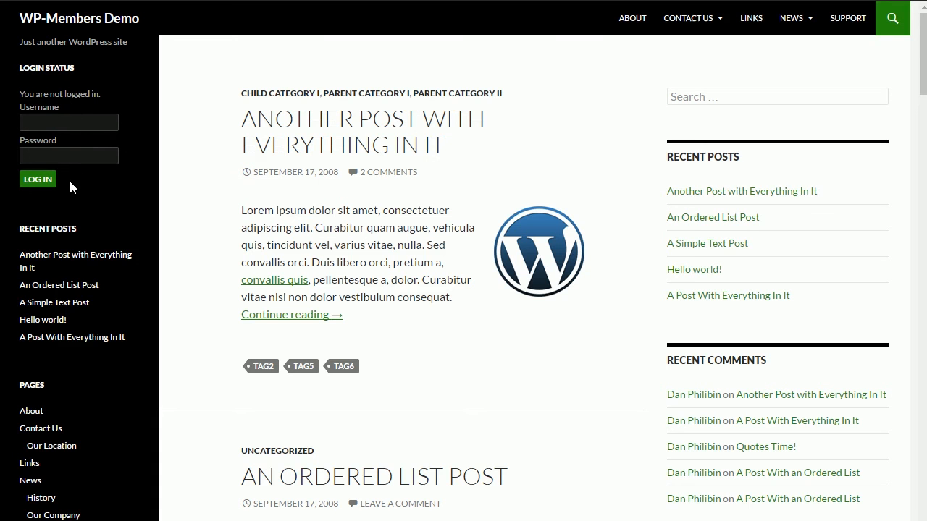
{"action": "mouse_move", "coordinate": [83, 190]}
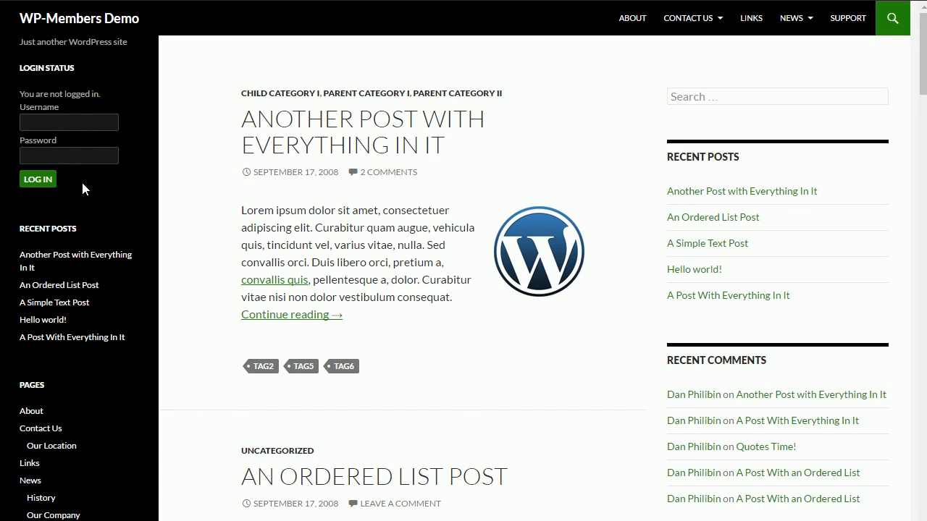
{"action": "mouse_move", "coordinate": [71, 186]}
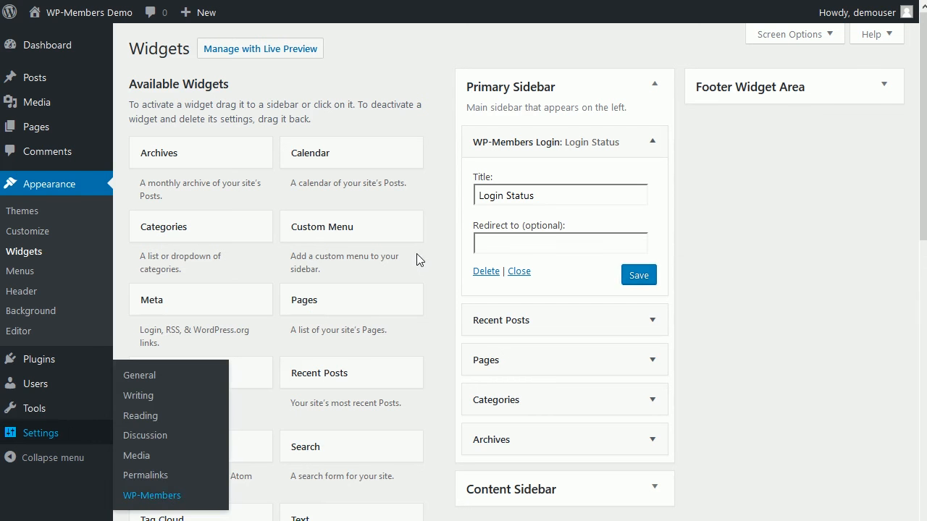
Open WP-Members settings and scroll to the unset Login, Register and User Profile page dropdowns
{"action": "left_click", "coordinate": [152, 495]}
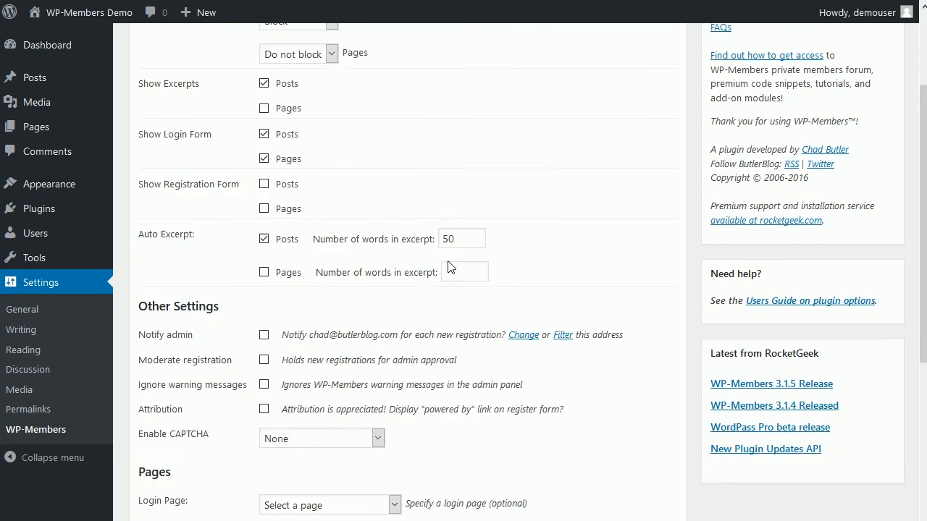
{"action": "scroll", "scroll_direction": "down", "scroll_amount": 3}
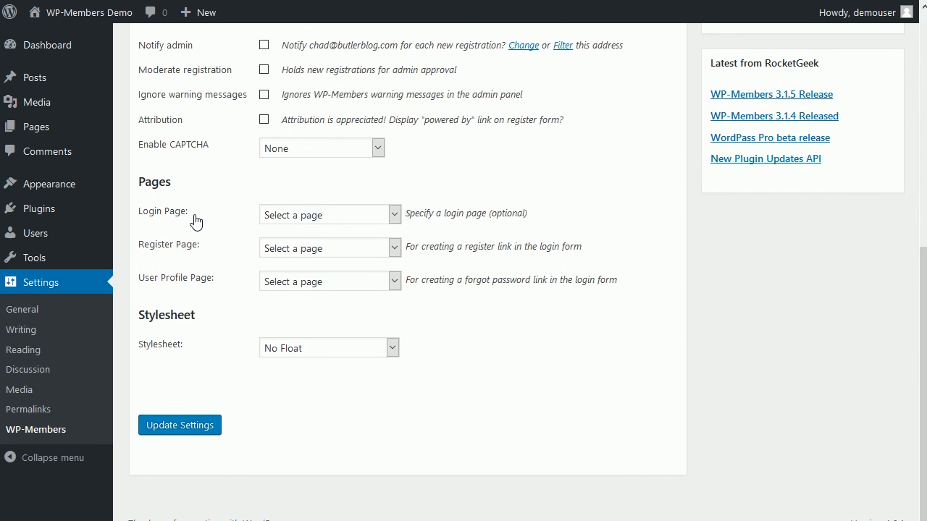
{"action": "mouse_move", "coordinate": [146, 289]}
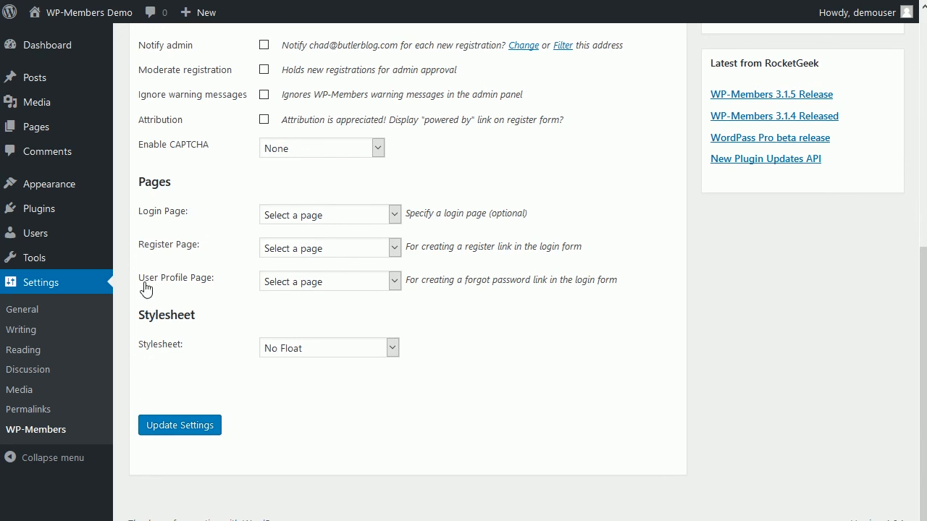
{"action": "mouse_move", "coordinate": [206, 282]}
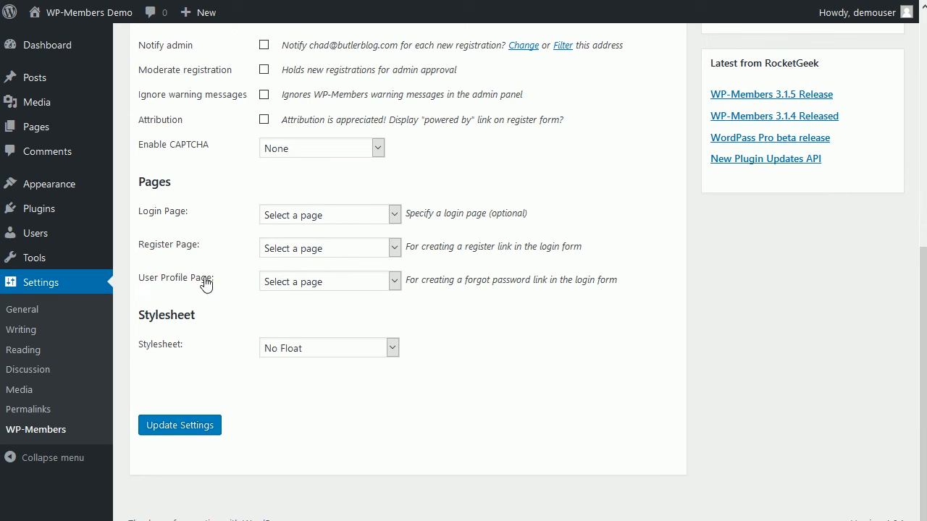
{"action": "mouse_move", "coordinate": [226, 272]}
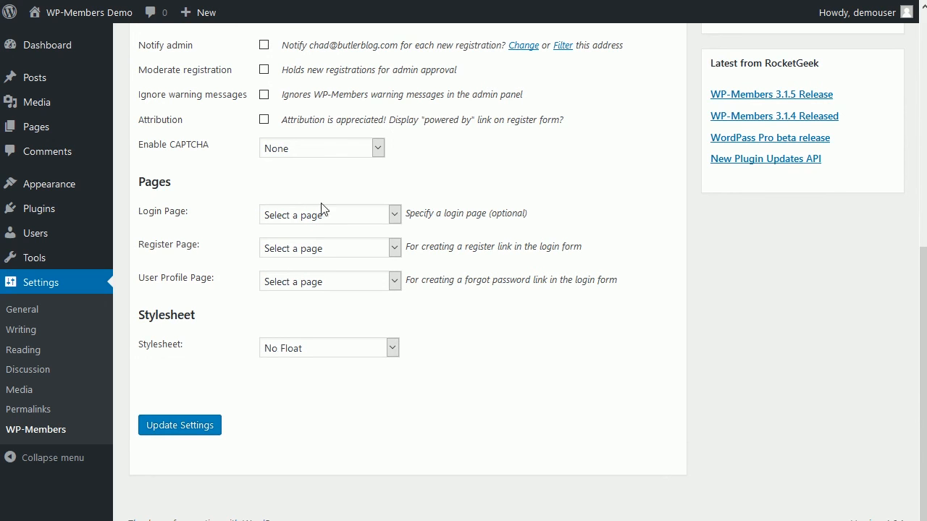
{"action": "mouse_move", "coordinate": [323, 240]}
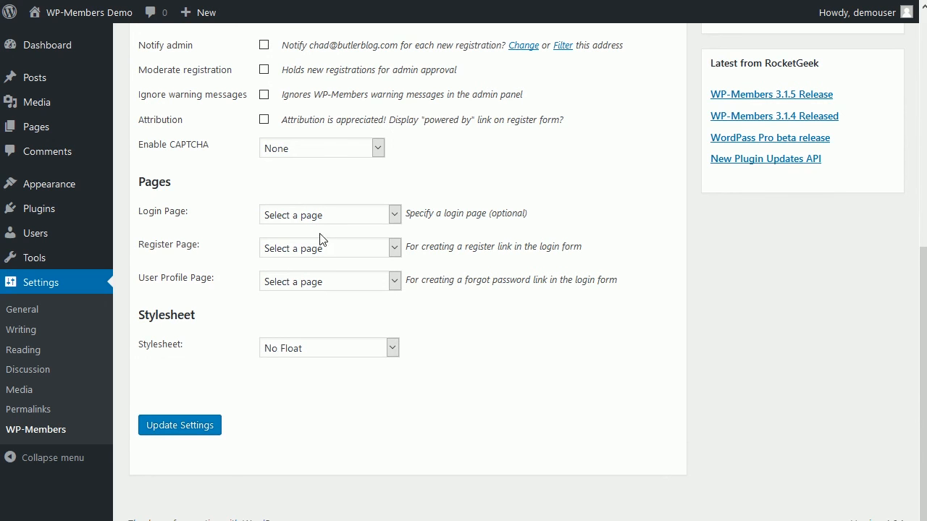
{"action": "mouse_move", "coordinate": [289, 258]}
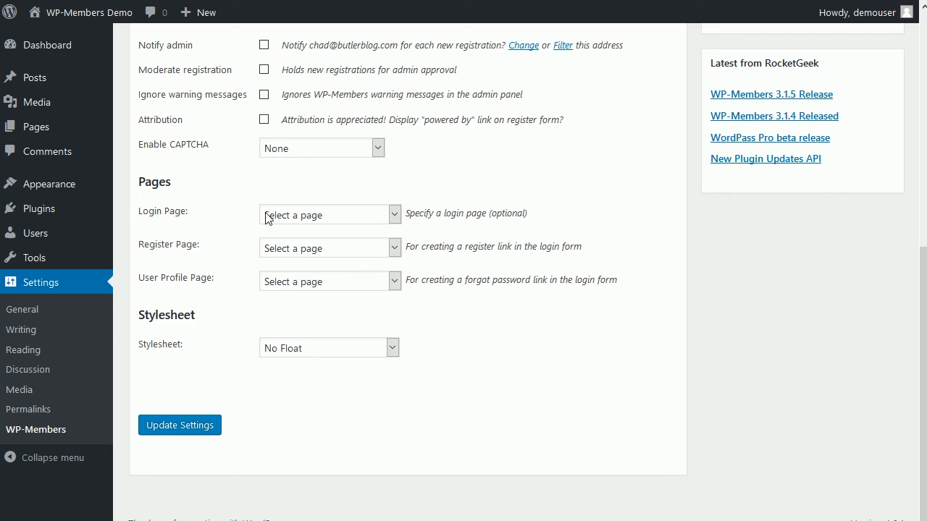
{"action": "mouse_move", "coordinate": [180, 219]}
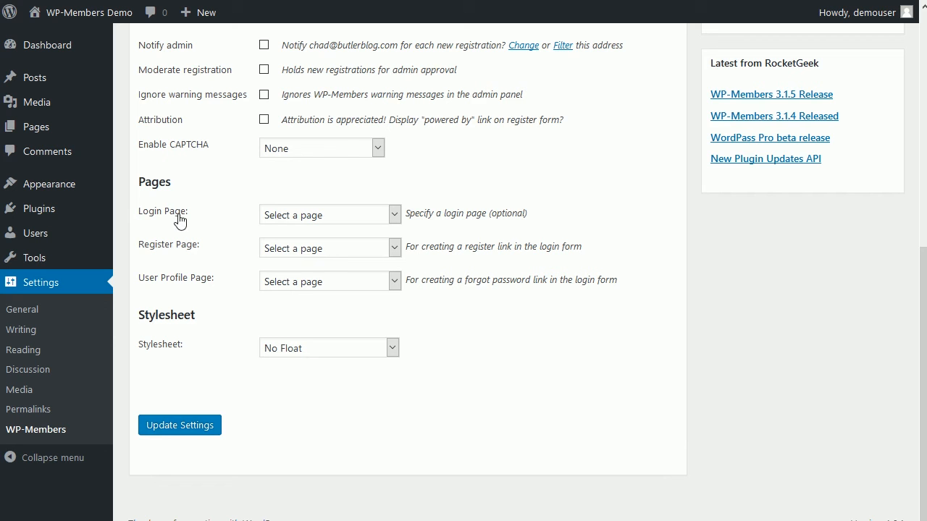
{"action": "mouse_move", "coordinate": [176, 285]}
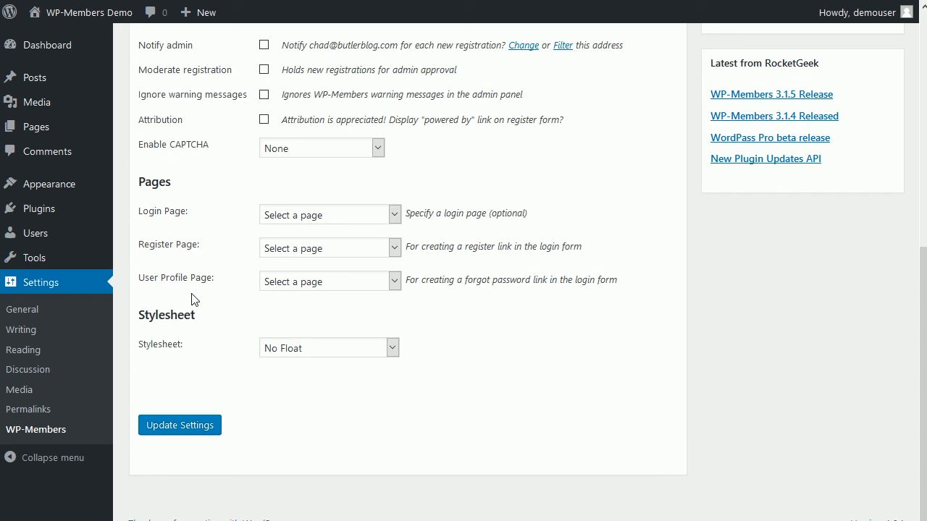
{"action": "mouse_move", "coordinate": [200, 300]}
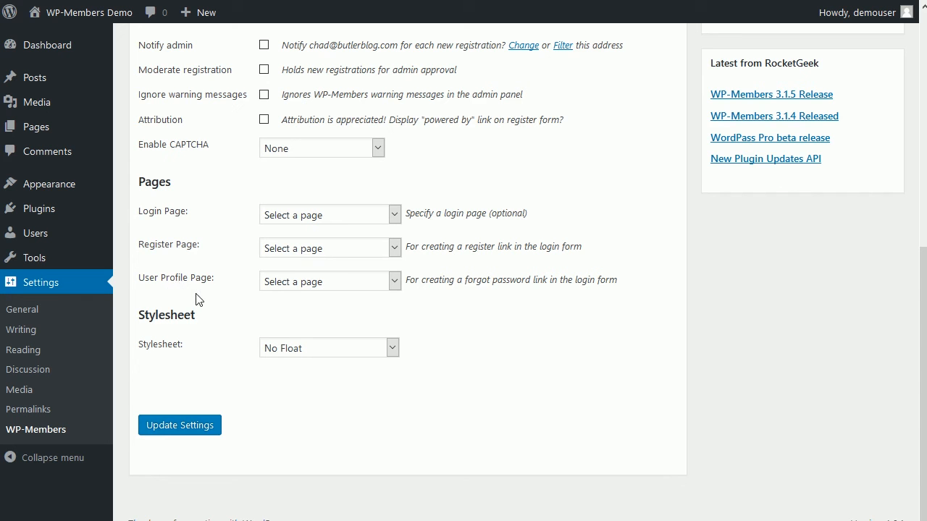
{"action": "mouse_move", "coordinate": [233, 289]}
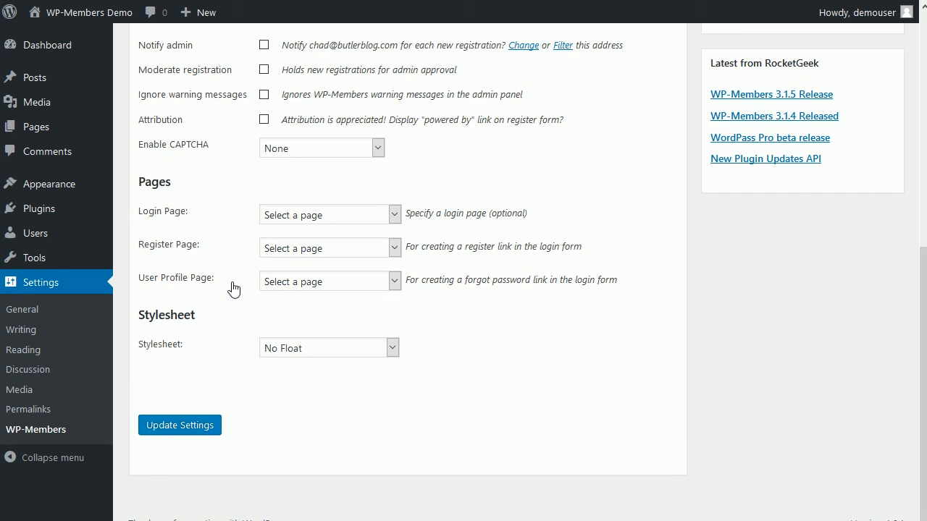
{"action": "mouse_move", "coordinate": [233, 288]}
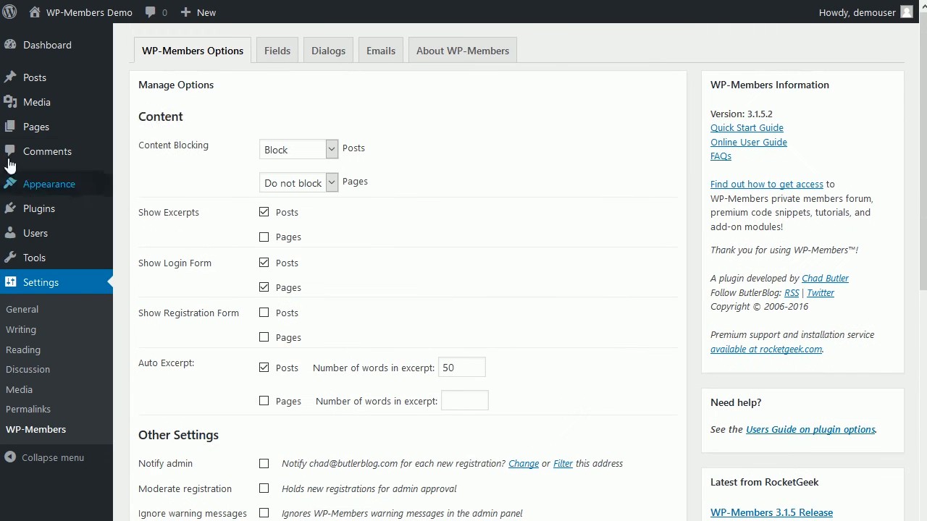
{"action": "mouse_move", "coordinate": [36, 126]}
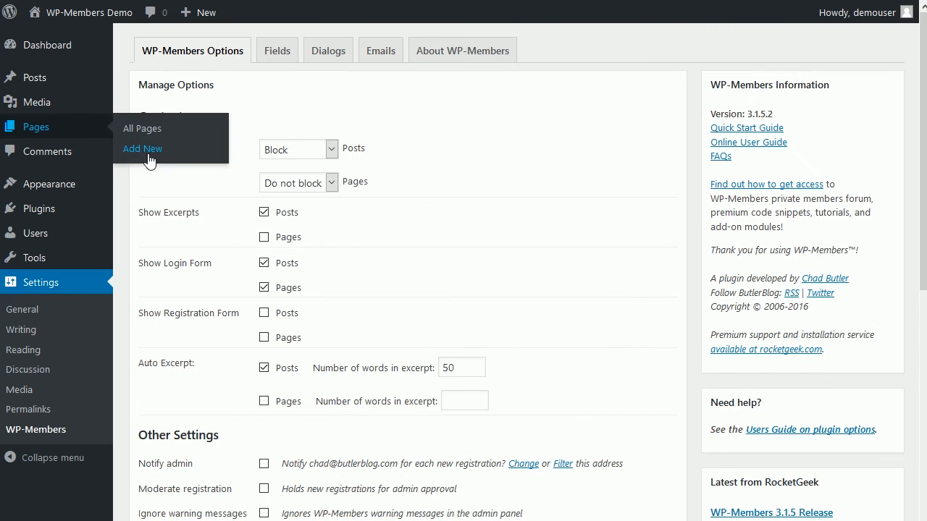
Open a blank Add New Page editor from the Pages menu
{"action": "left_click", "coordinate": [142, 148]}
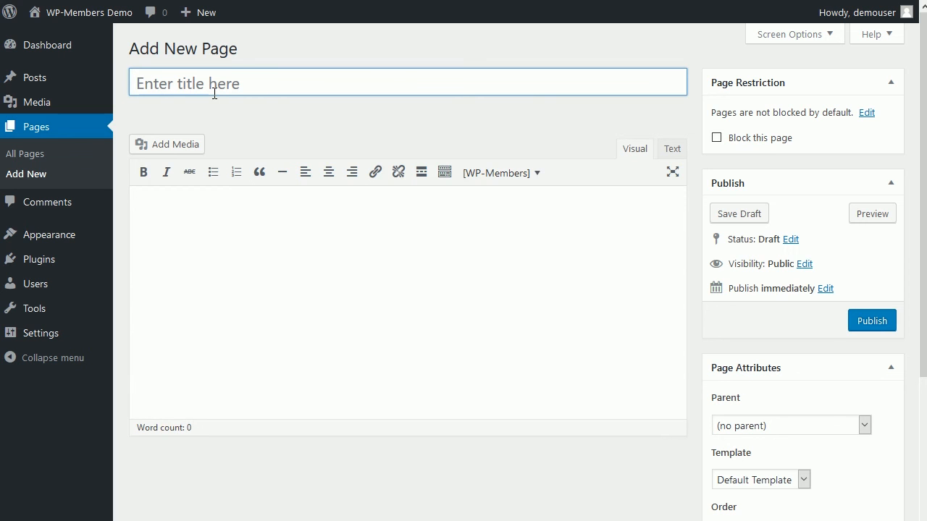
Publish a page titled 'Login' containing the WP-Members basic login form shortcode
{"action": "type", "text": "Logen"}
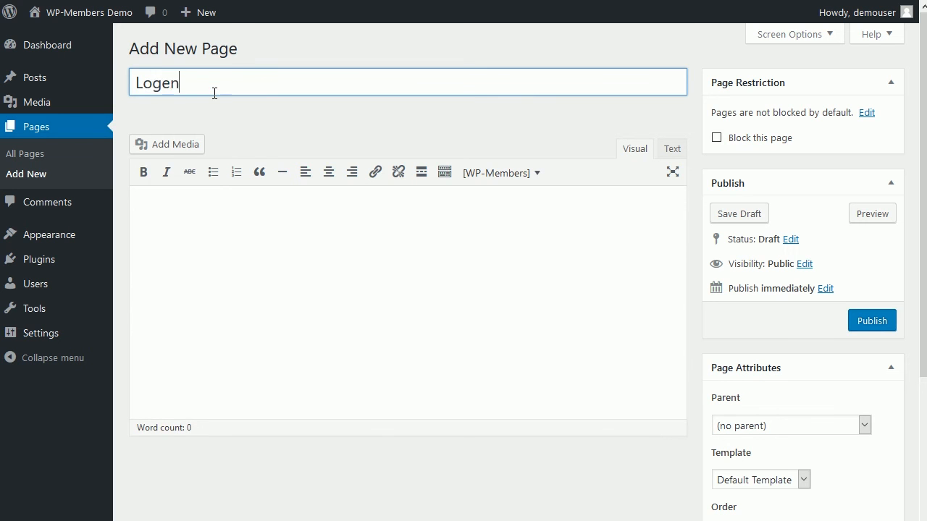
{"action": "type", "text": "Login"}
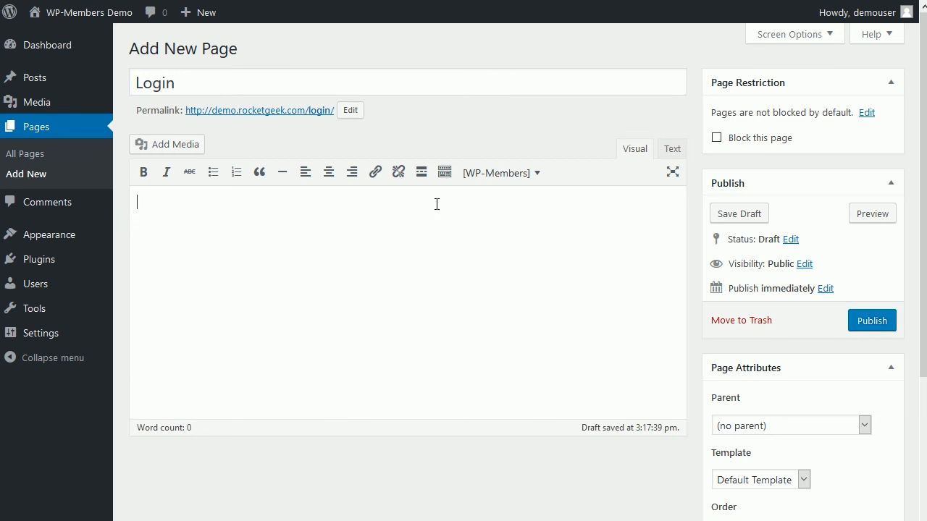
{"action": "mouse_move", "coordinate": [541, 189]}
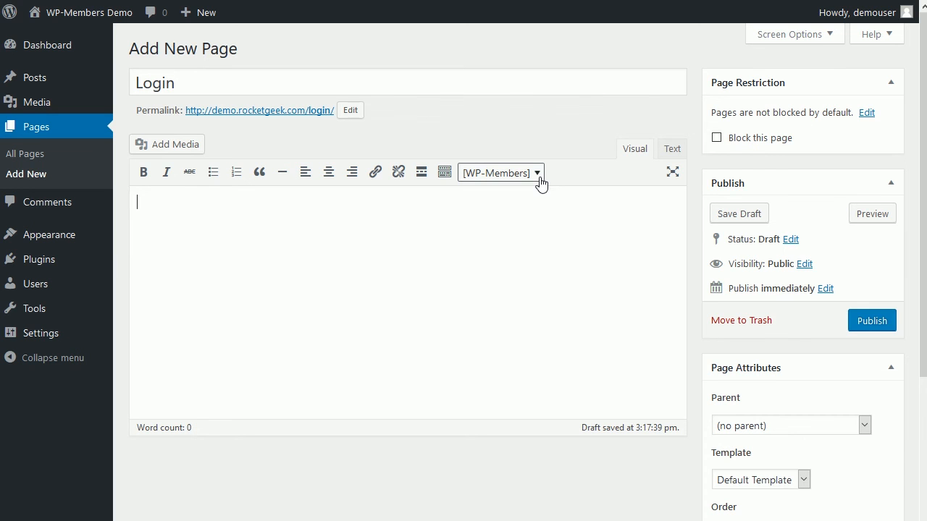
{"action": "left_click", "coordinate": [498, 172]}
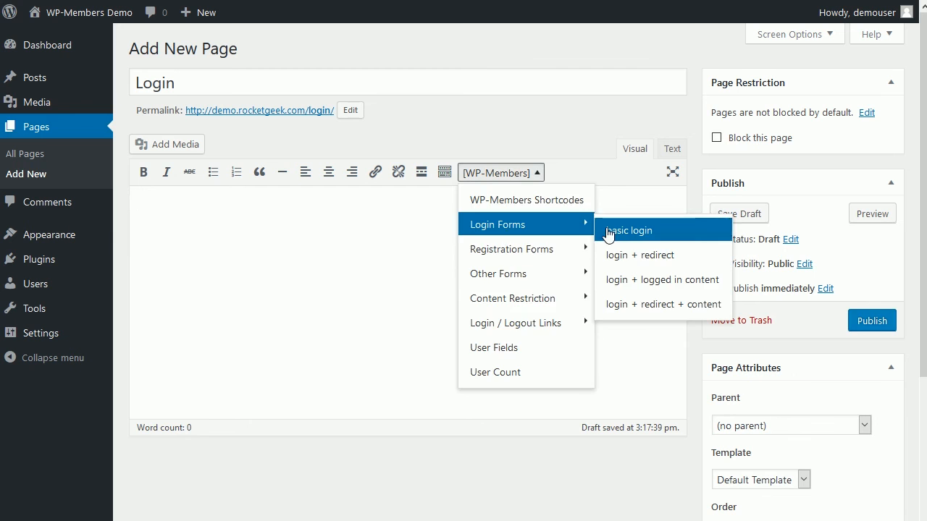
{"action": "left_click", "coordinate": [629, 230]}
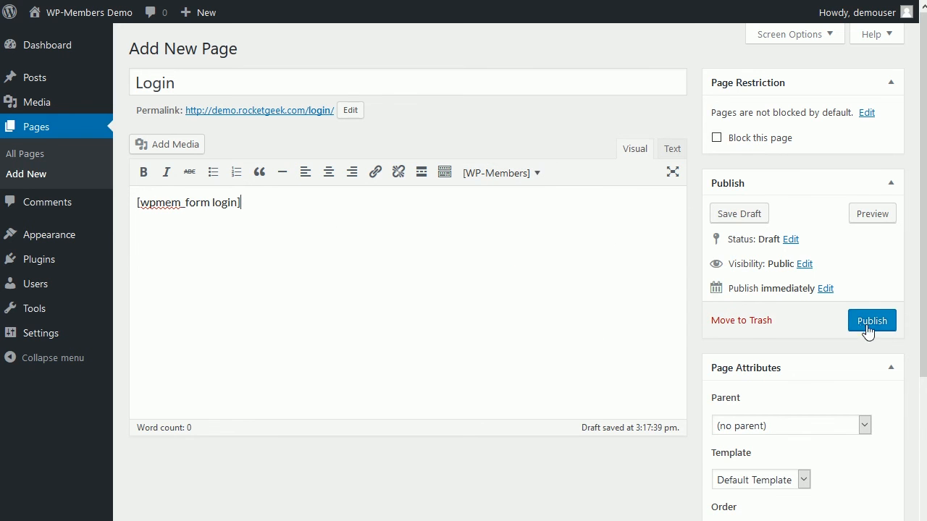
{"action": "left_click", "coordinate": [872, 320]}
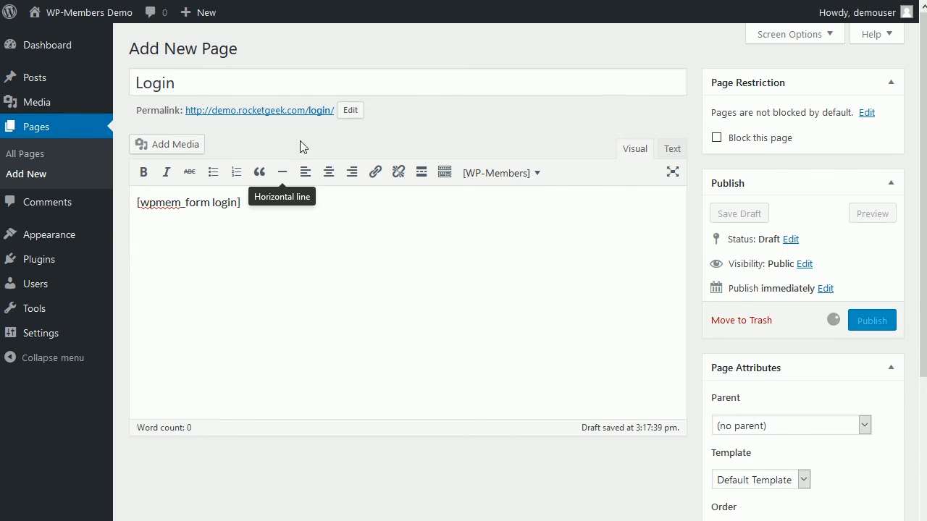
{"action": "left_click", "coordinate": [871, 320]}
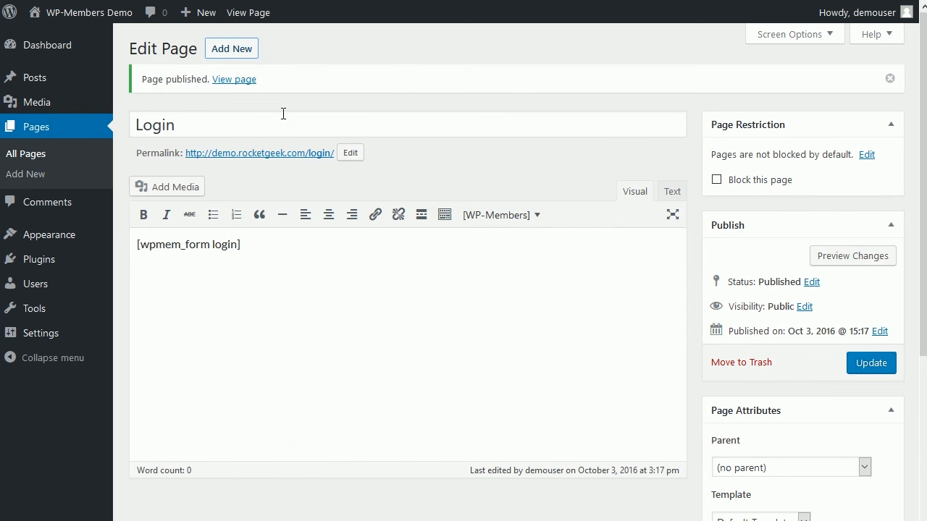
Publish a 'Register' page with the WP-Members basic registration form shortcode
{"action": "left_click", "coordinate": [25, 173]}
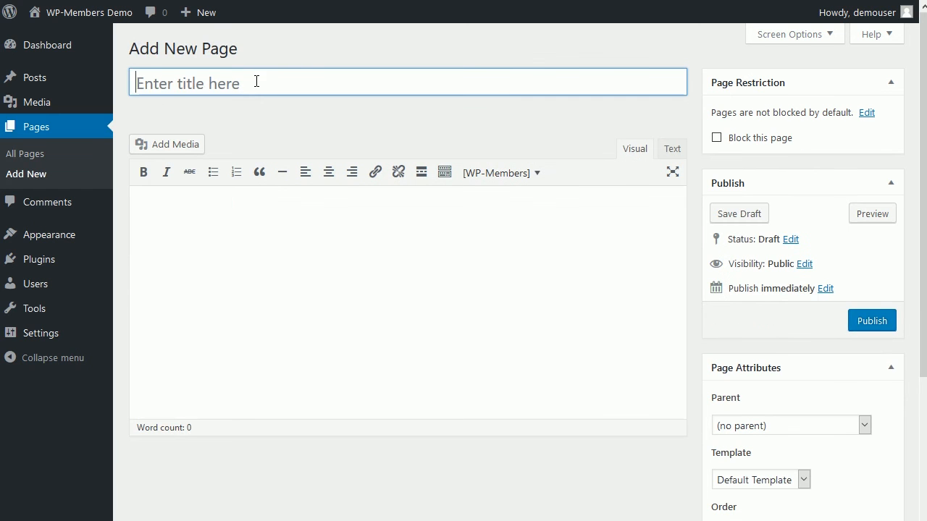
{"action": "type", "text": "Reg"}
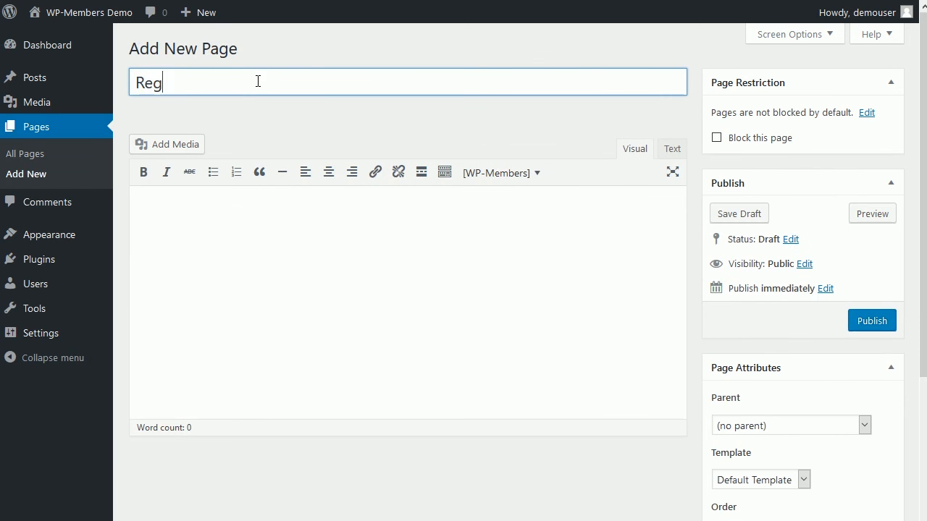
{"action": "type", "text": "ister"}
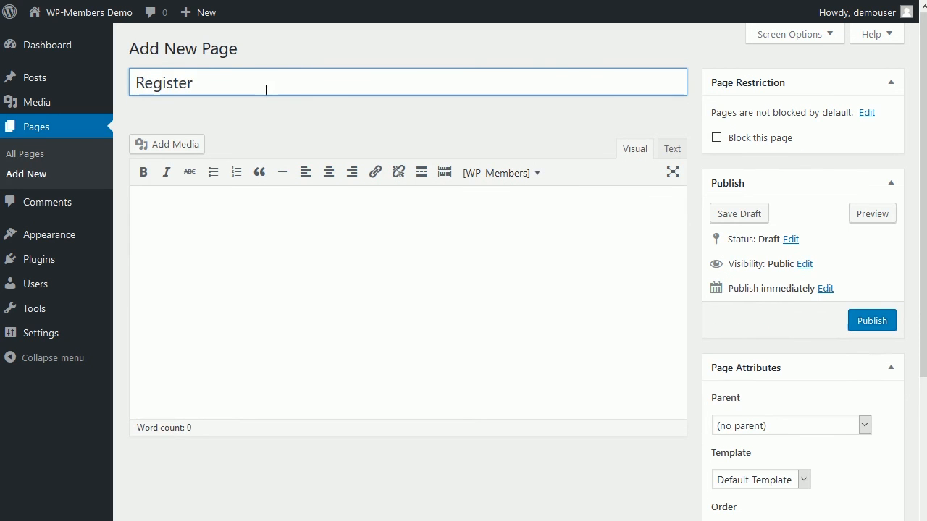
{"action": "mouse_move", "coordinate": [502, 172]}
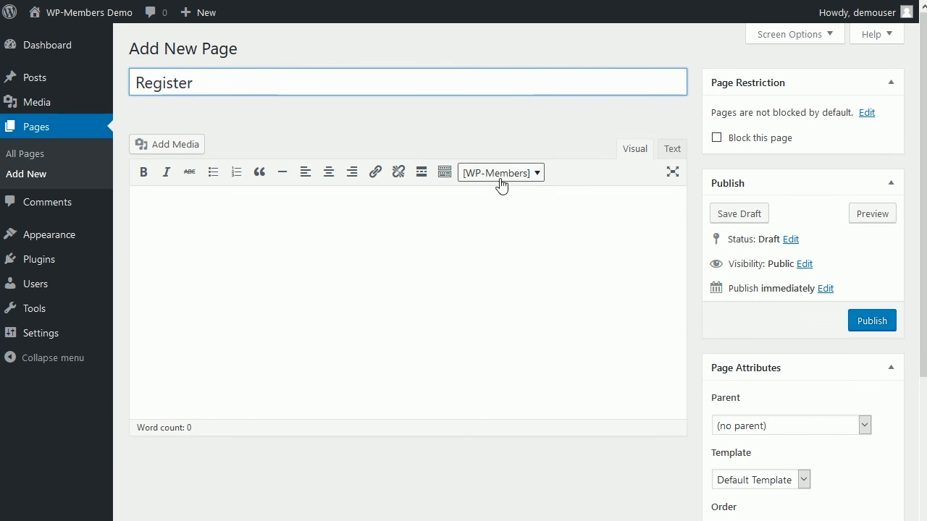
{"action": "left_click", "coordinate": [499, 172]}
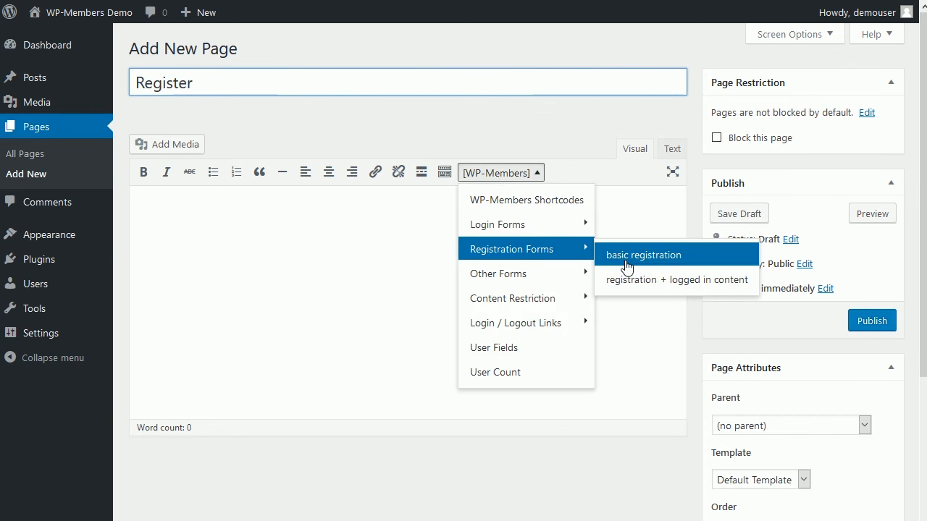
{"action": "left_click", "coordinate": [644, 254]}
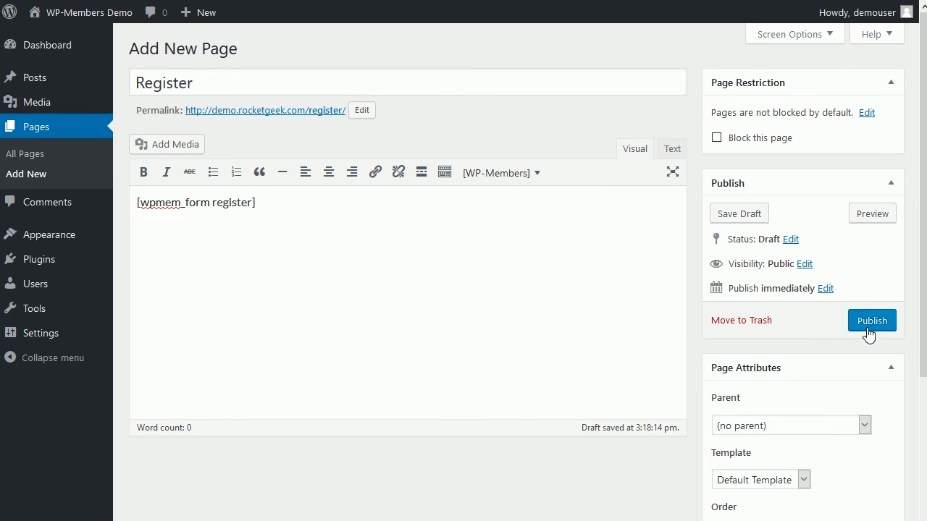
{"action": "left_click", "coordinate": [871, 320]}
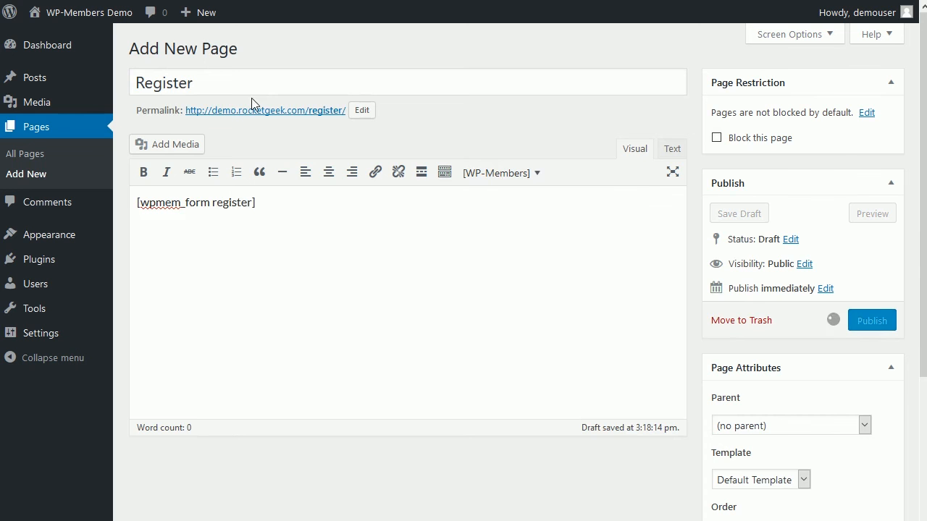
{"action": "left_click", "coordinate": [872, 320]}
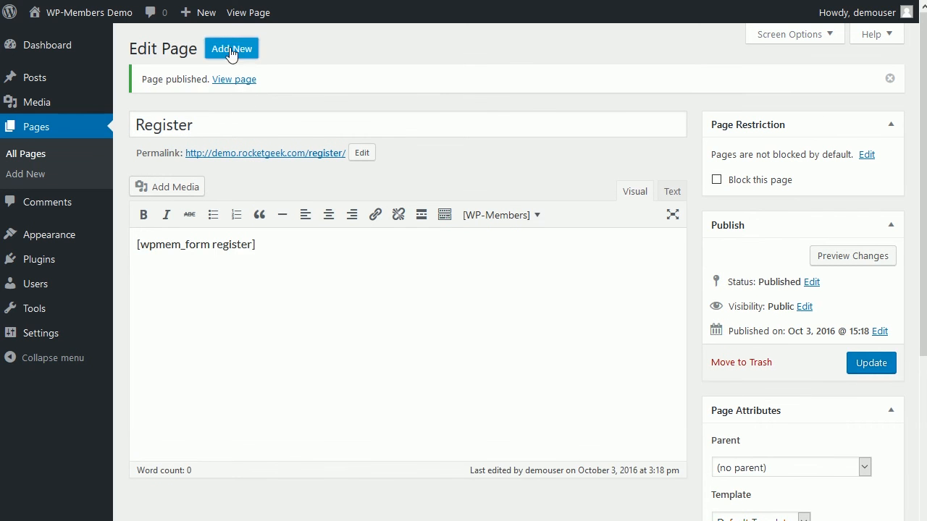
{"action": "left_click", "coordinate": [231, 47]}
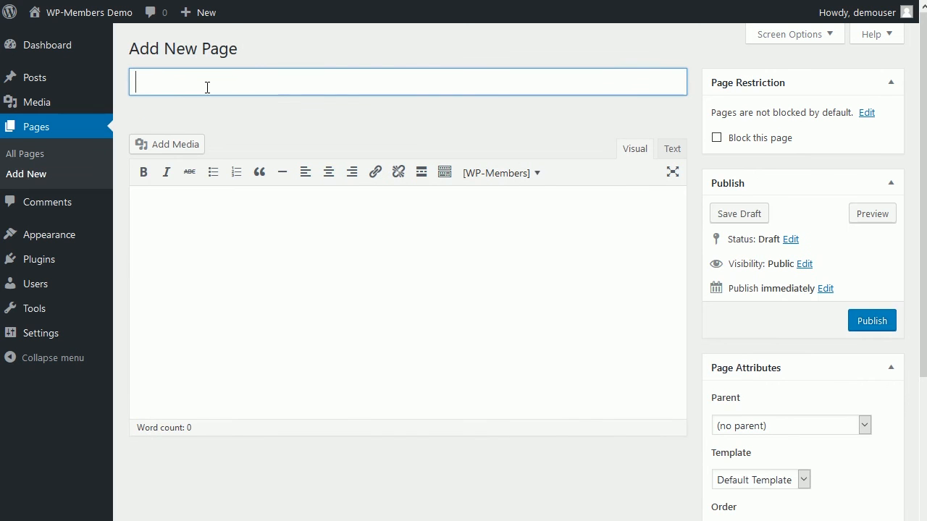
Title a new page 'Update My Settings' and insert the WP-Members user profile form shortcode
{"action": "type", "text": "Update My"}
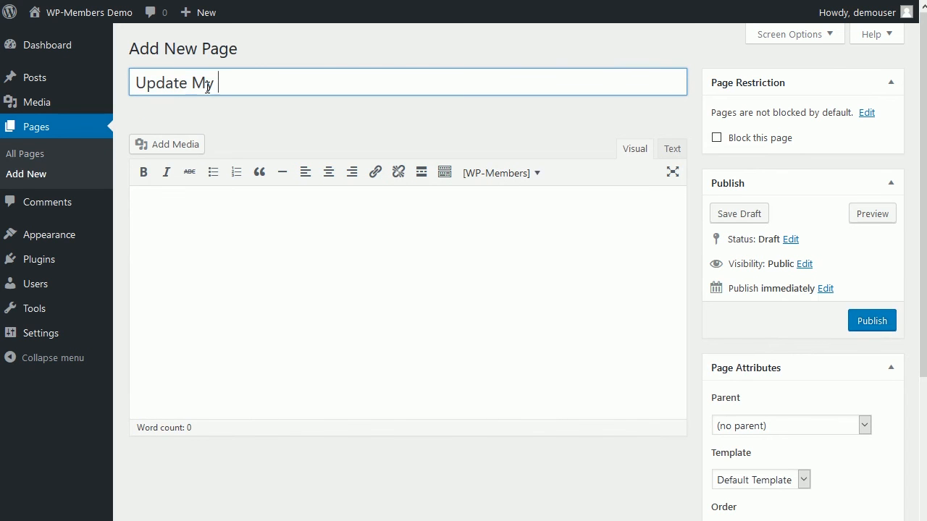
{"action": "type", "text": "Settings"}
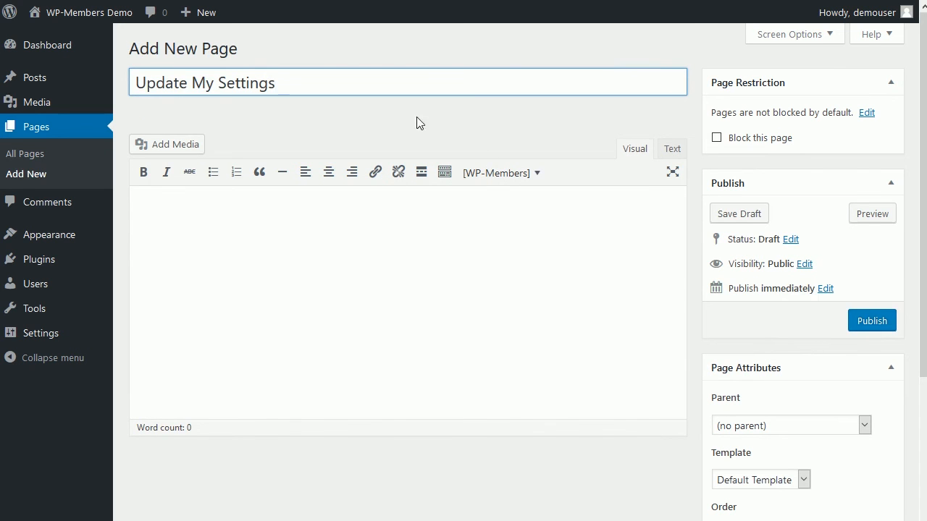
{"action": "left_click", "coordinate": [498, 172]}
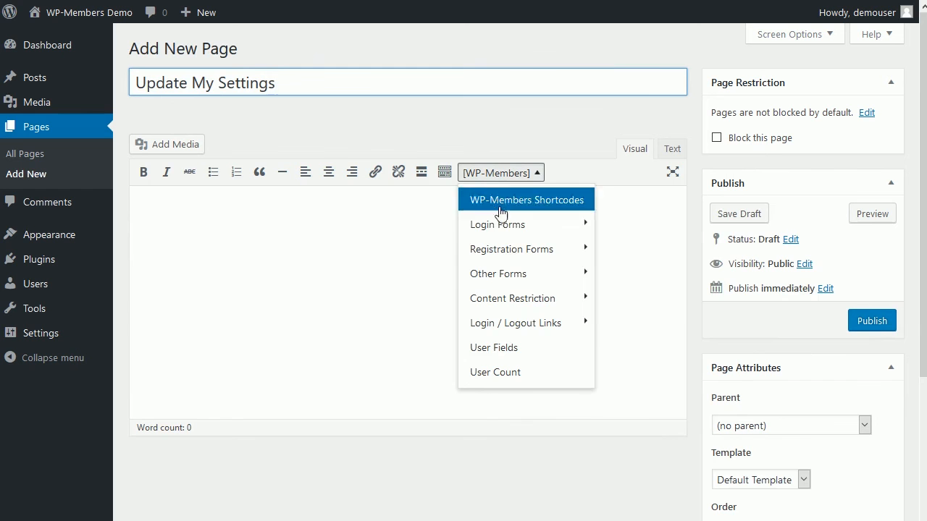
{"action": "mouse_move", "coordinate": [498, 273]}
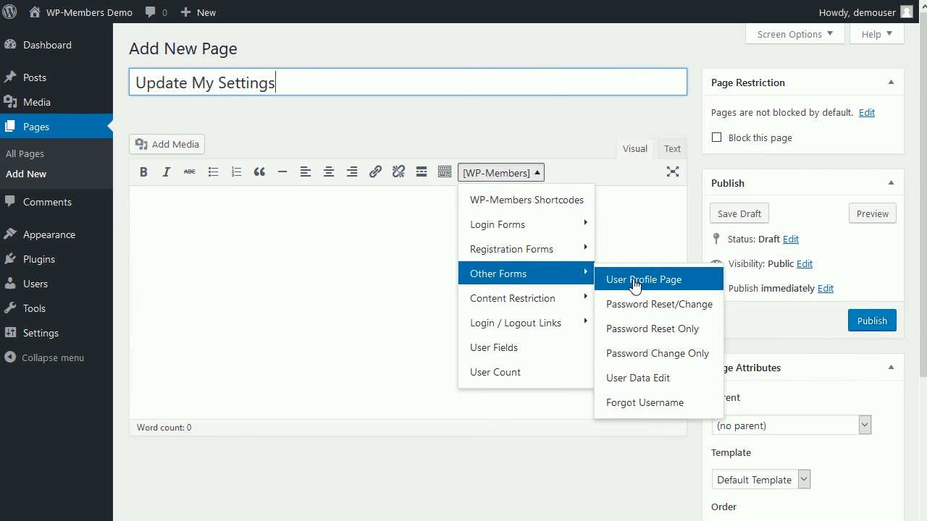
{"action": "left_click", "coordinate": [643, 279]}
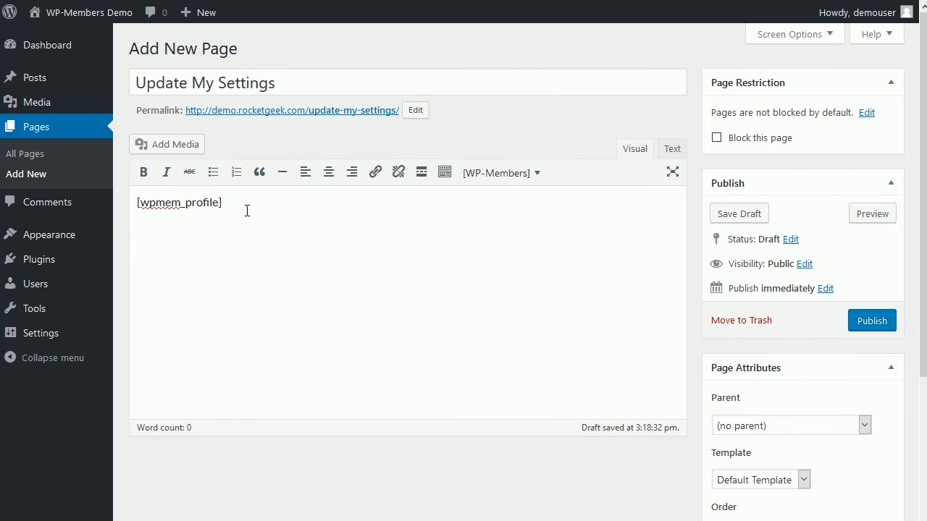
{"action": "left_click", "coordinate": [500, 173]}
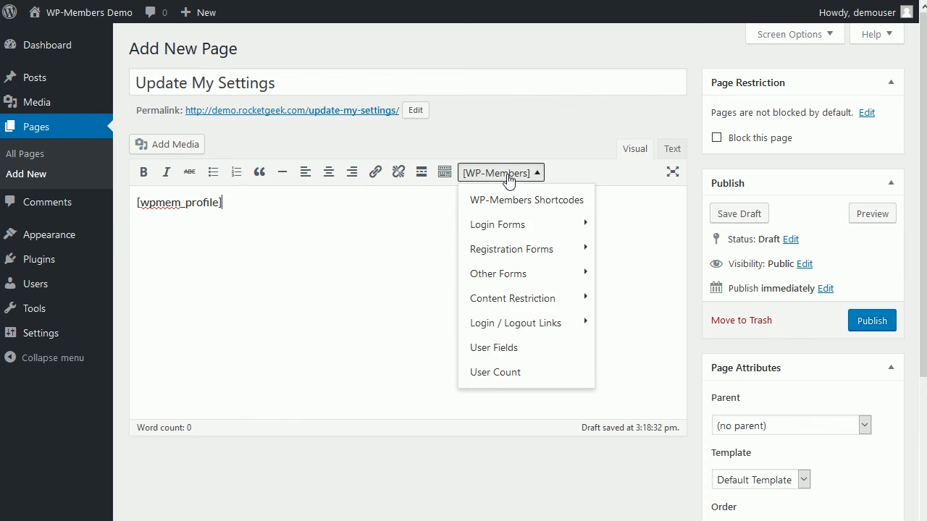
{"action": "mouse_move", "coordinate": [511, 249]}
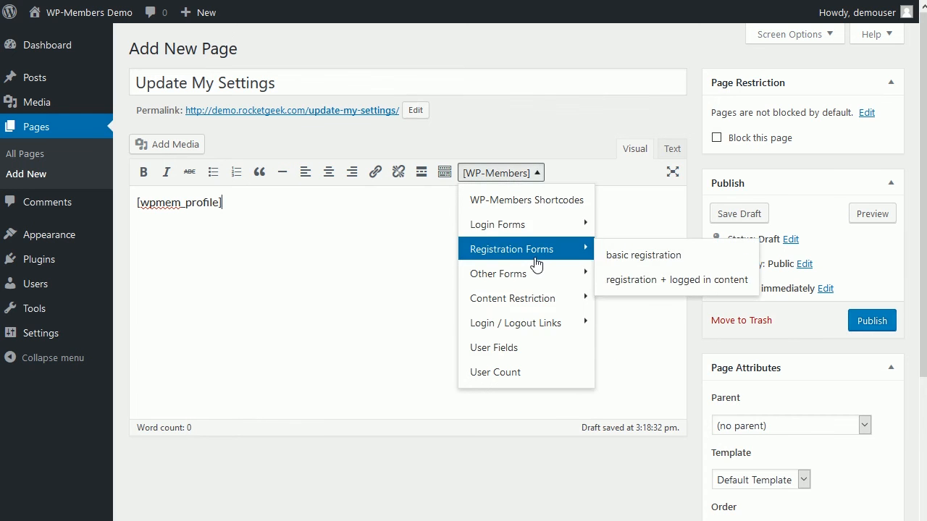
{"action": "mouse_move", "coordinate": [499, 273]}
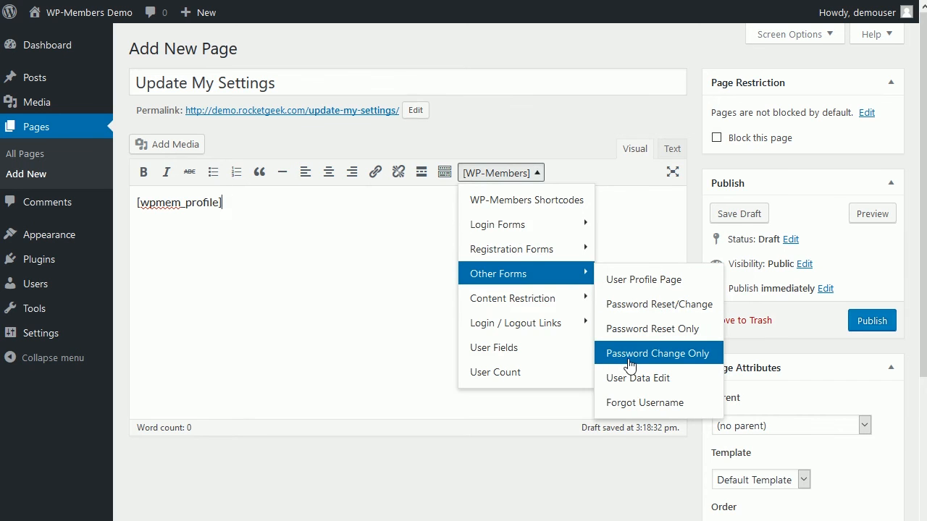
{"action": "mouse_move", "coordinate": [638, 378]}
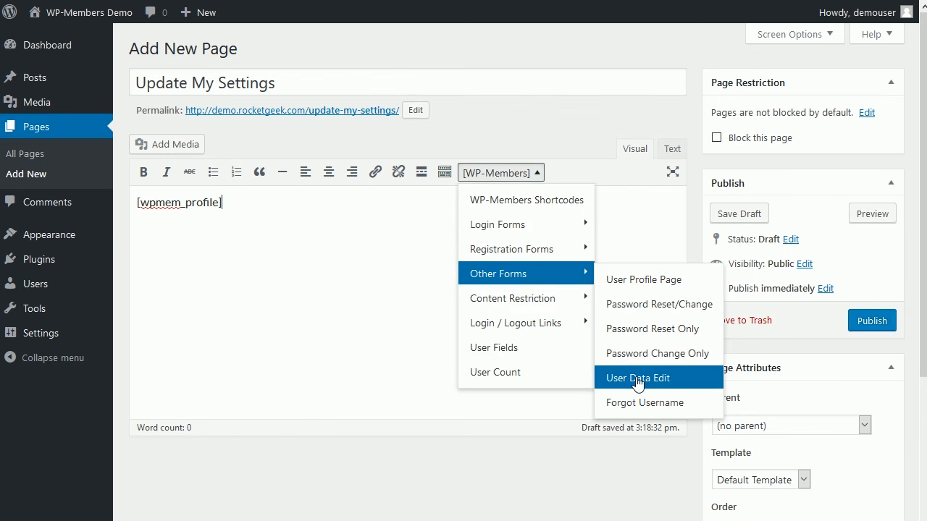
{"action": "mouse_move", "coordinate": [659, 390]}
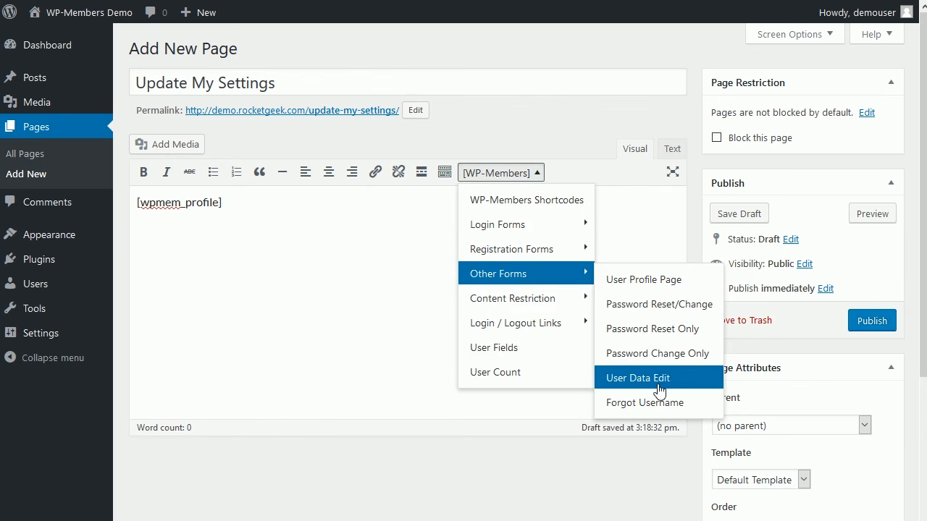
{"action": "mouse_move", "coordinate": [639, 321]}
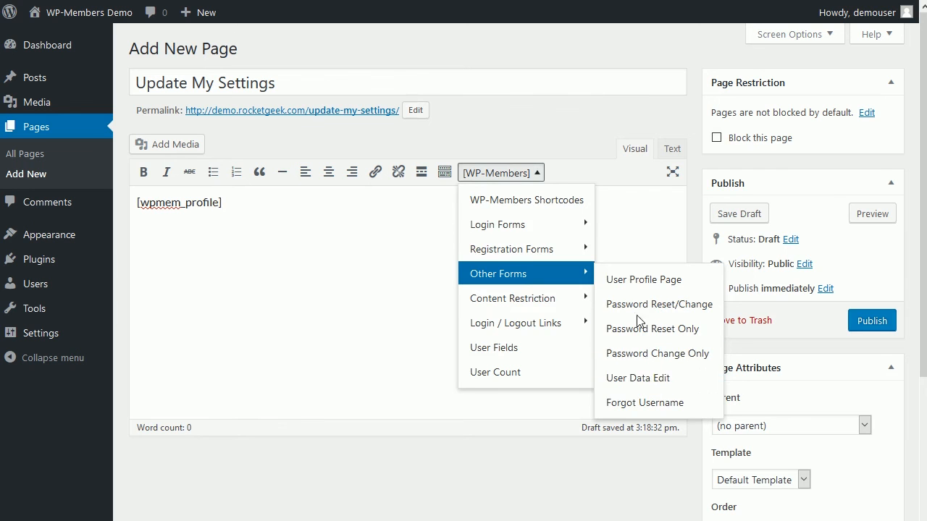
{"action": "mouse_move", "coordinate": [659, 304]}
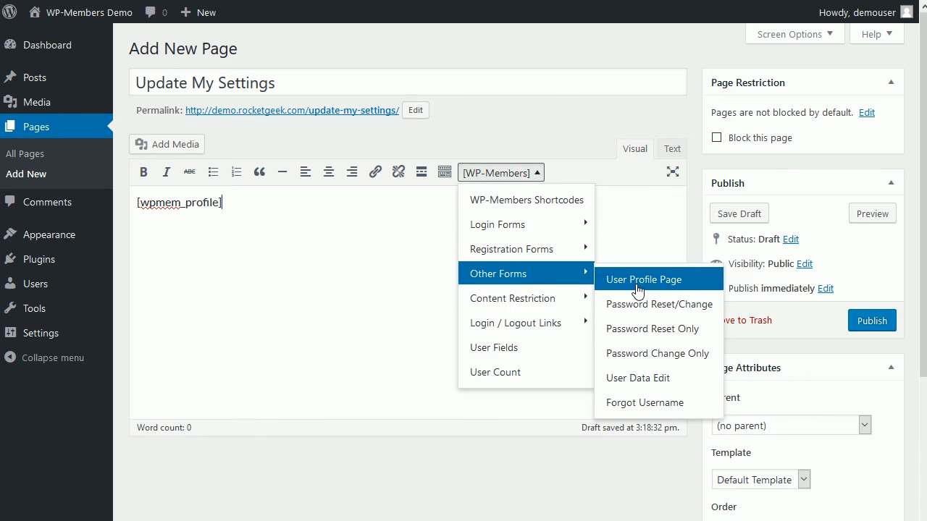
{"action": "mouse_move", "coordinate": [657, 287]}
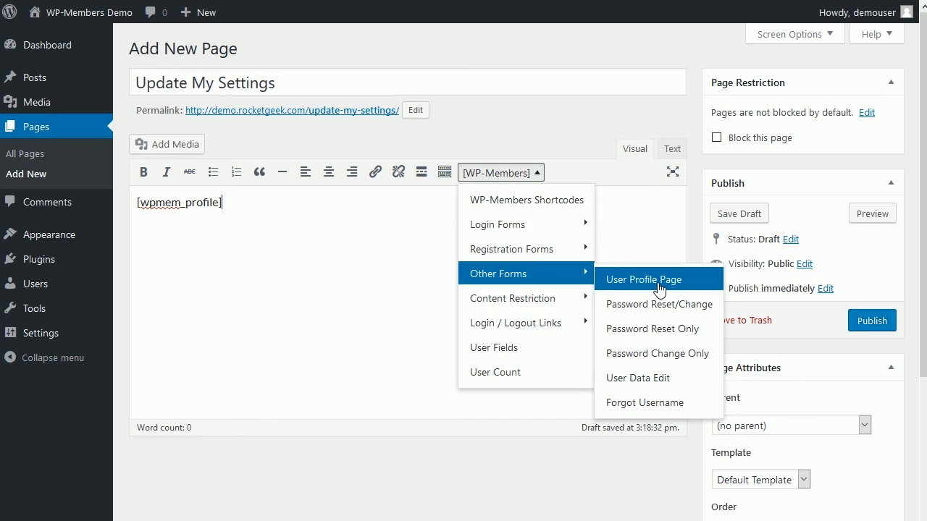
{"action": "mouse_move", "coordinate": [645, 378]}
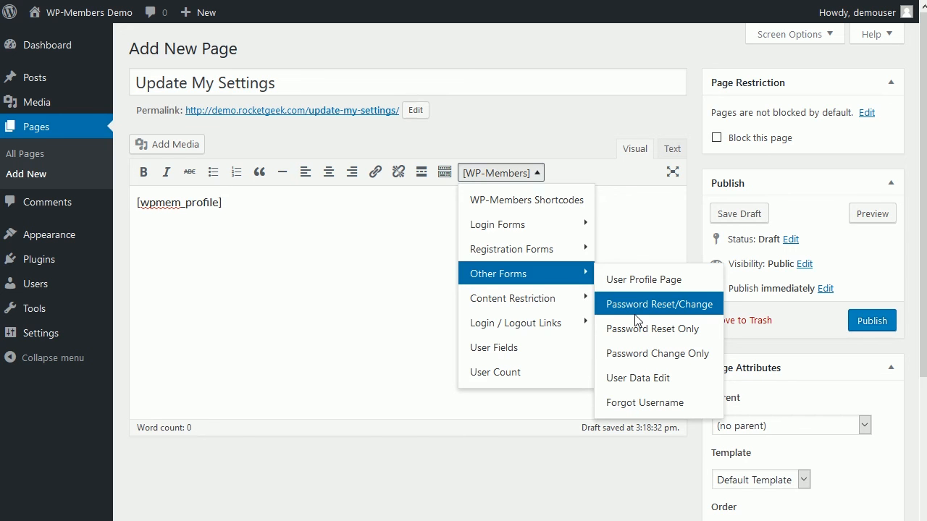
{"action": "mouse_move", "coordinate": [651, 328]}
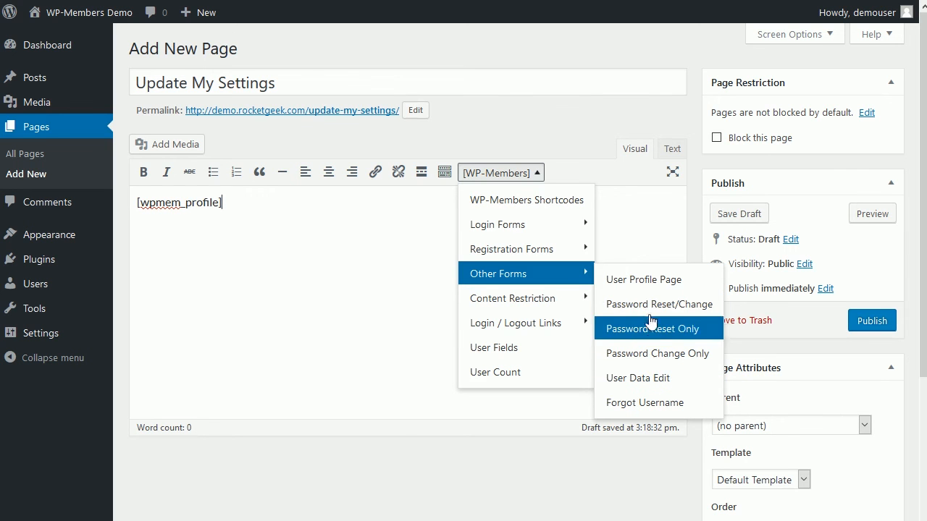
{"action": "mouse_move", "coordinate": [651, 304]}
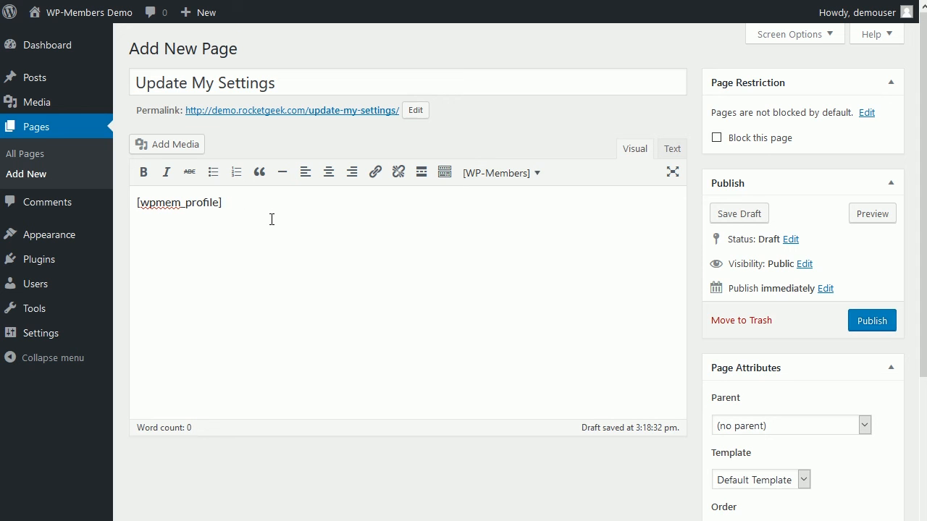
{"action": "mouse_move", "coordinate": [279, 229]}
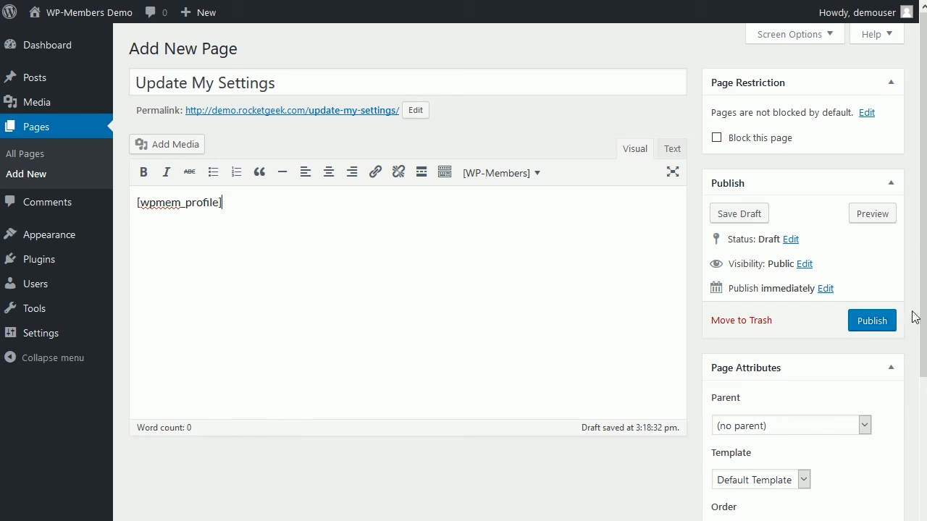
Publish the Update My Settings page at /update-my-settings/
{"action": "left_click", "coordinate": [872, 320]}
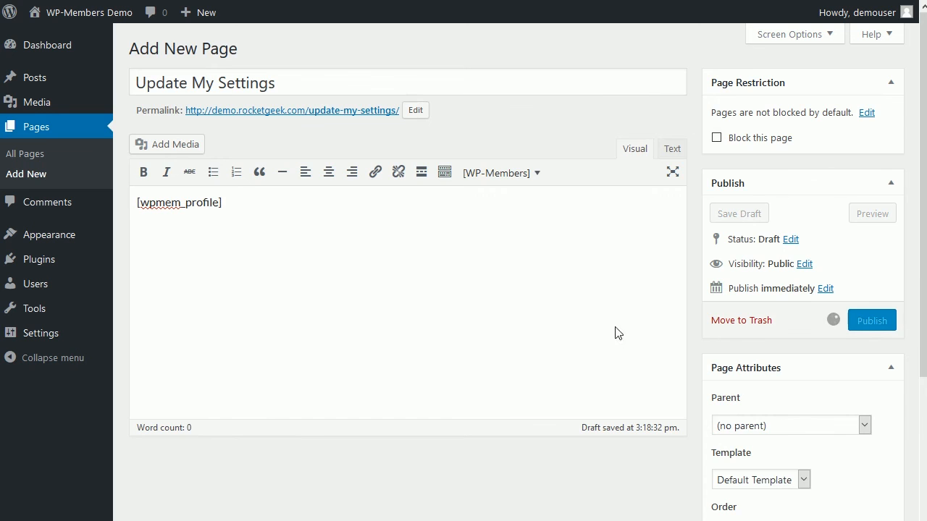
{"action": "left_click", "coordinate": [871, 320]}
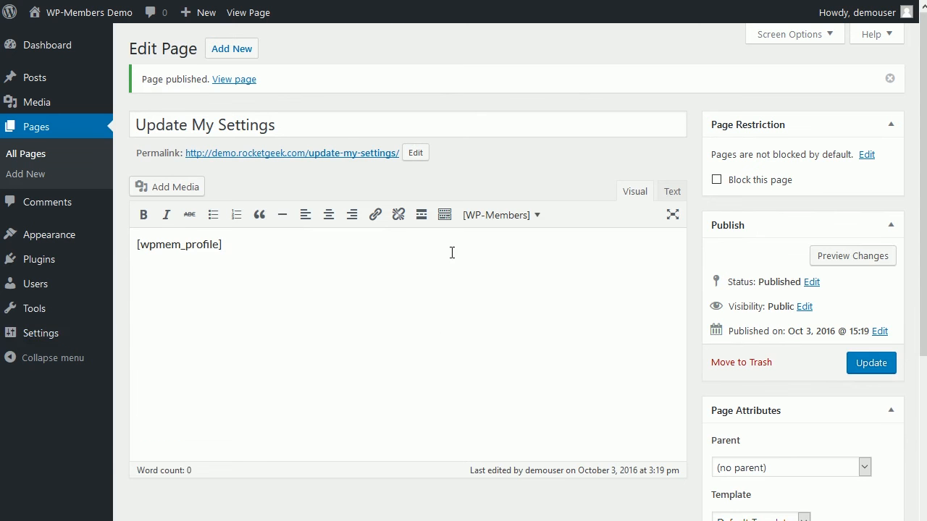
Set WP-Members Register page to Register and User Profile page to Update My Settings, then save
{"action": "left_click", "coordinate": [36, 429]}
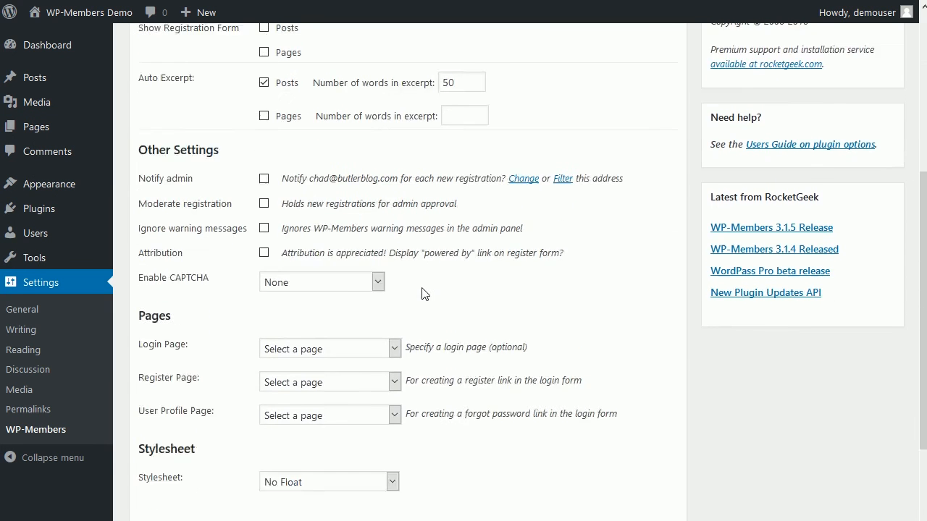
{"action": "scroll", "scroll_direction": "down", "scroll_amount": 3}
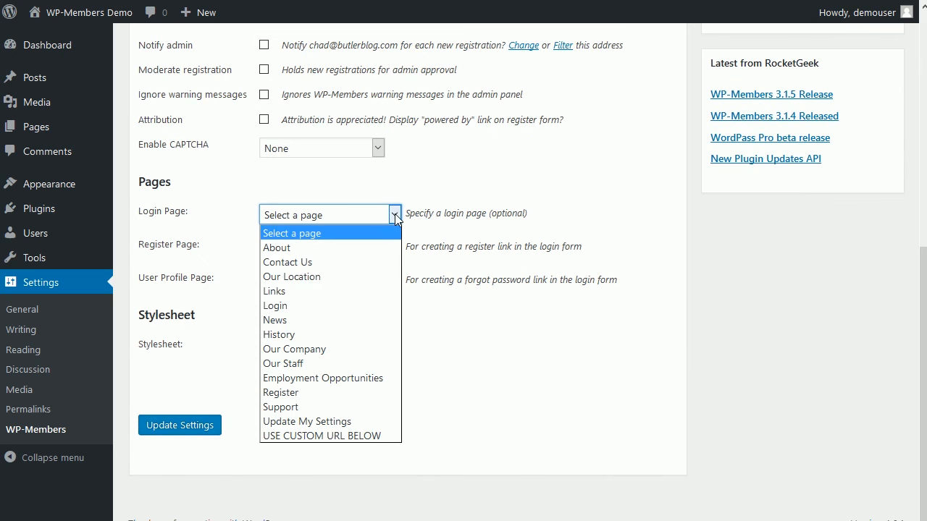
{"action": "mouse_move", "coordinate": [386, 291]}
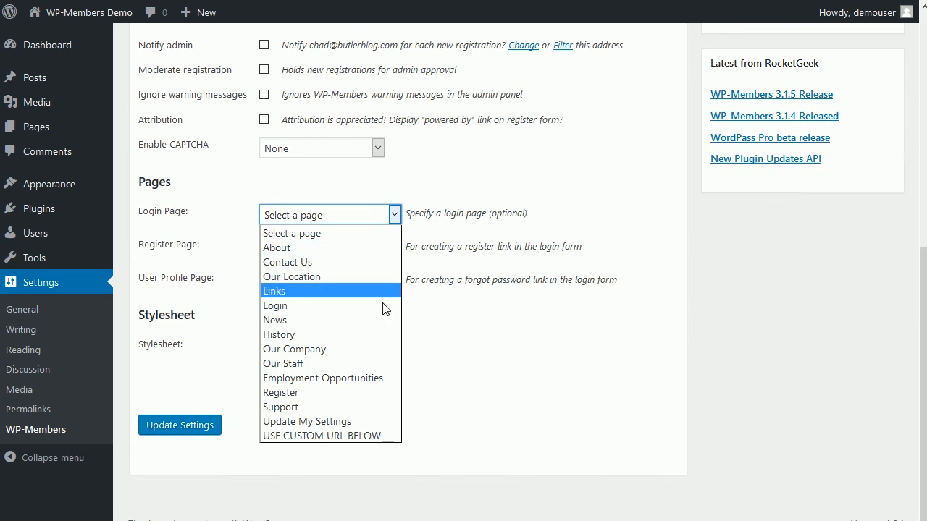
{"action": "mouse_move", "coordinate": [370, 304]}
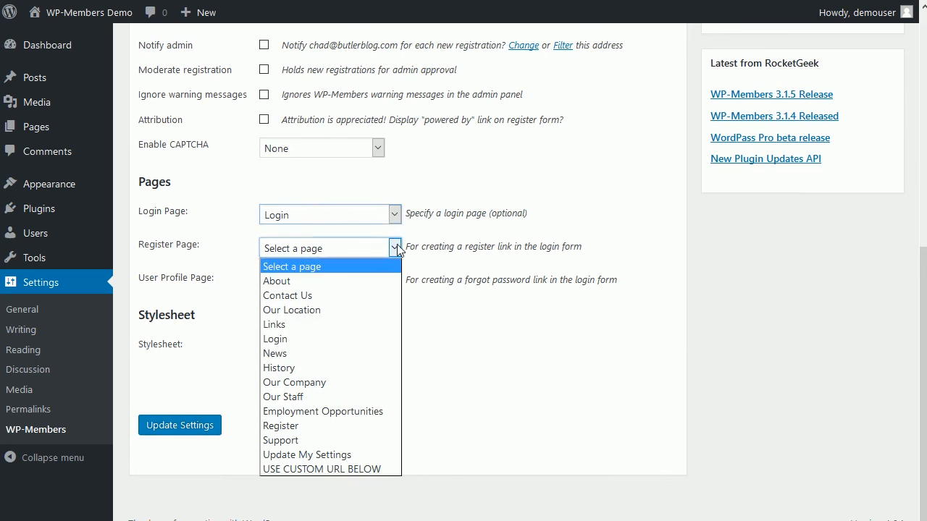
{"action": "left_click", "coordinate": [280, 426]}
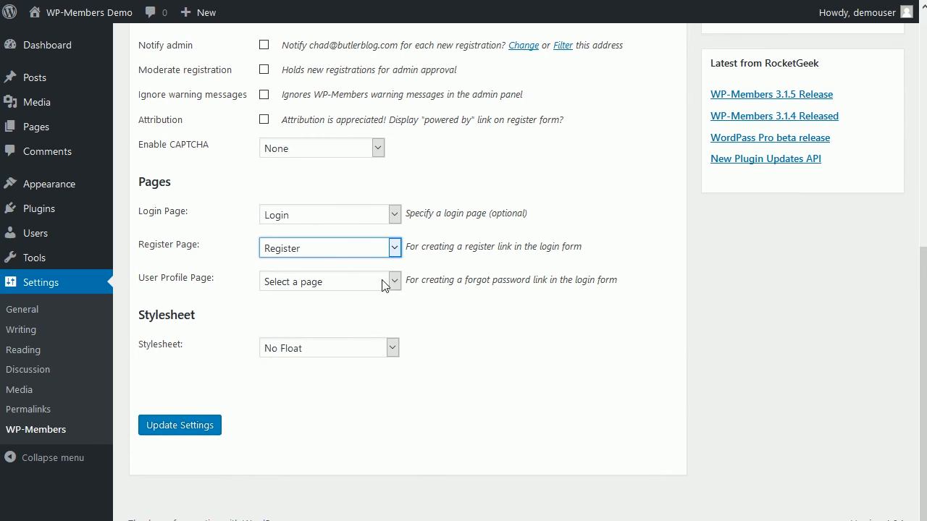
{"action": "left_click", "coordinate": [330, 281]}
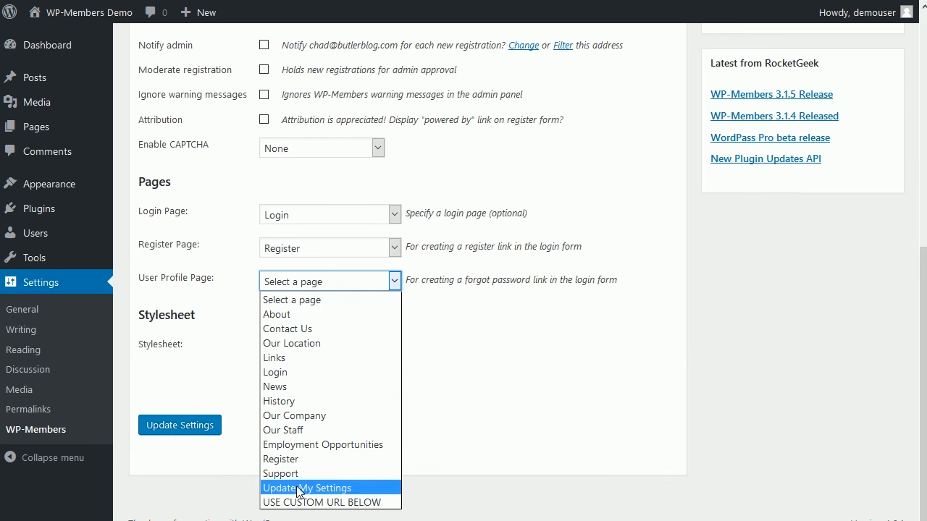
{"action": "left_click", "coordinate": [307, 487]}
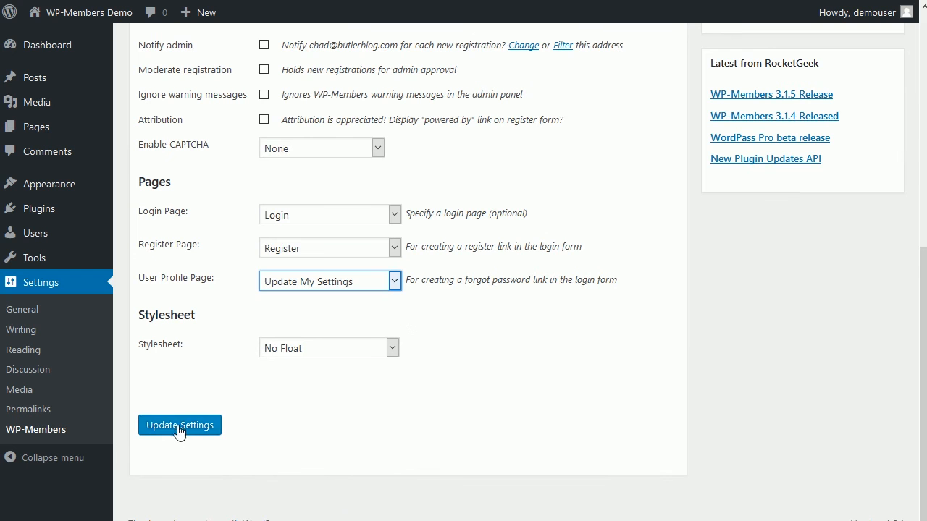
{"action": "left_click", "coordinate": [179, 425]}
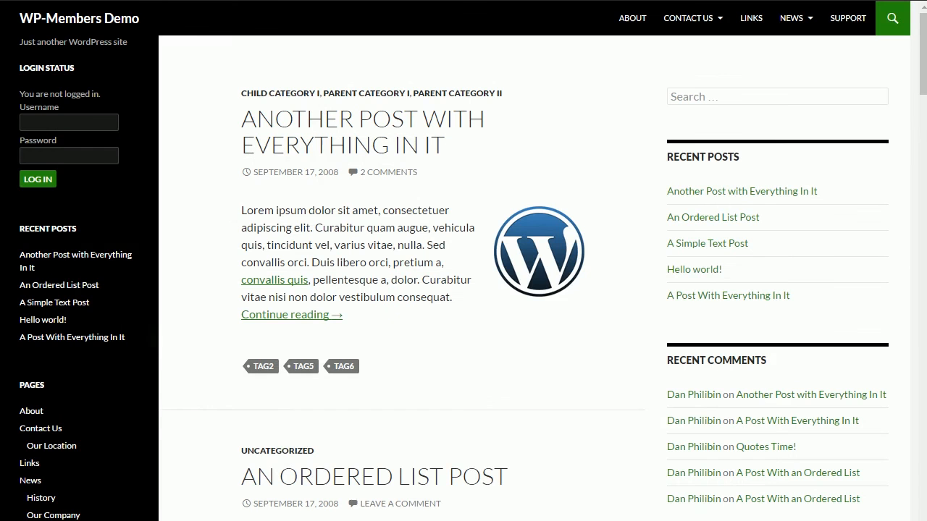
{"action": "mouse_move", "coordinate": [121, 33]}
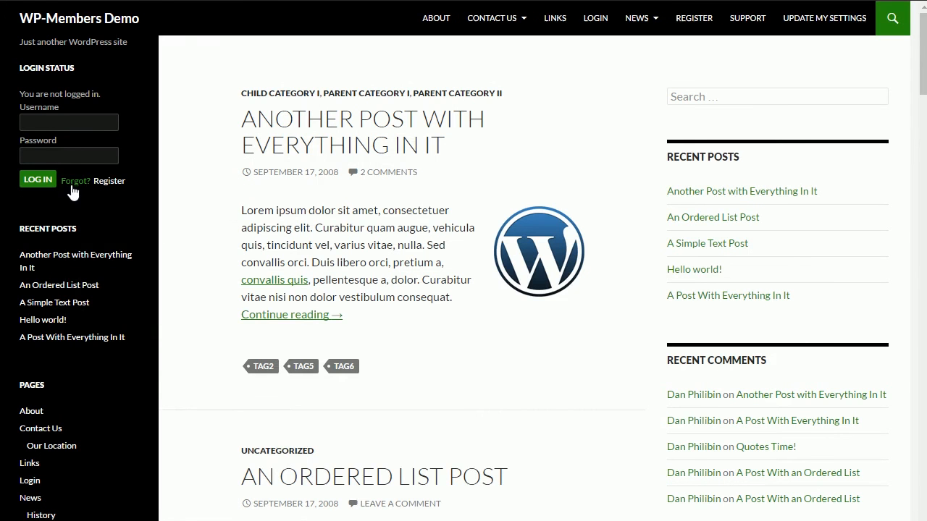
{"action": "mouse_move", "coordinate": [109, 181]}
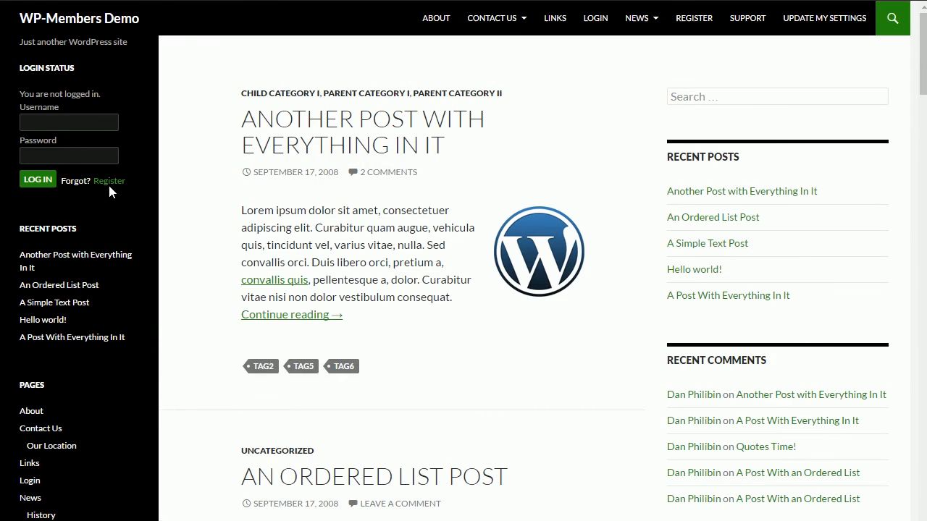
{"action": "mouse_move", "coordinate": [529, 107]}
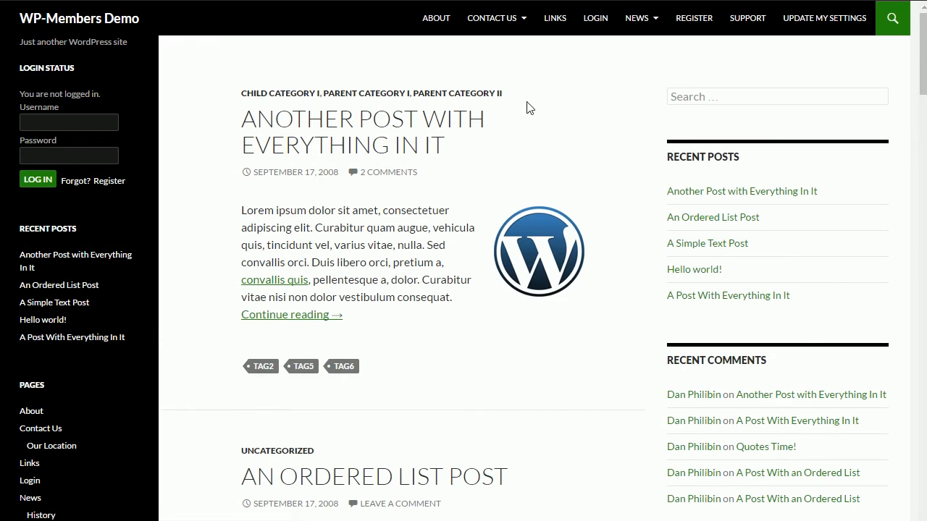
Go to the public Login page from the LOGIN item in the top menu
{"action": "left_click", "coordinate": [594, 18]}
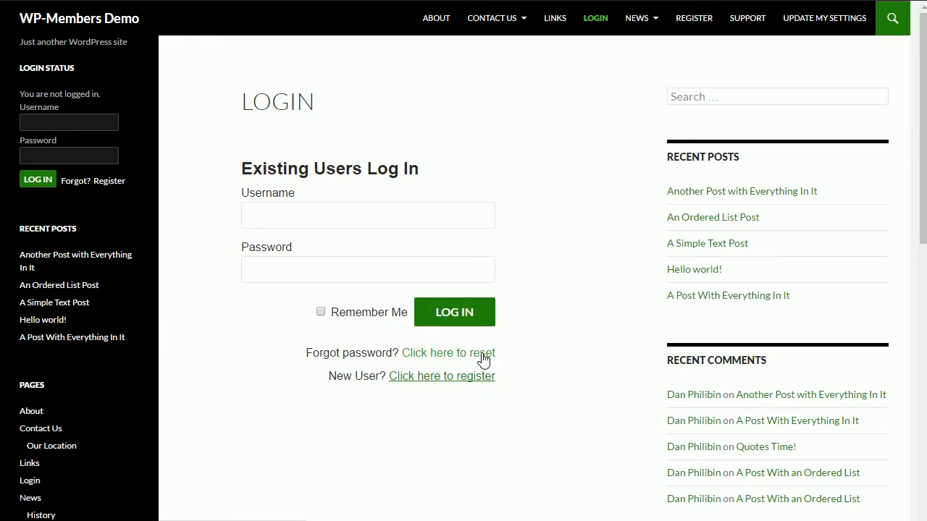
{"action": "mouse_move", "coordinate": [420, 362]}
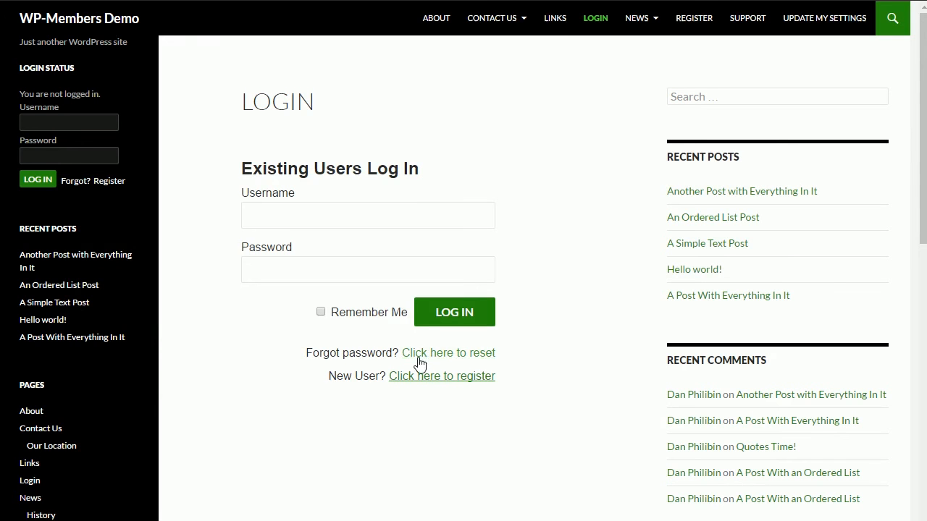
Use 'Click here to reset' under the login form to reach the Reset Forgotten Password form
{"action": "left_click", "coordinate": [448, 353]}
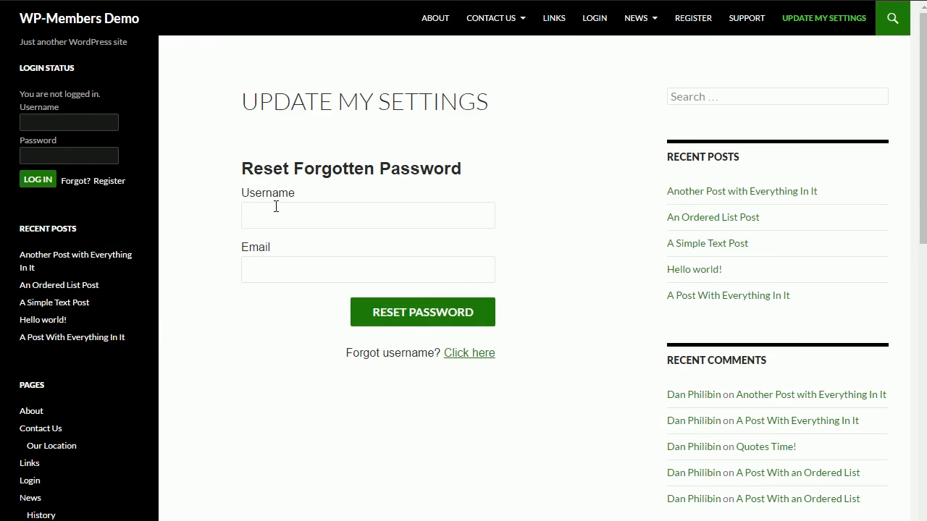
{"action": "mouse_move", "coordinate": [311, 207]}
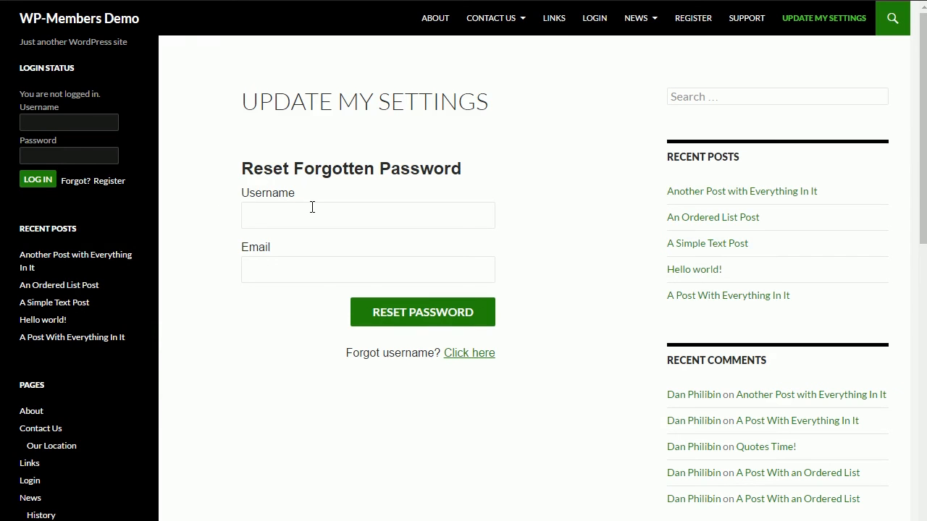
{"action": "mouse_move", "coordinate": [746, 19]}
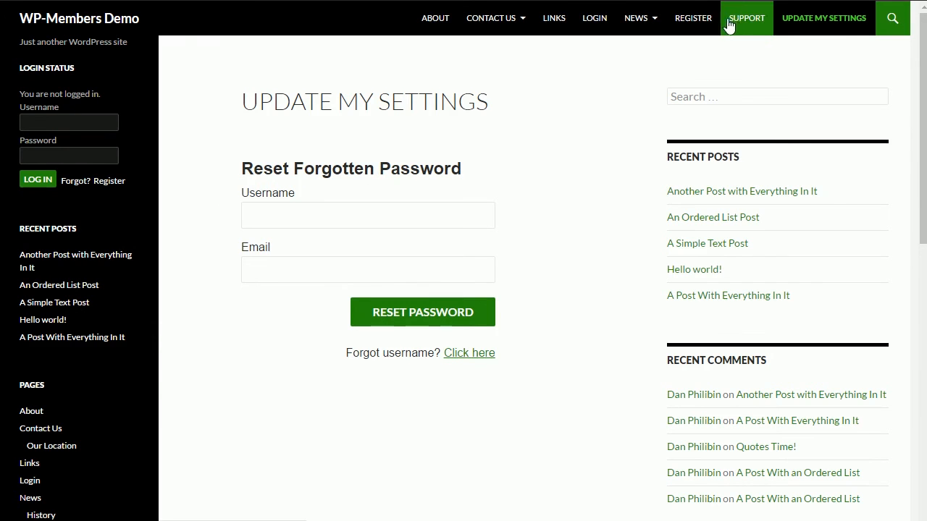
{"action": "mouse_move", "coordinate": [64, 440]}
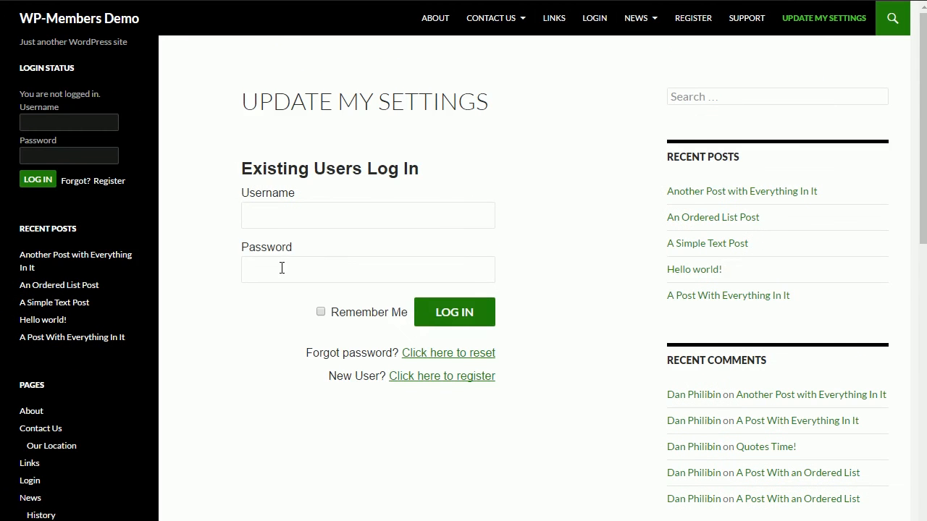
{"action": "mouse_move", "coordinate": [482, 498]}
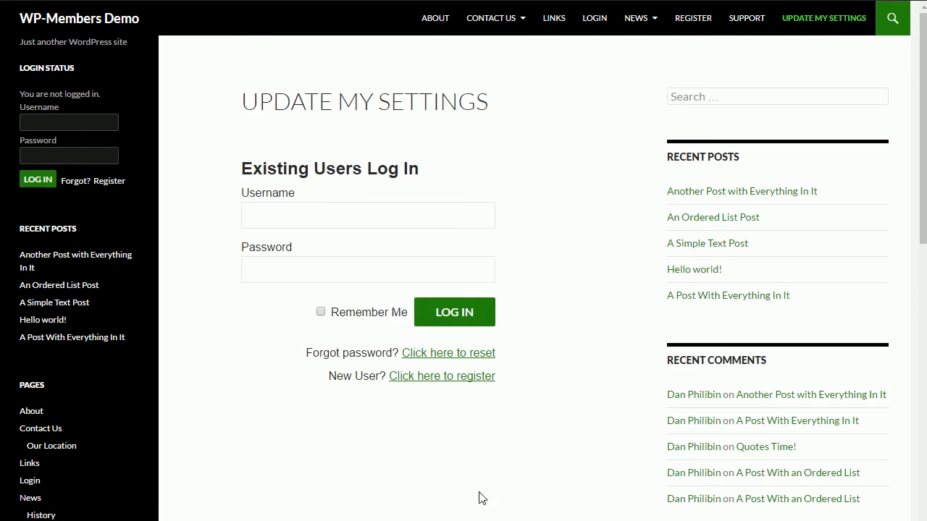
{"action": "mouse_move", "coordinate": [255, 470]}
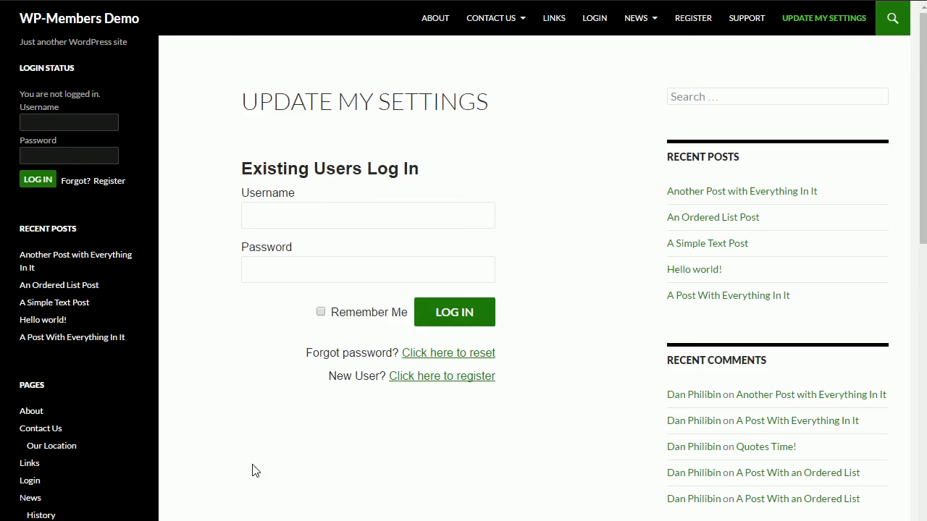
{"action": "mouse_move", "coordinate": [498, 470]}
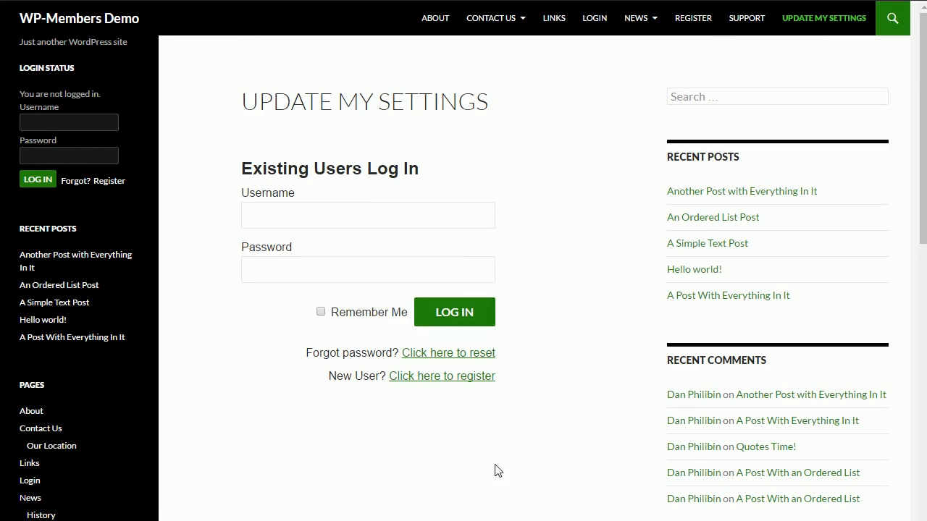
{"action": "mouse_move", "coordinate": [262, 192]}
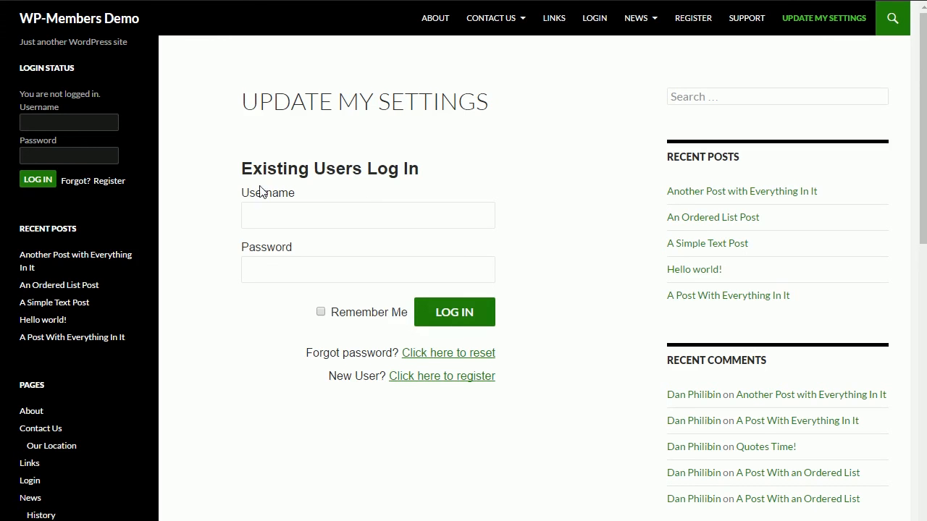
{"action": "mouse_move", "coordinate": [140, 335]}
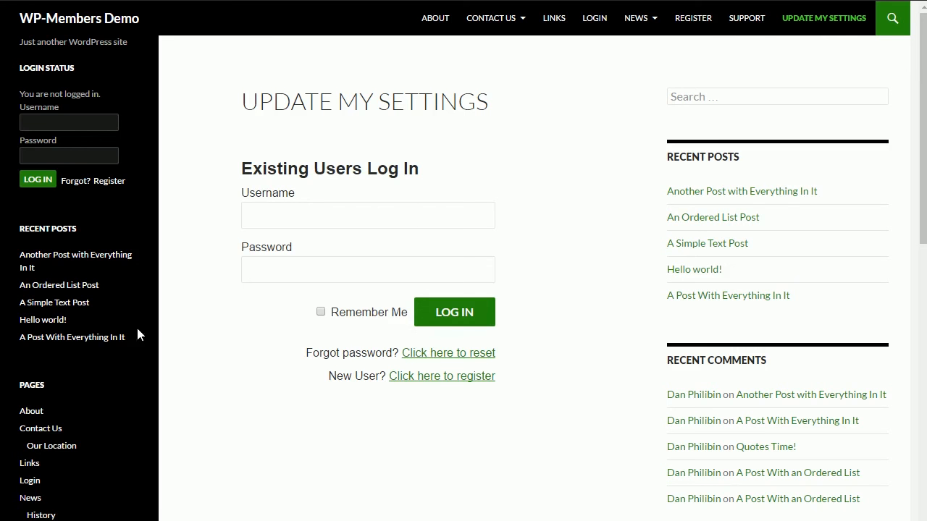
{"action": "left_click", "coordinate": [448, 353]}
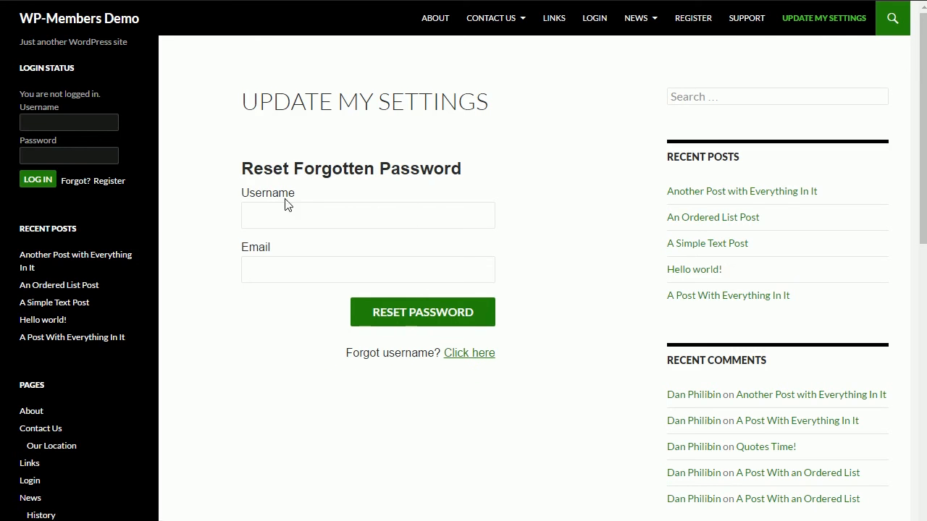
{"action": "mouse_move", "coordinate": [209, 187]}
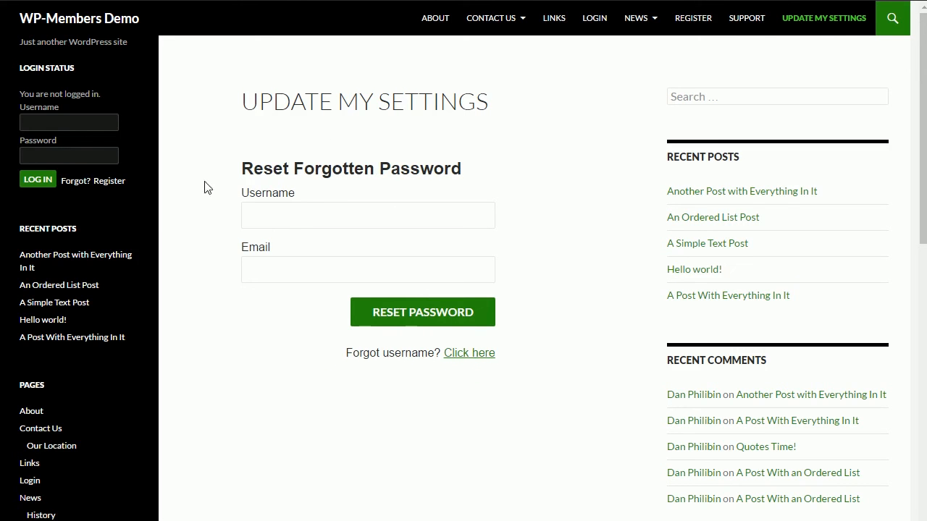
{"action": "mouse_move", "coordinate": [315, 186]}
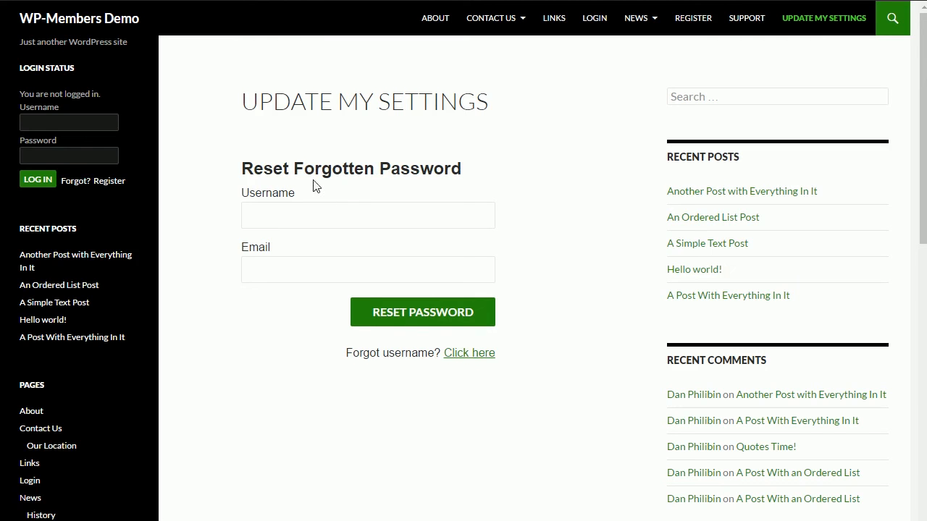
{"action": "mouse_move", "coordinate": [352, 187]}
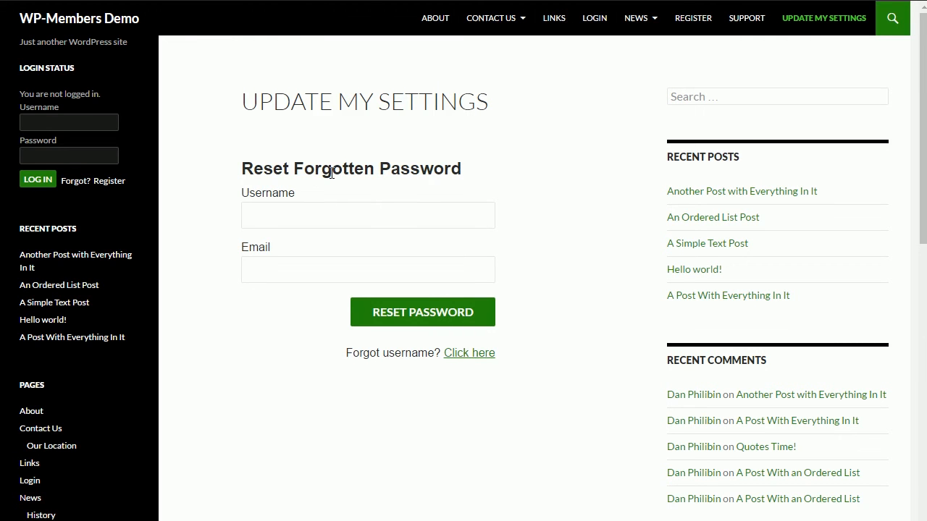
{"action": "mouse_move", "coordinate": [255, 236]}
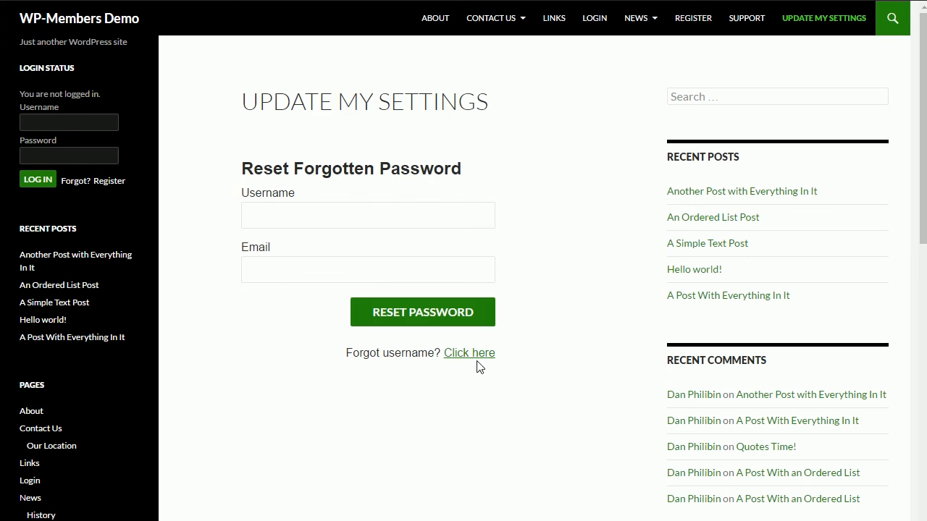
{"action": "mouse_move", "coordinate": [469, 352]}
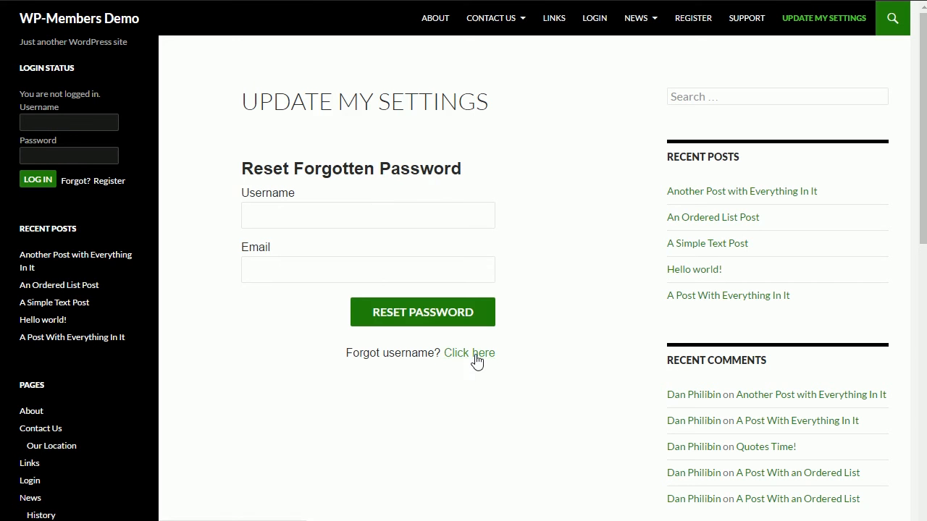
Glance at the Retrieve username form, then go to the Register page
{"action": "left_click", "coordinate": [469, 353]}
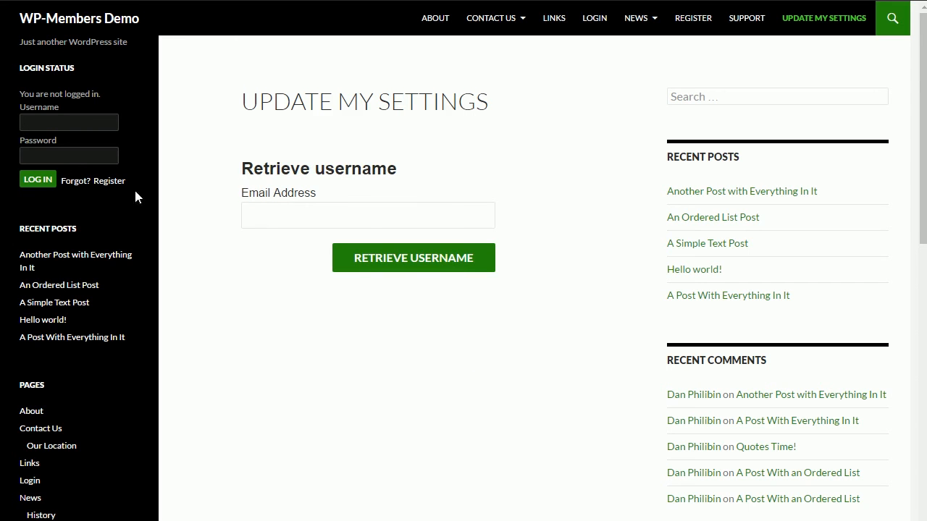
{"action": "left_click", "coordinate": [693, 19]}
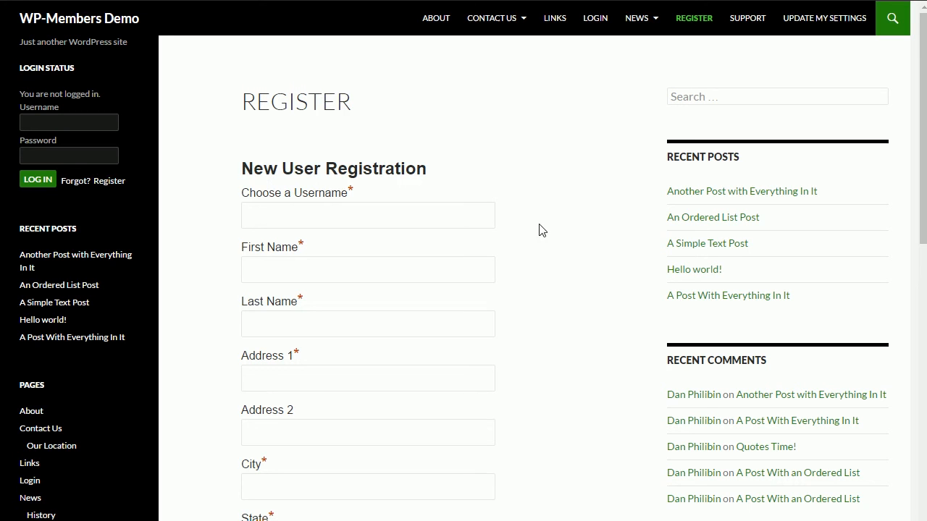
{"action": "mouse_move", "coordinate": [534, 335]}
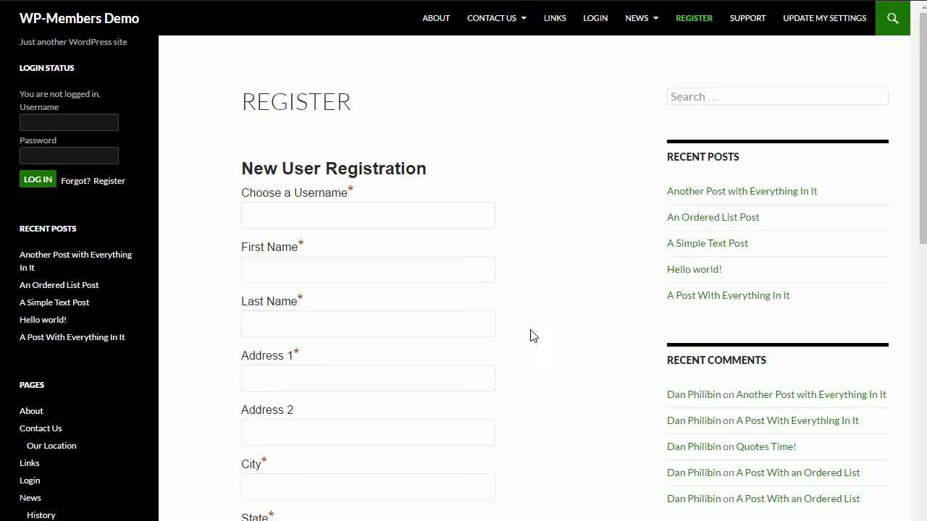